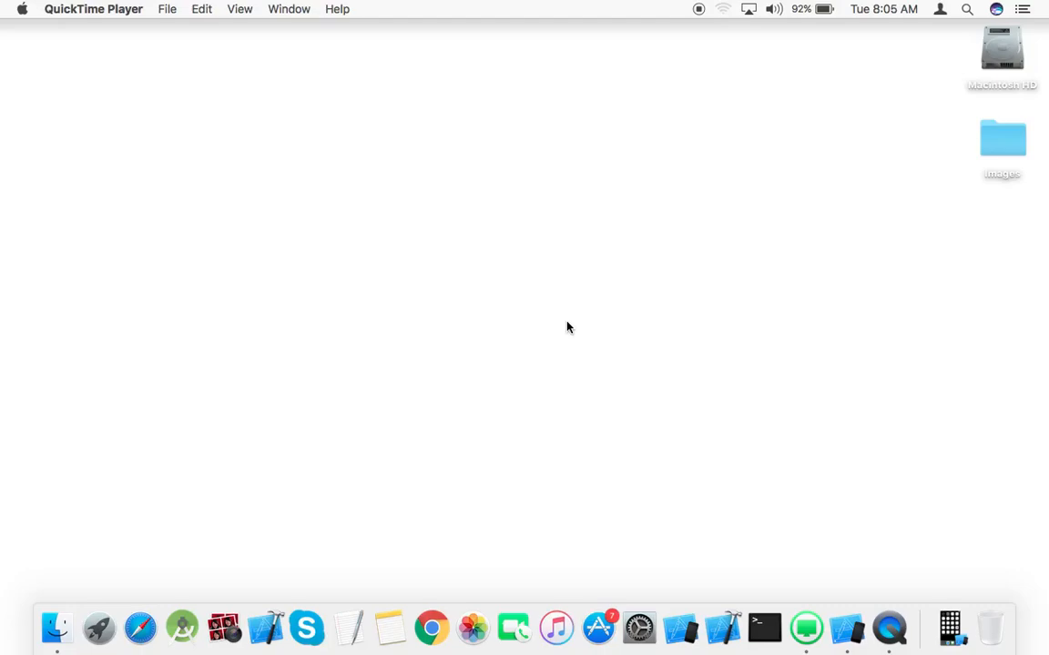
mouse_move(714, 583)
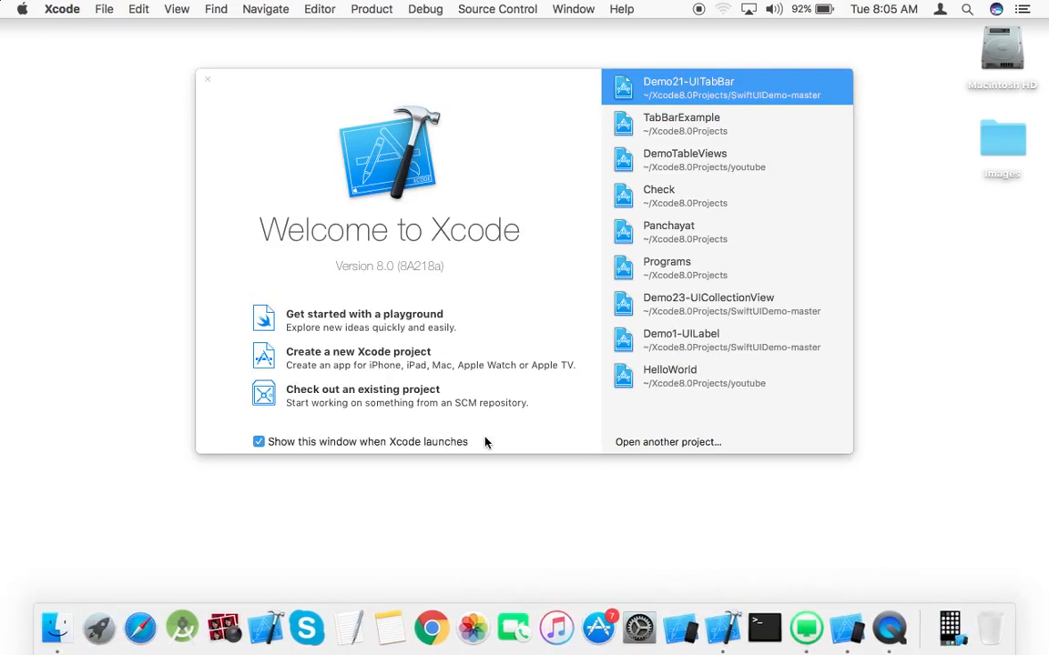
mouse_move(317, 353)
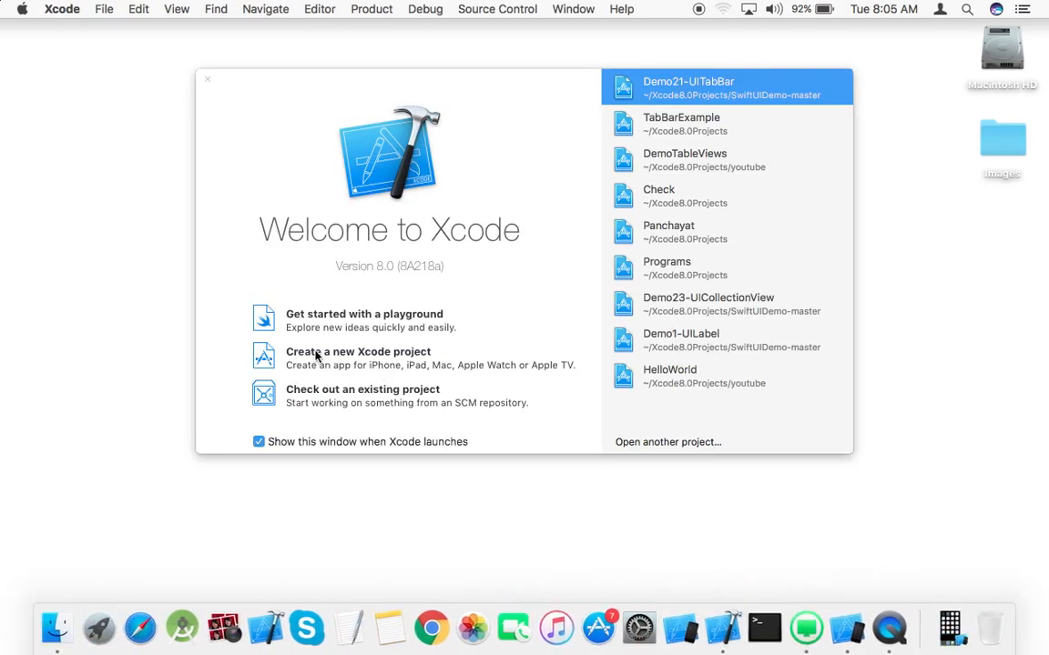
Start a new Xcode project using the Single View Application template
click(357, 351)
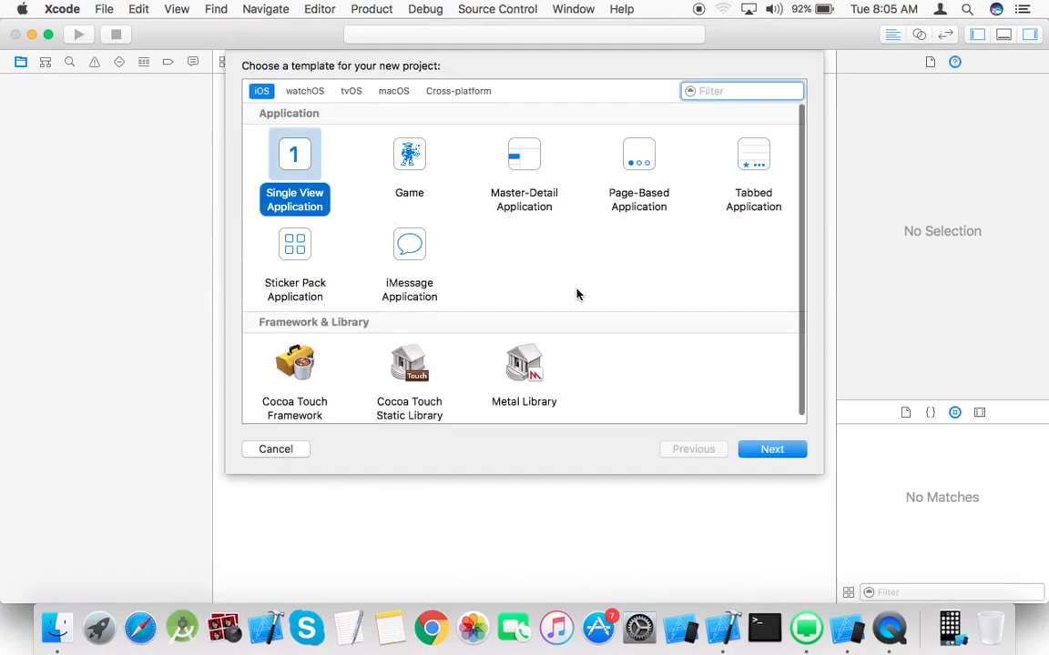
click(772, 448)
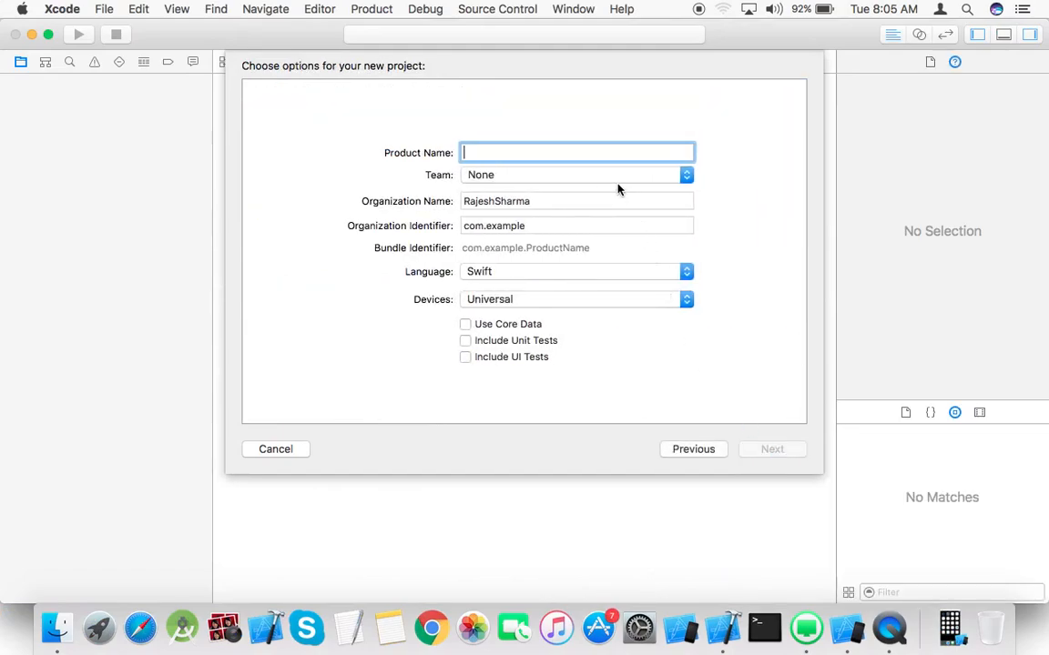
Name the product CollectionviewDemo and create it in the Xcode8.0Projects folder
text(Collec)
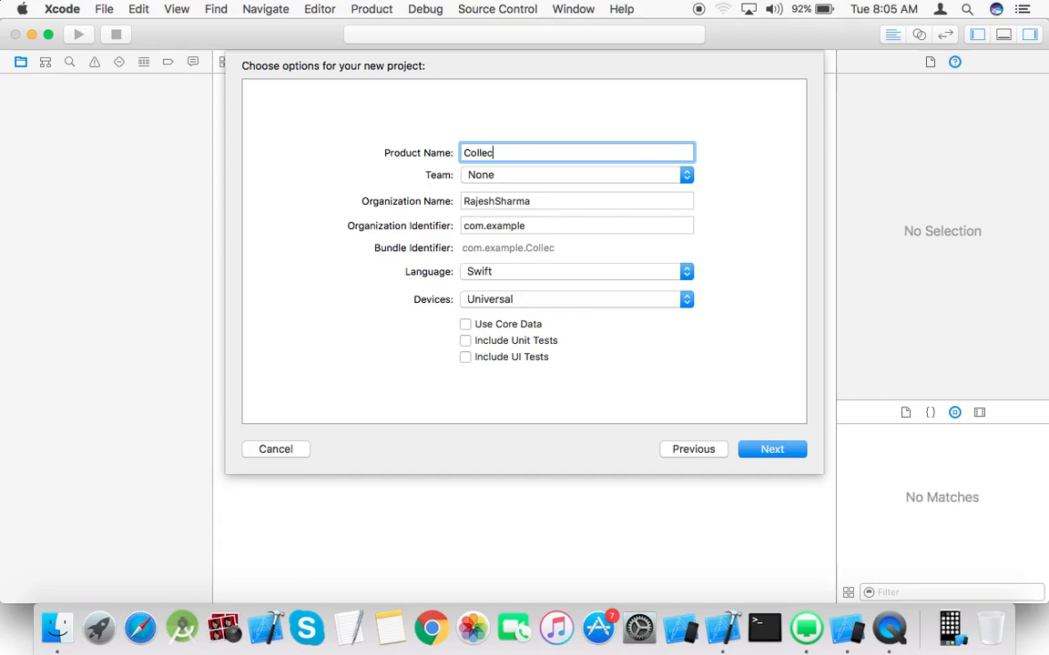
text(tionview)
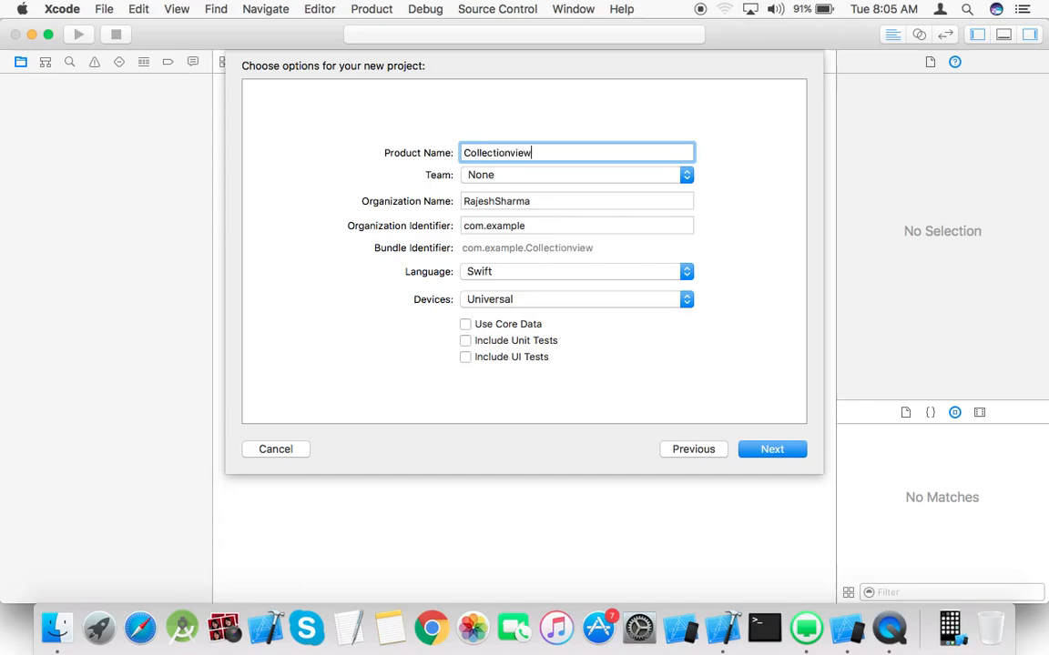
text(Demo)
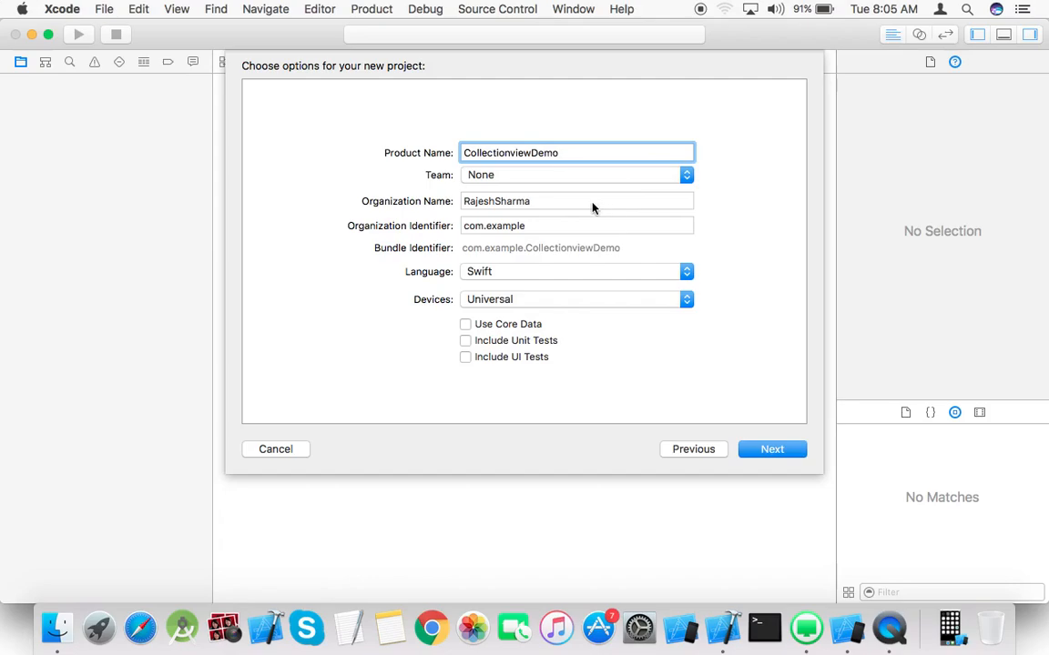
click(575, 225)
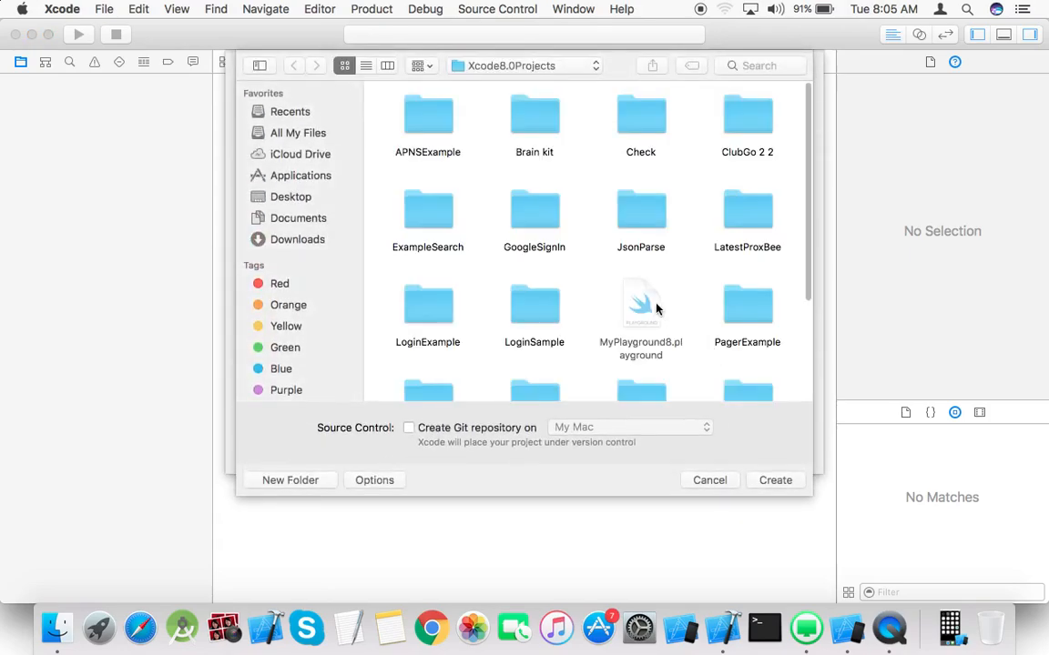
click(710, 480)
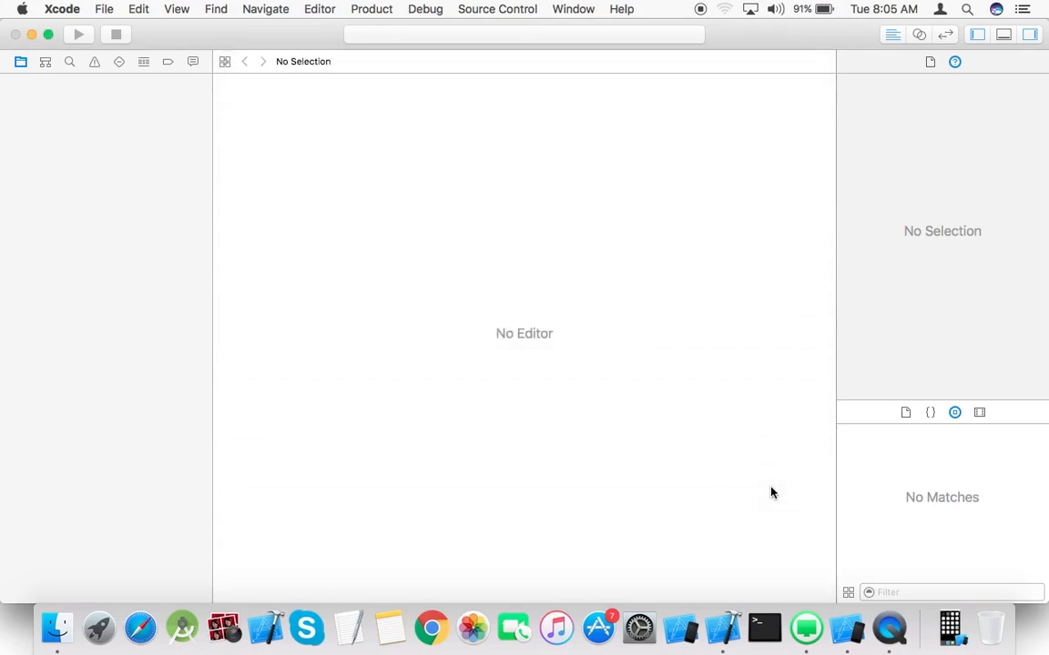
Show Main.storyboard in the editor with its single View Controller scene selected
click(73, 82)
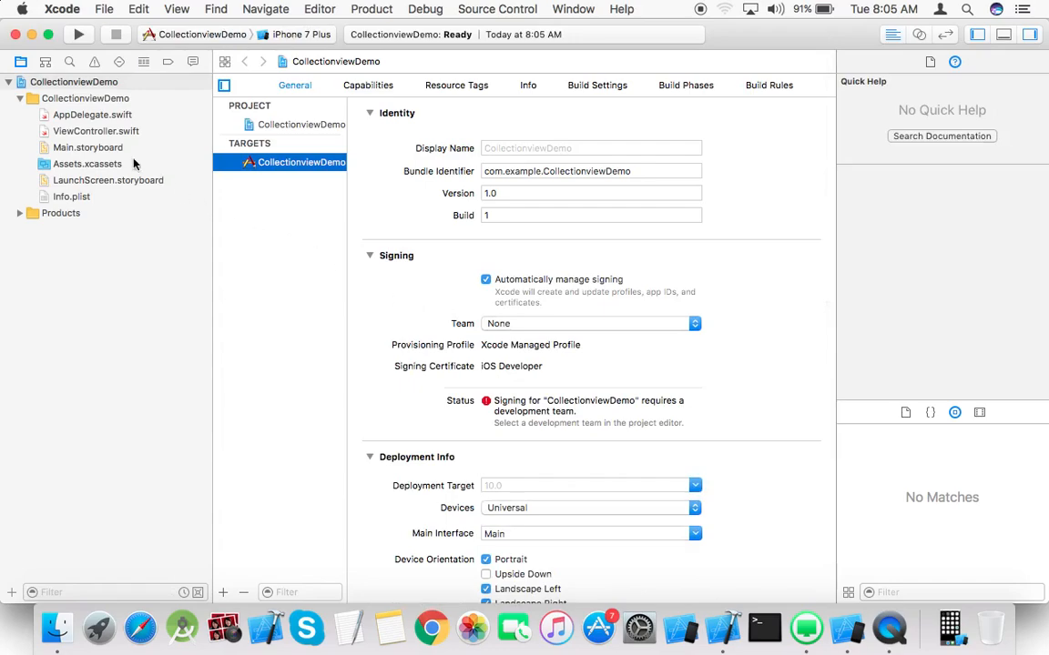
click(87, 147)
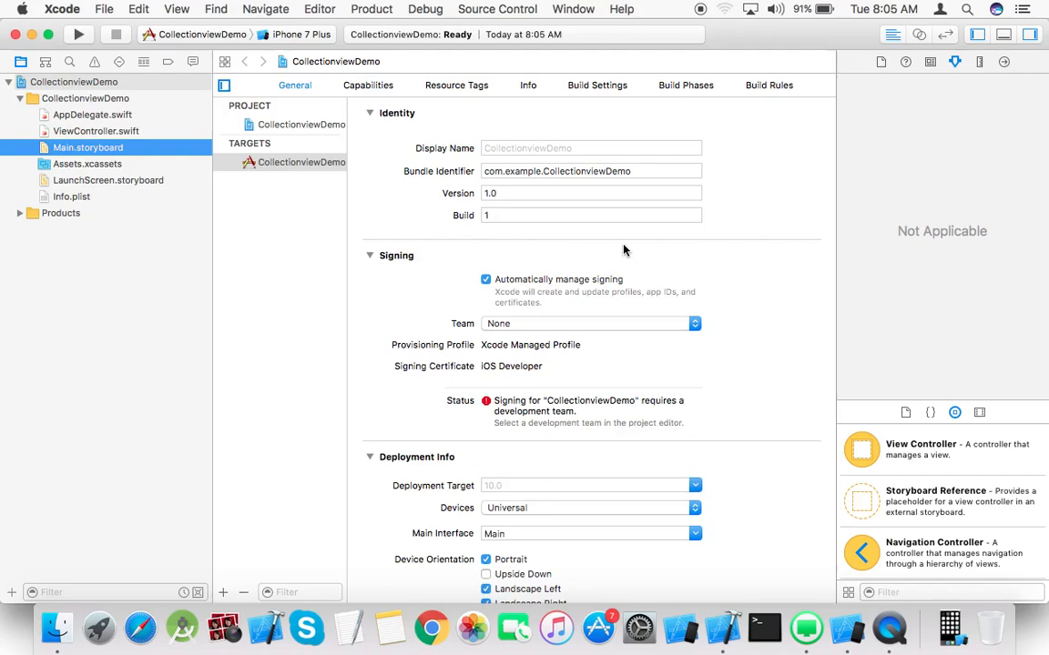
click(87, 147)
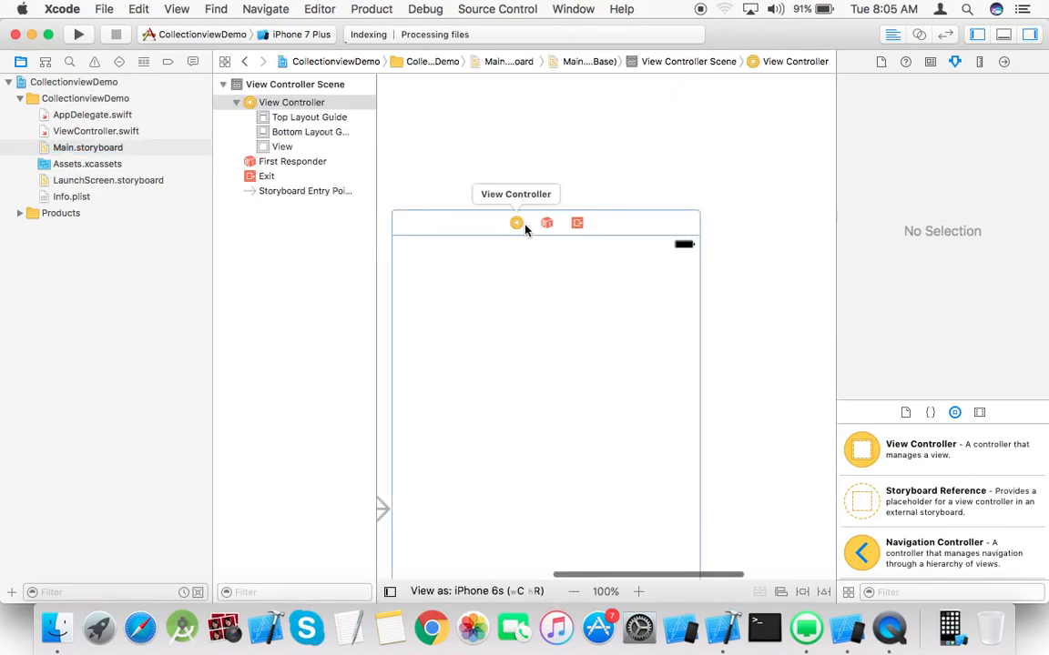
Embed the view controller in a Navigation Controller and title its bar "CollectionView Demo"
click(517, 222)
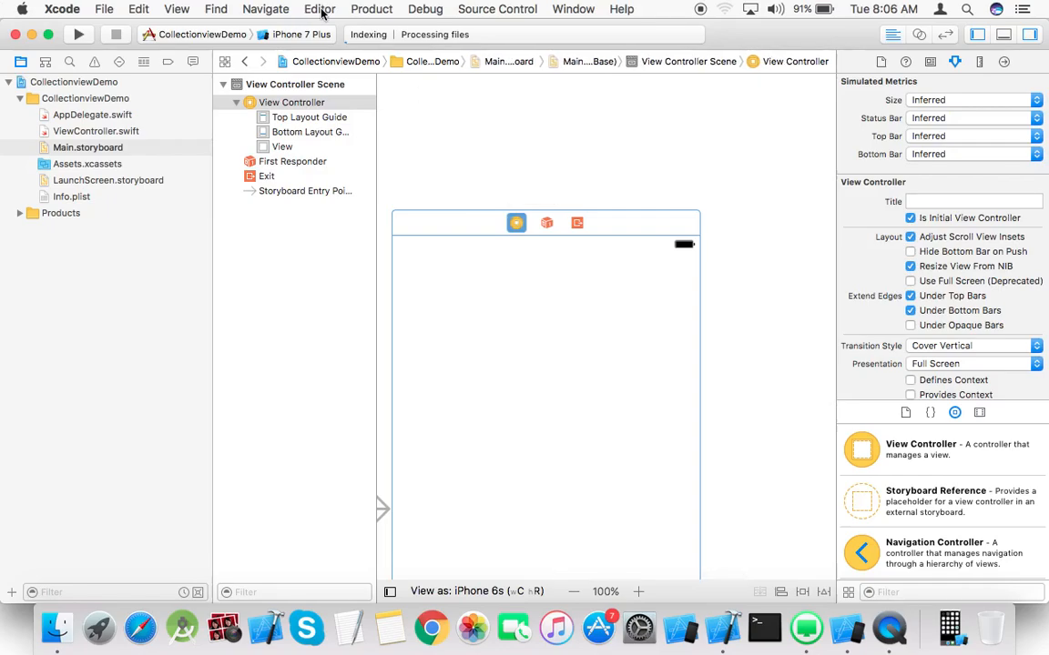
click(320, 9)
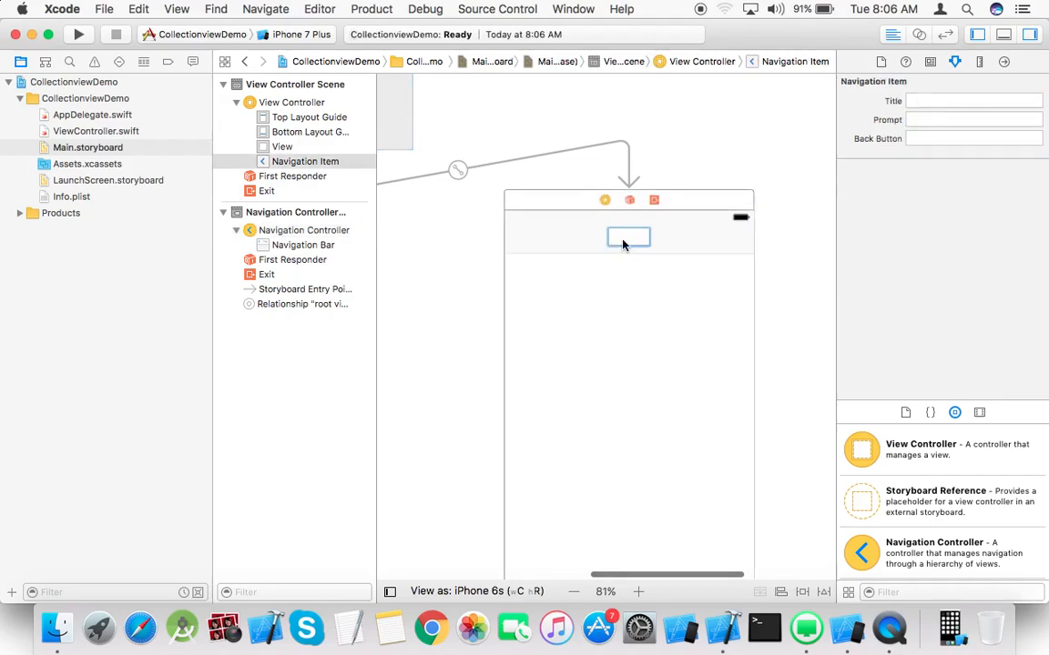
text(CollectionView Dem)
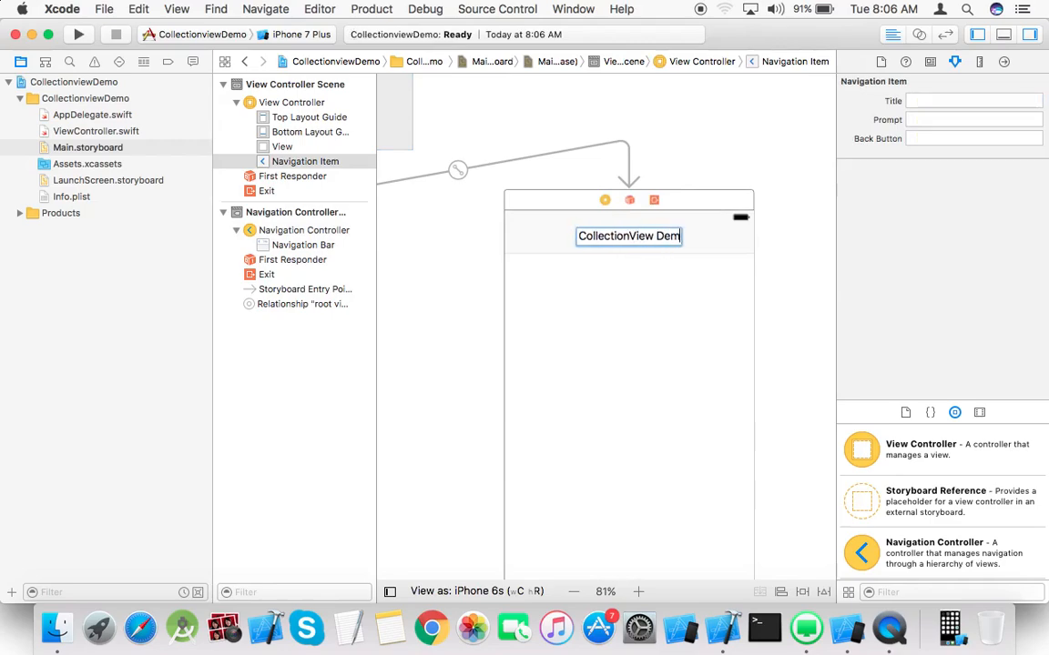
click(282, 146)
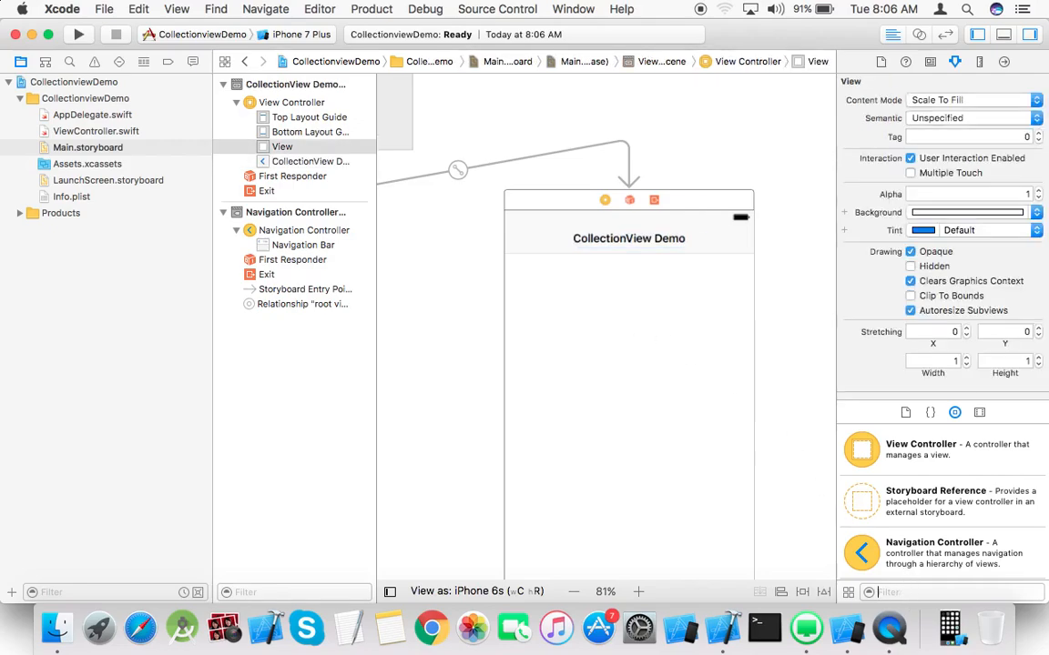
Drop a Collection View from the Object Library onto the view and stretch it to fill below the navigation bar
text(UICoIl)
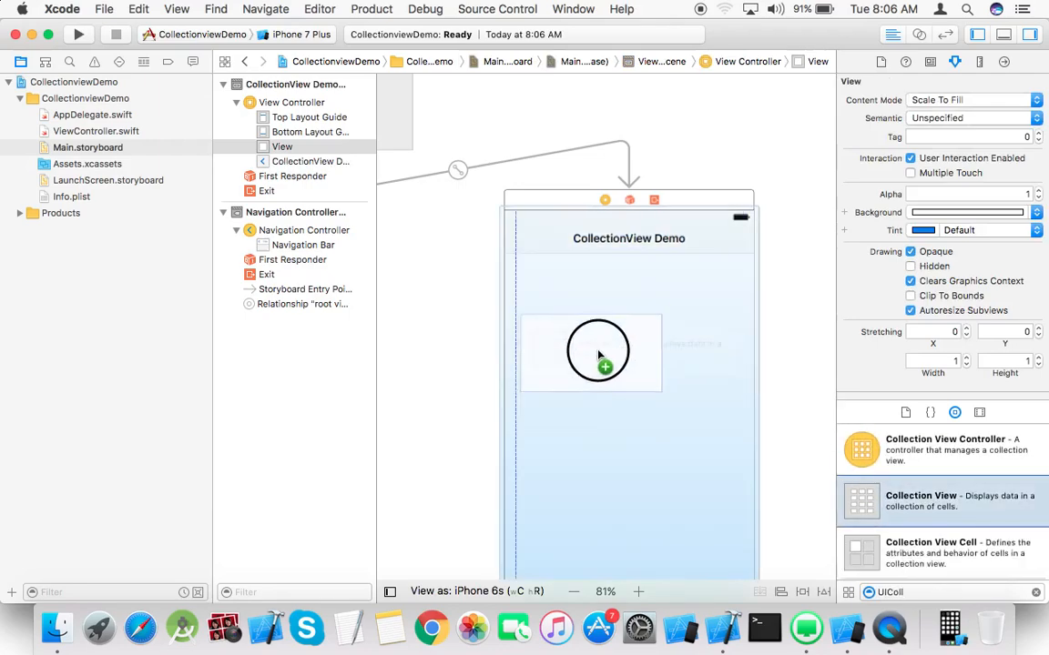
drag(598, 354, 588, 295)
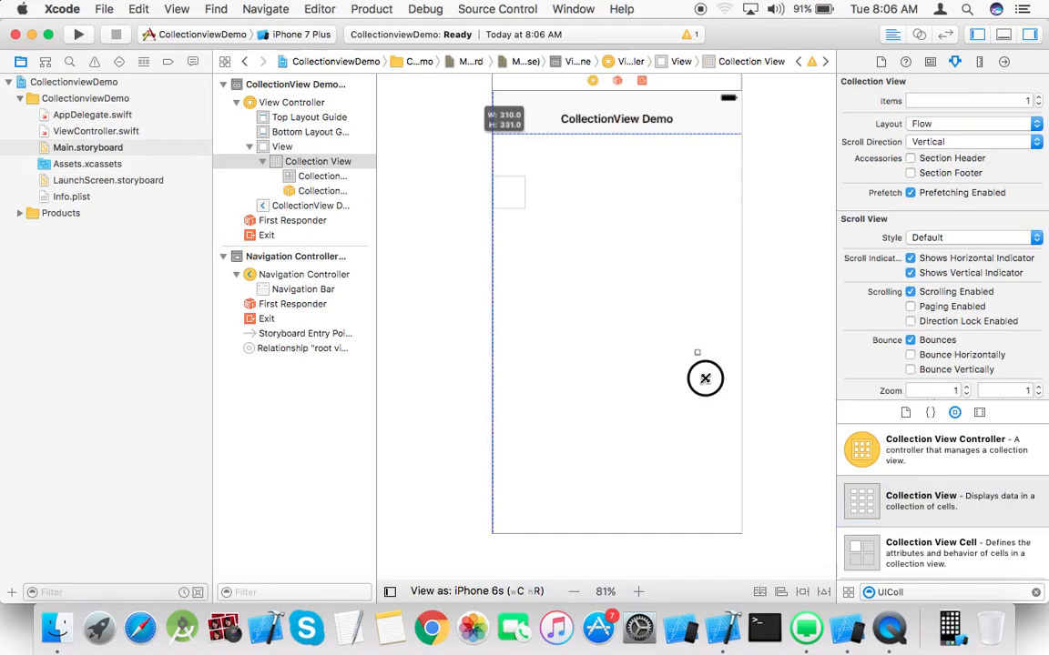
drag(705, 379, 739, 534)
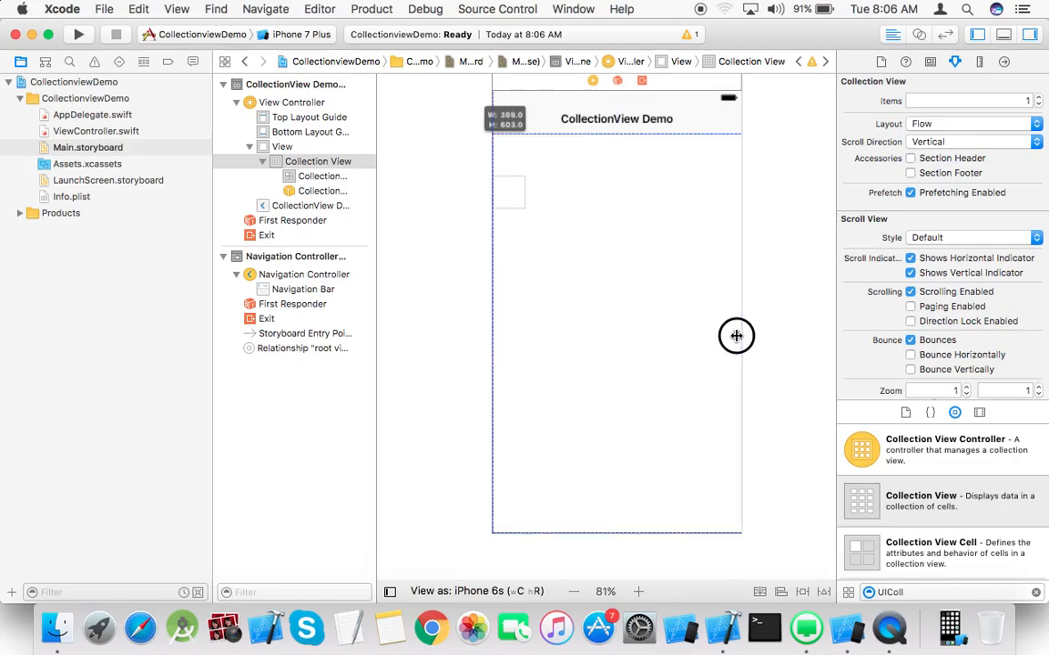
click(736, 335)
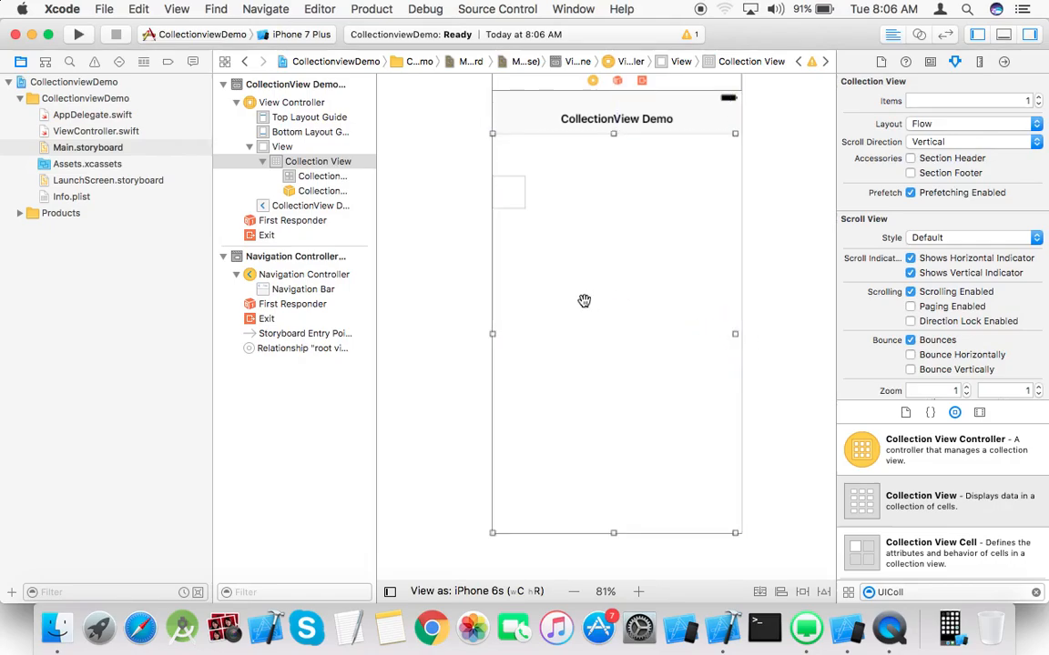
mouse_move(492, 333)
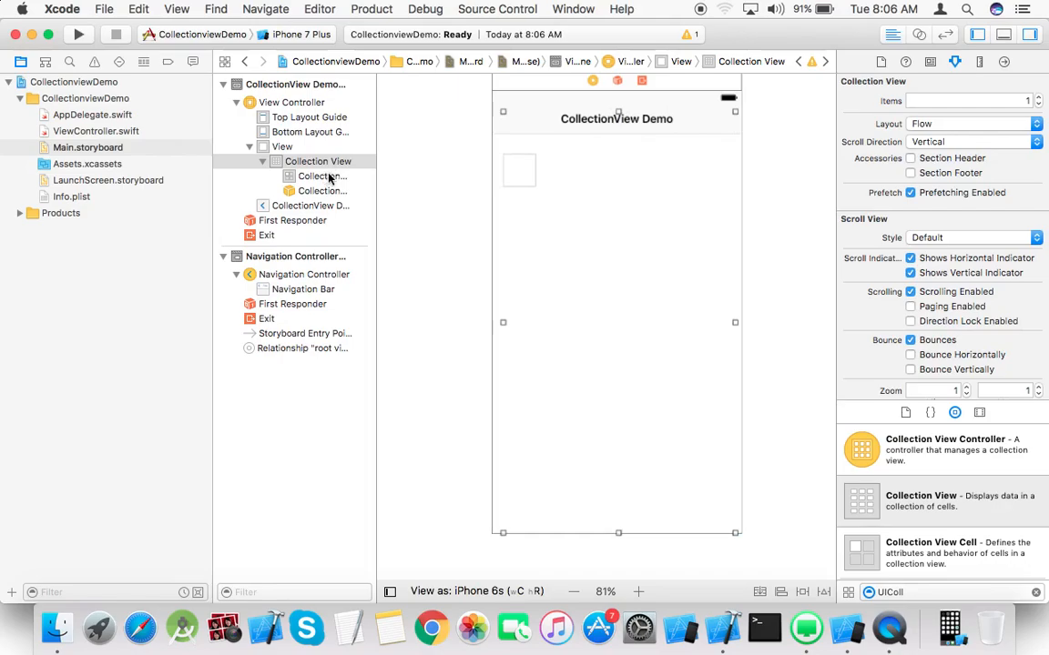
Set the collection view's Cell Size to 90 by 90 in the Size Inspector
click(979, 62)
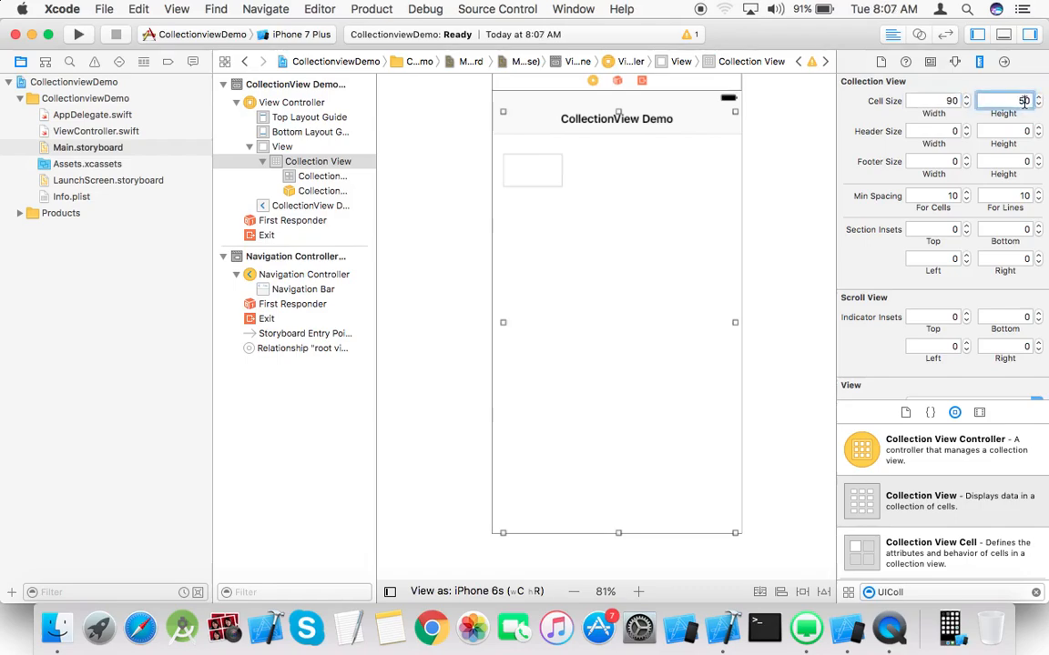
text(90)
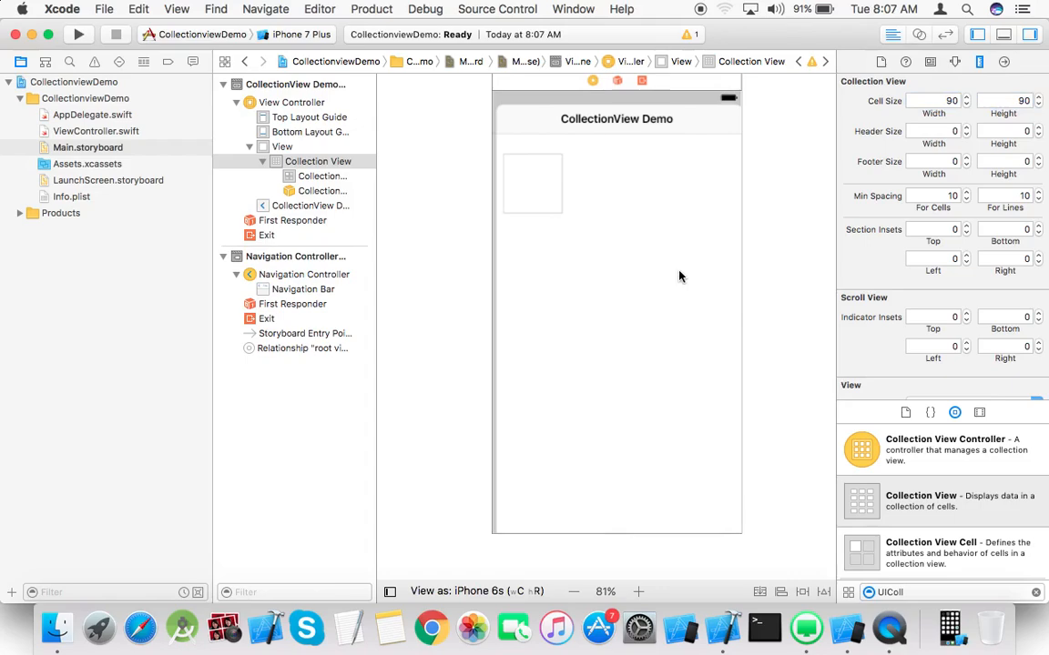
mouse_move(703, 382)
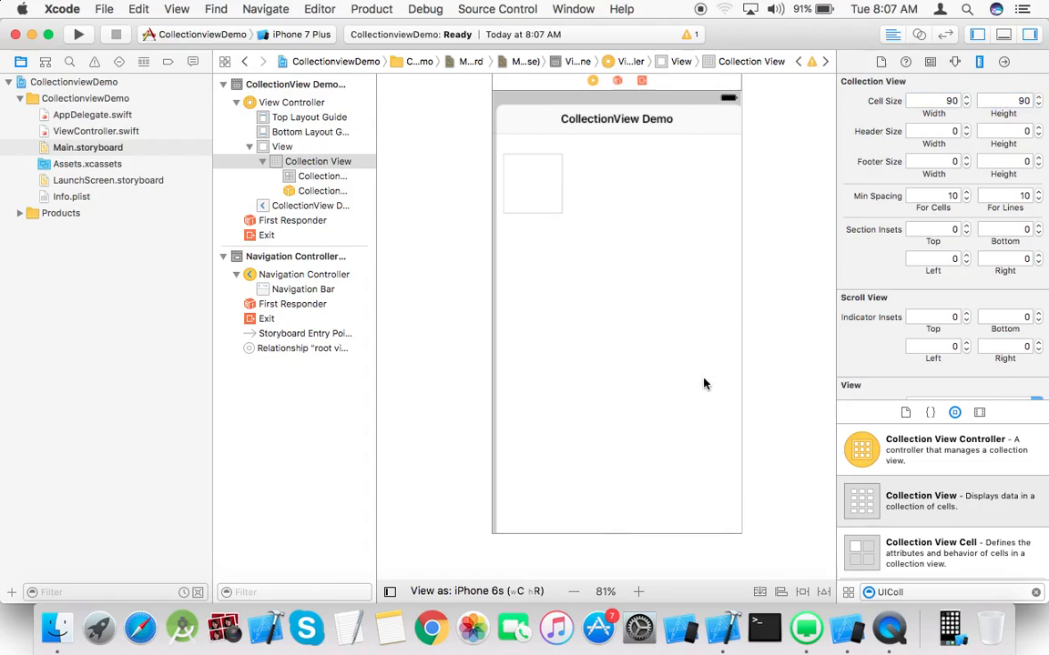
click(317, 160)
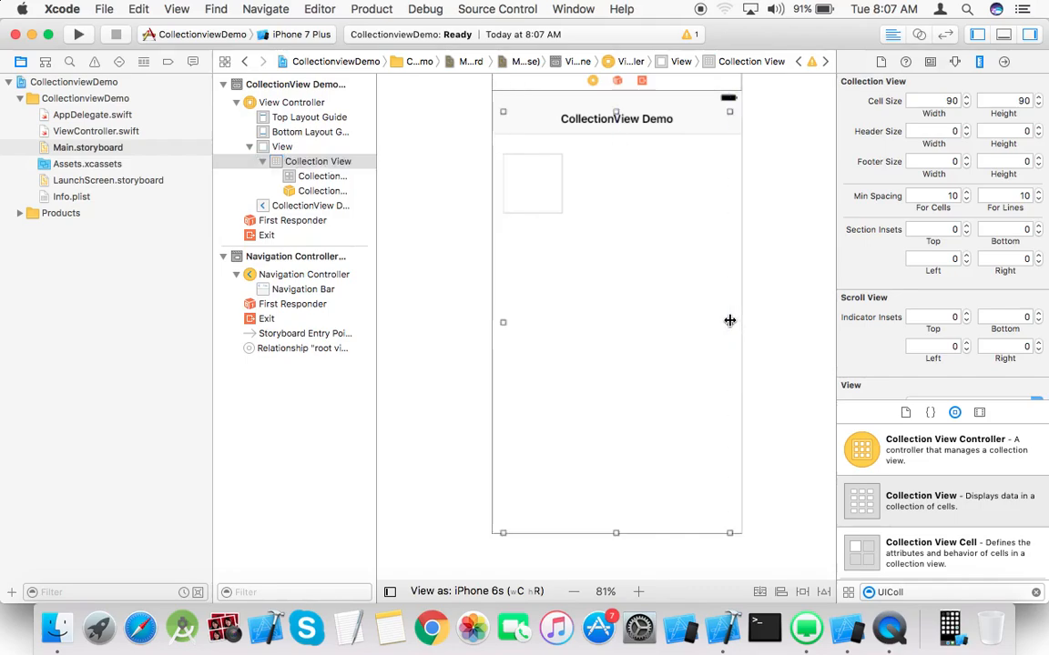
mouse_move(914, 537)
text(Image)
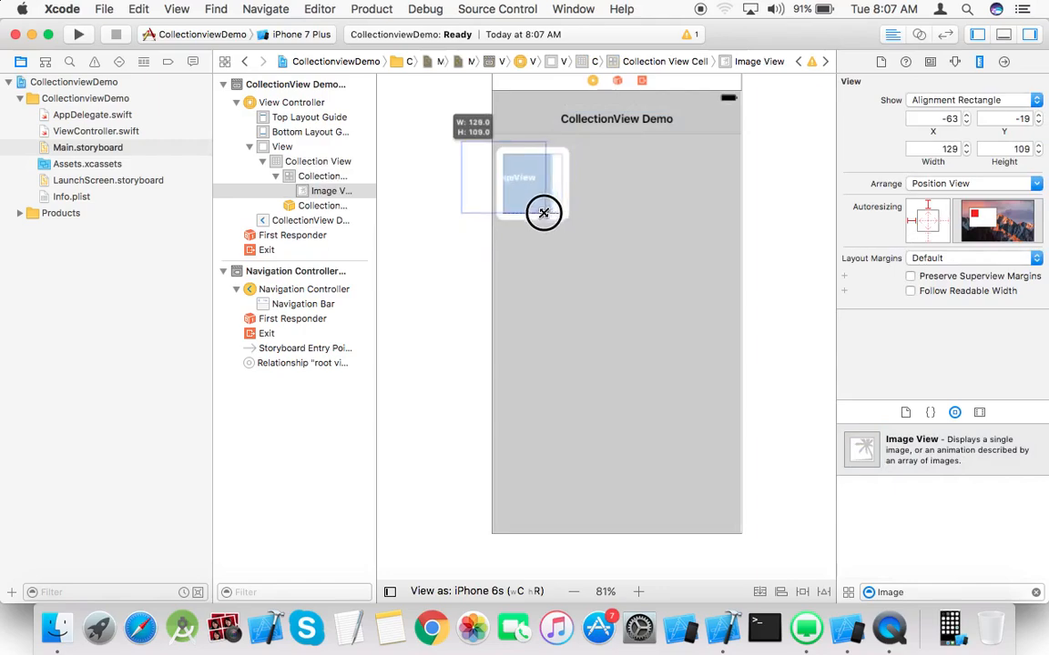
Put an Image View inside the prototype cell and resize it to fill the 90 by 90 cell
drag(543, 213, 561, 215)
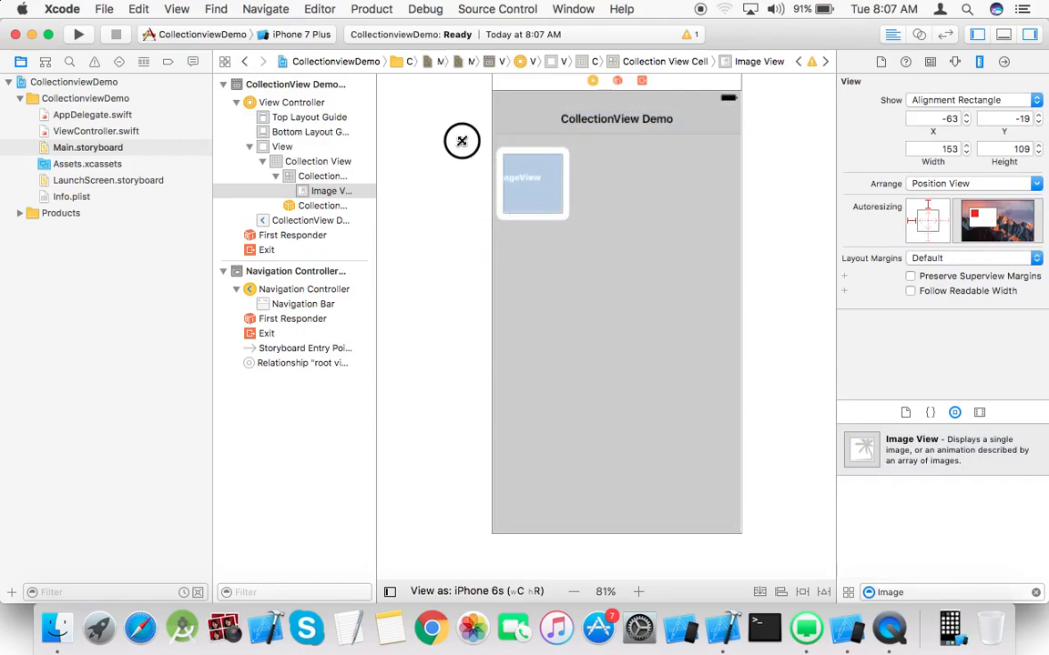
drag(462, 142, 504, 157)
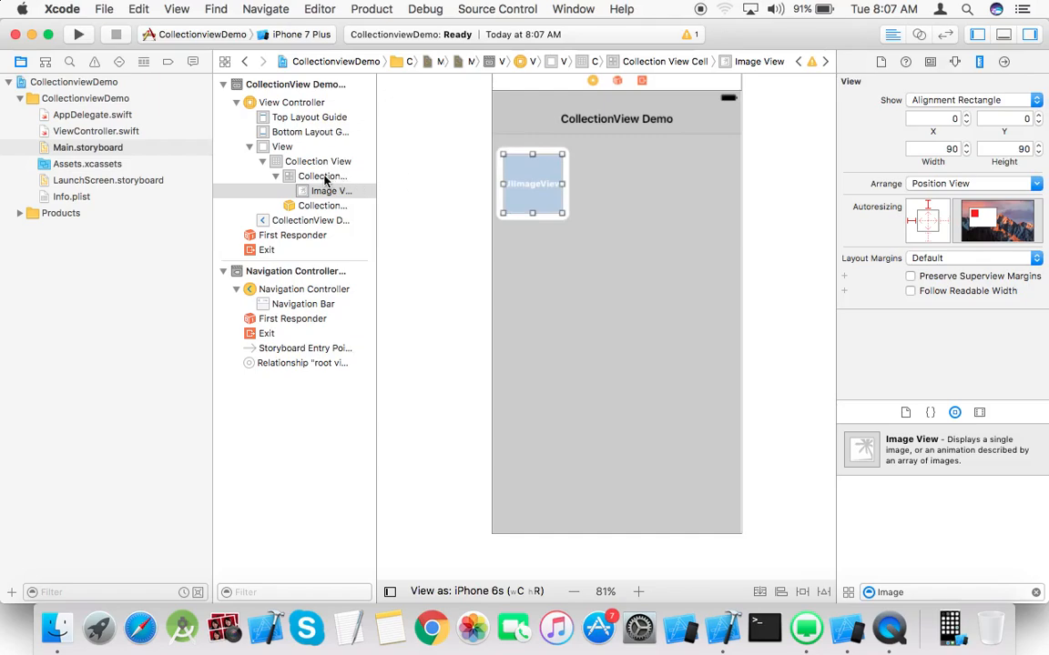
click(321, 174)
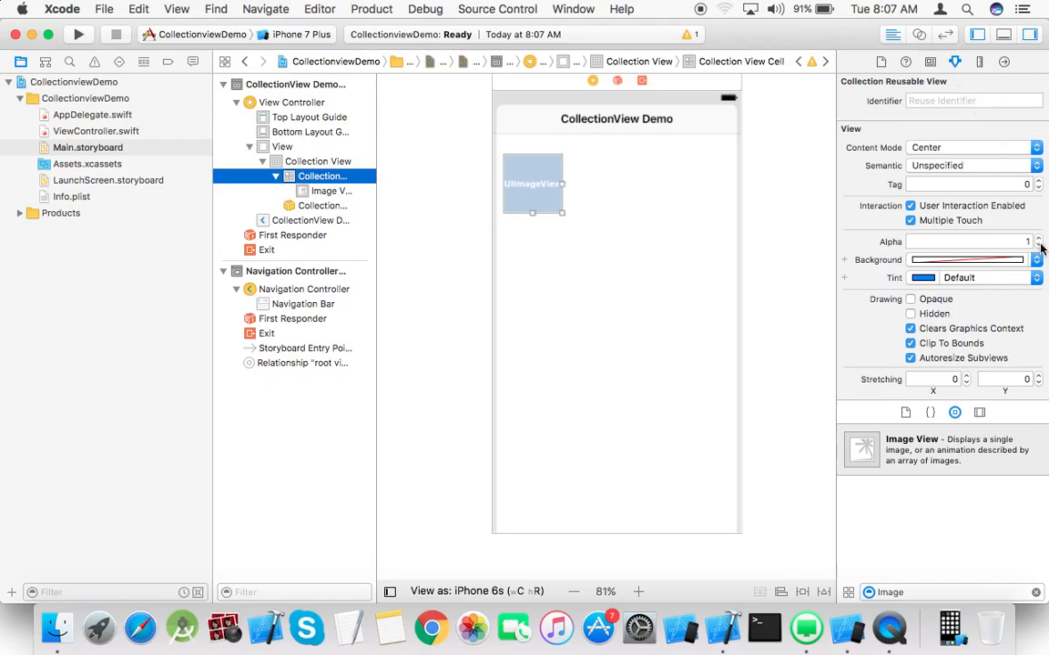
Give the Collection View Cell a brown background colour in the Attributes inspector
click(961, 258)
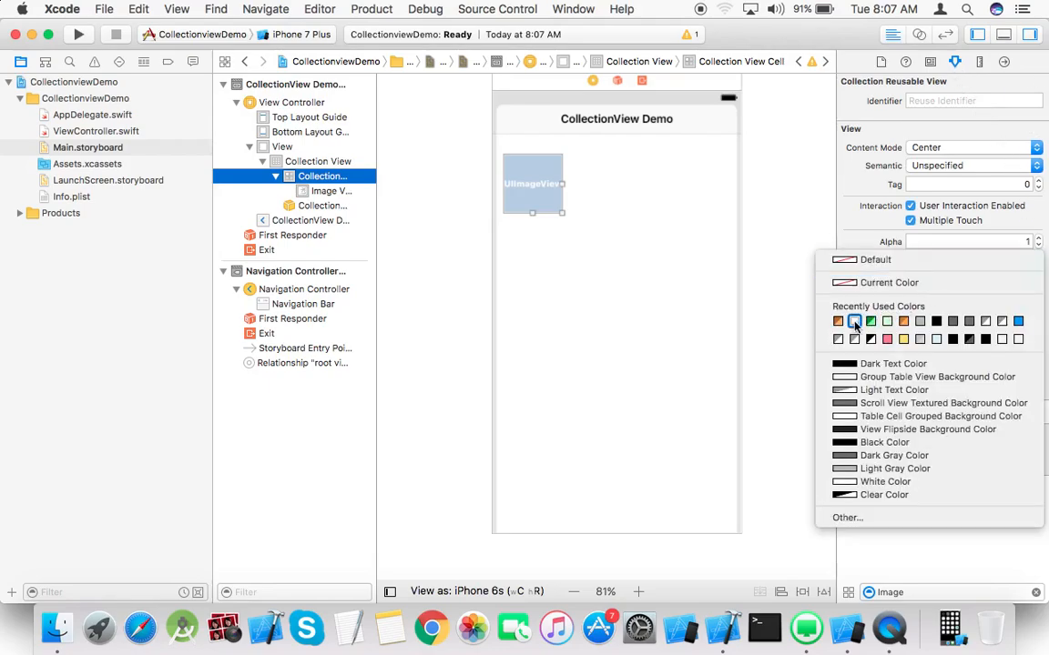
click(852, 320)
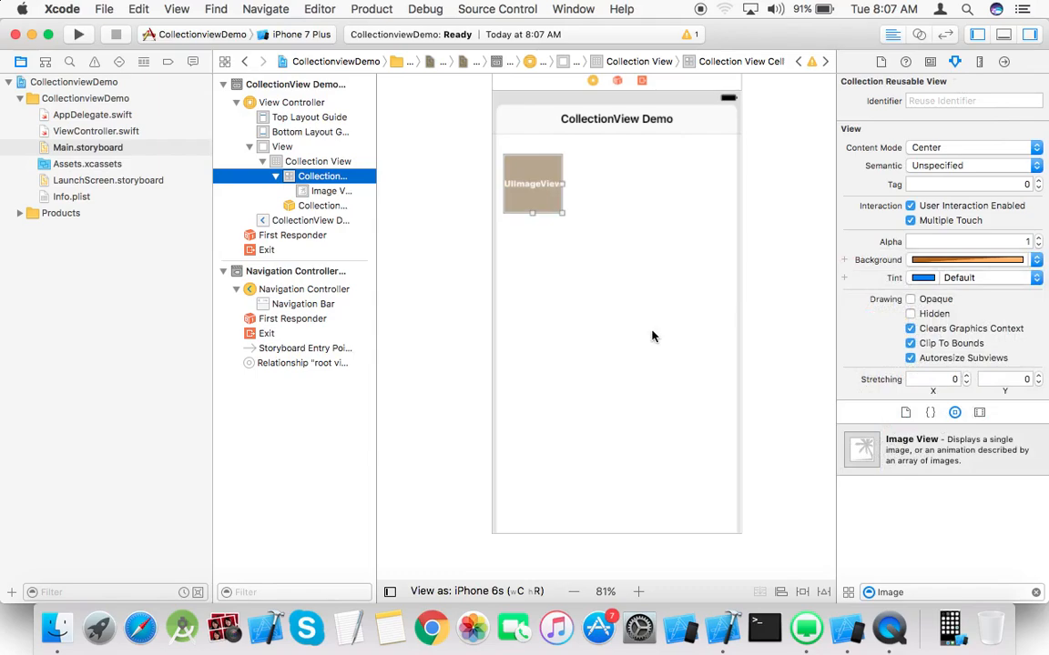
click(317, 161)
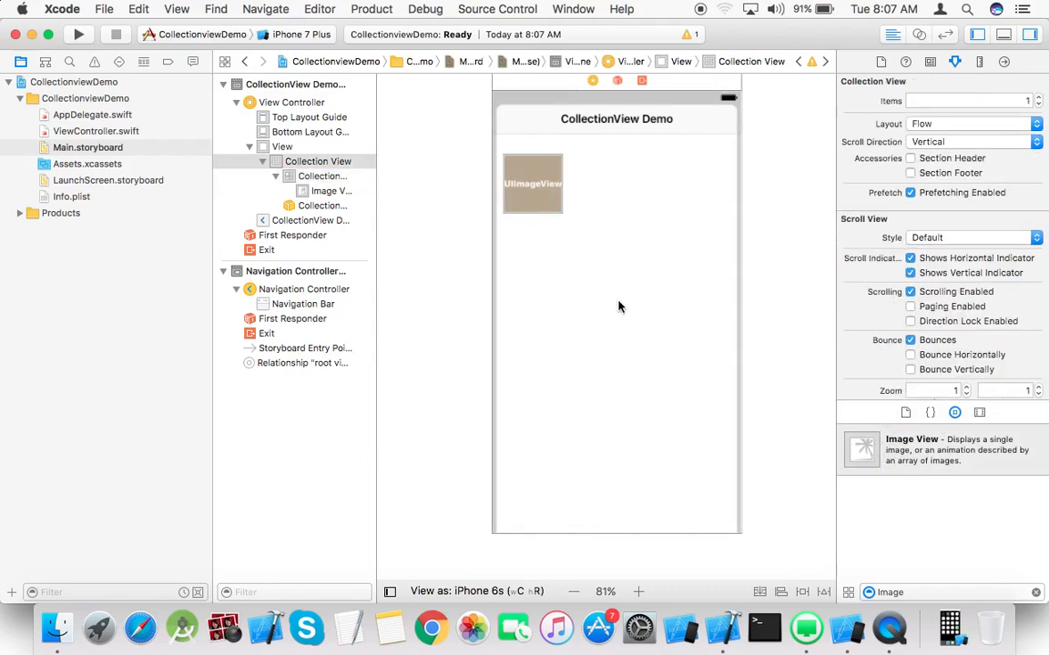
mouse_move(625, 206)
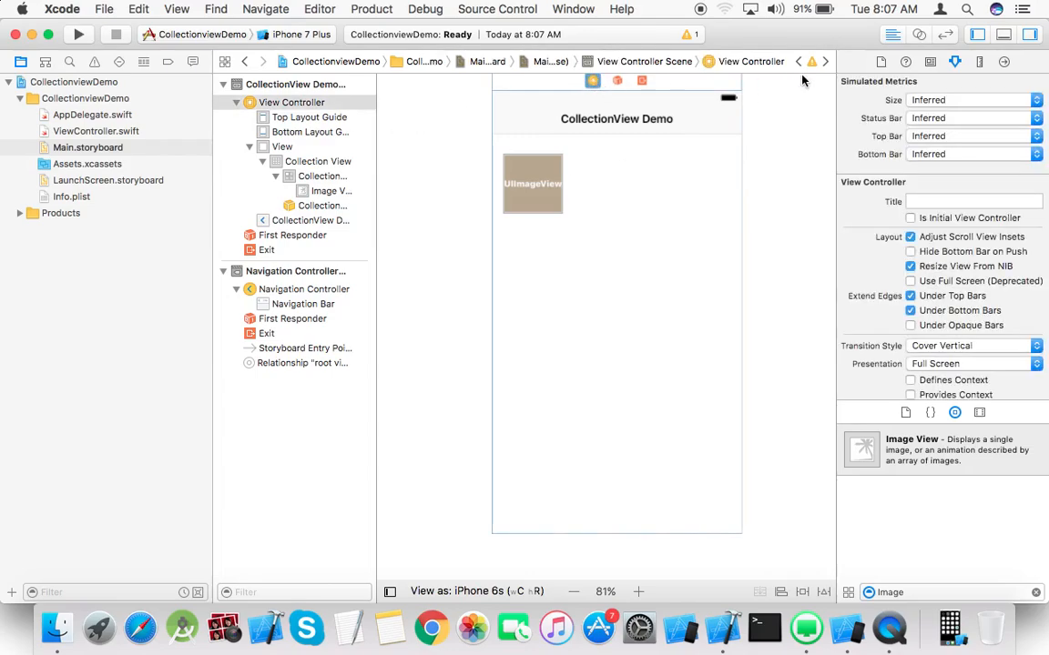
Check the cell's identity settings, reselect the Collection View Cell and bring up the File menu
click(930, 62)
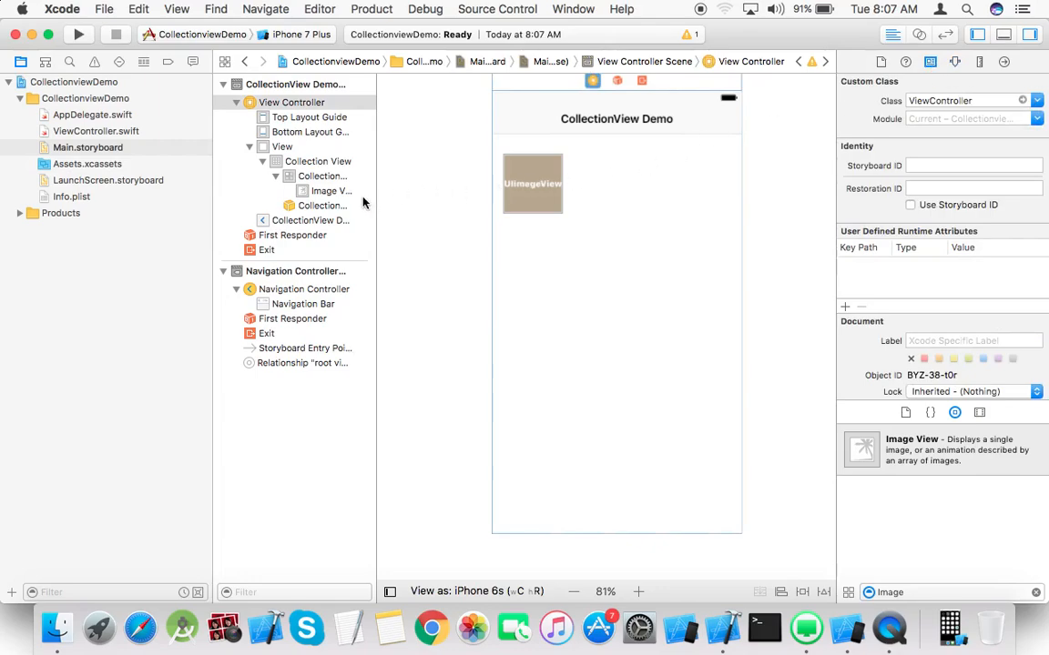
click(320, 175)
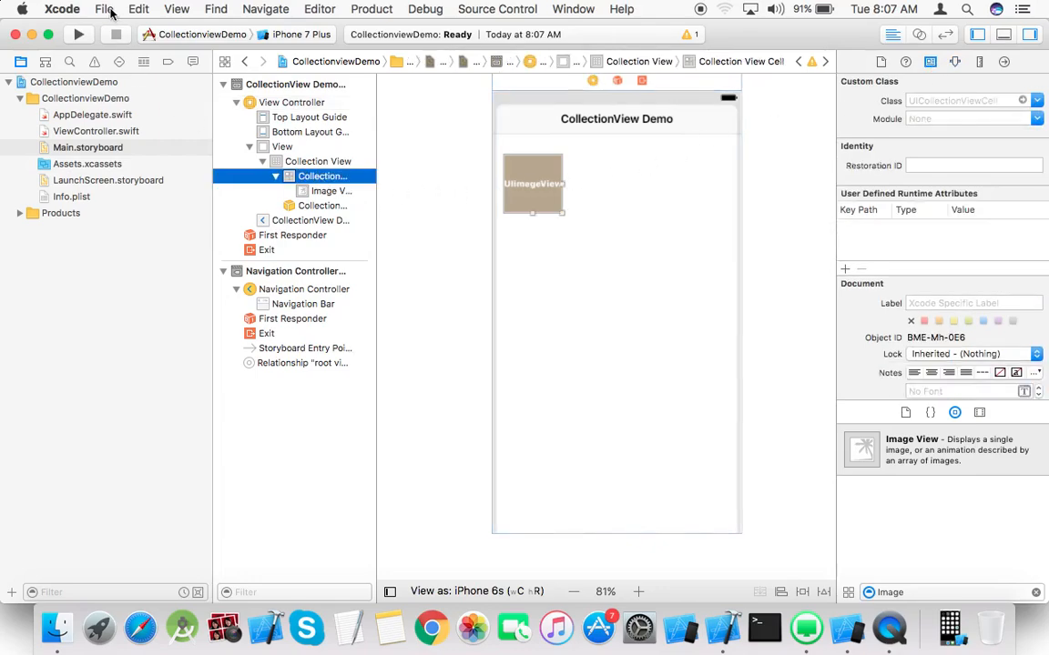
click(103, 8)
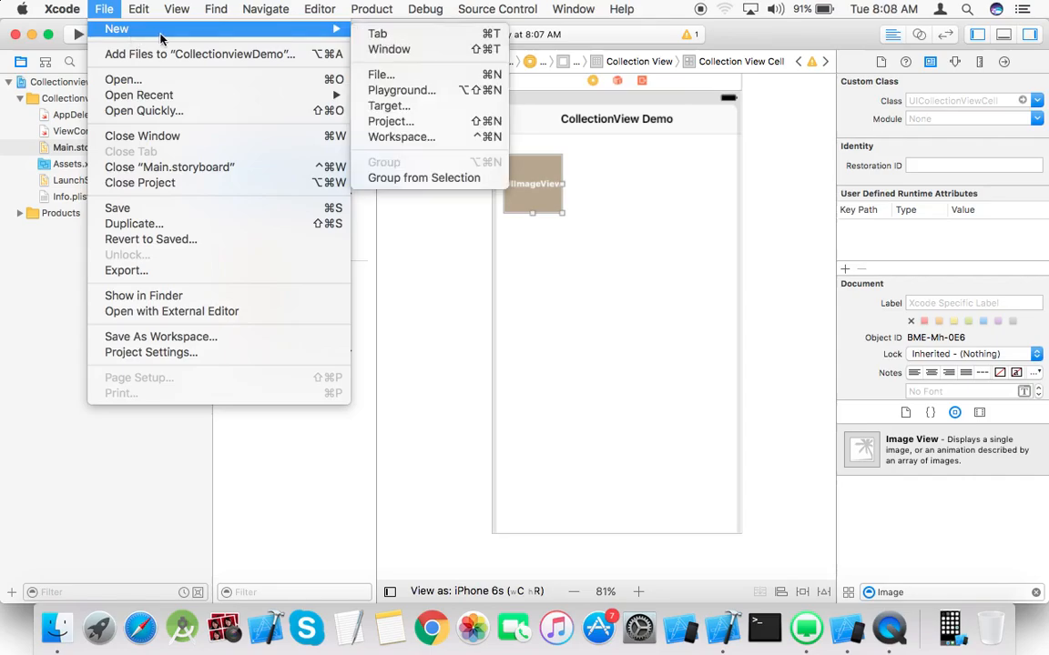
mouse_move(381, 75)
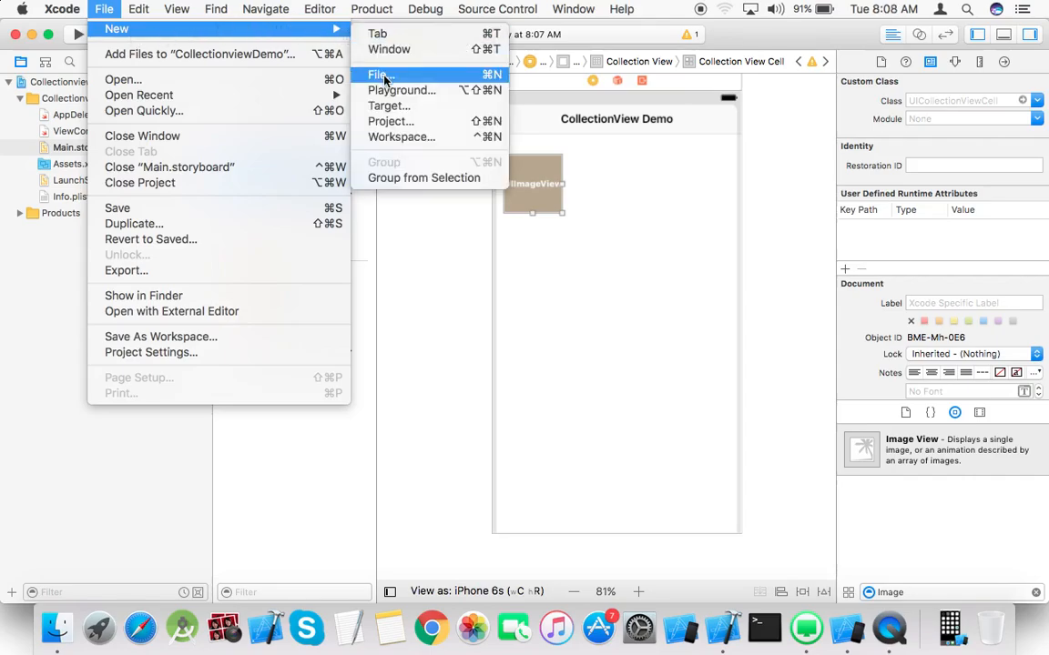
Begin a new Cocoa Touch Class file and review the available parent classes
click(377, 75)
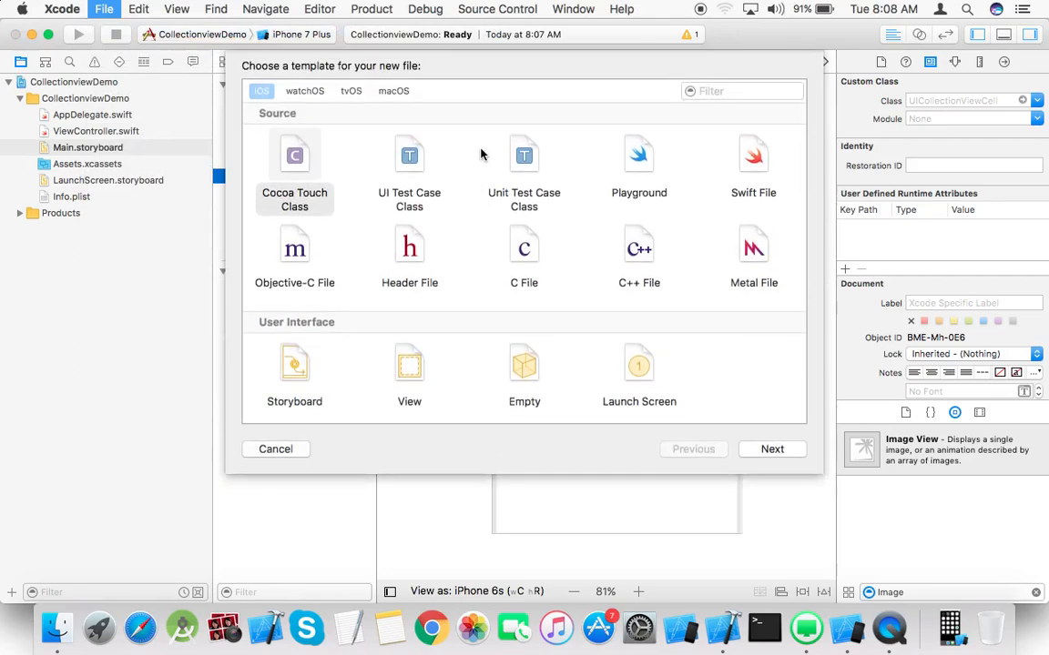
click(772, 448)
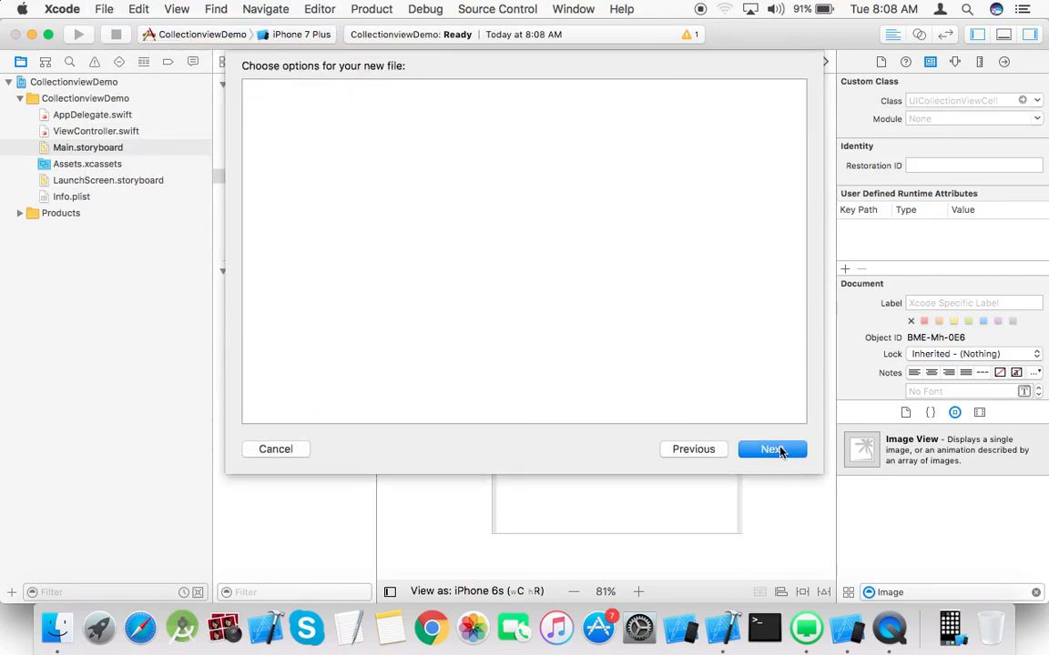
click(772, 448)
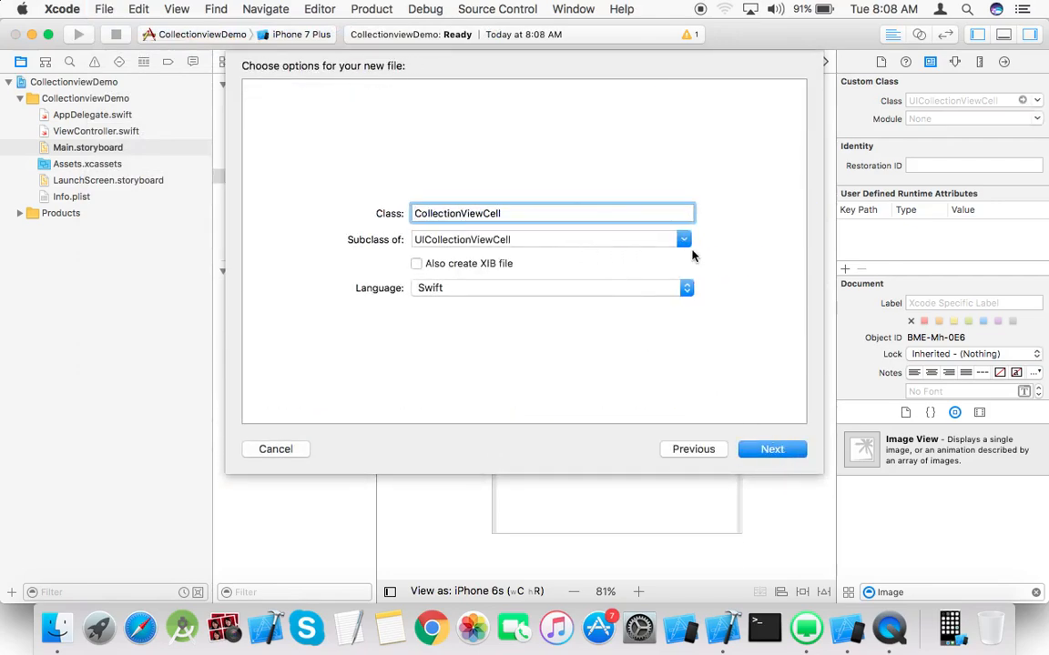
click(685, 240)
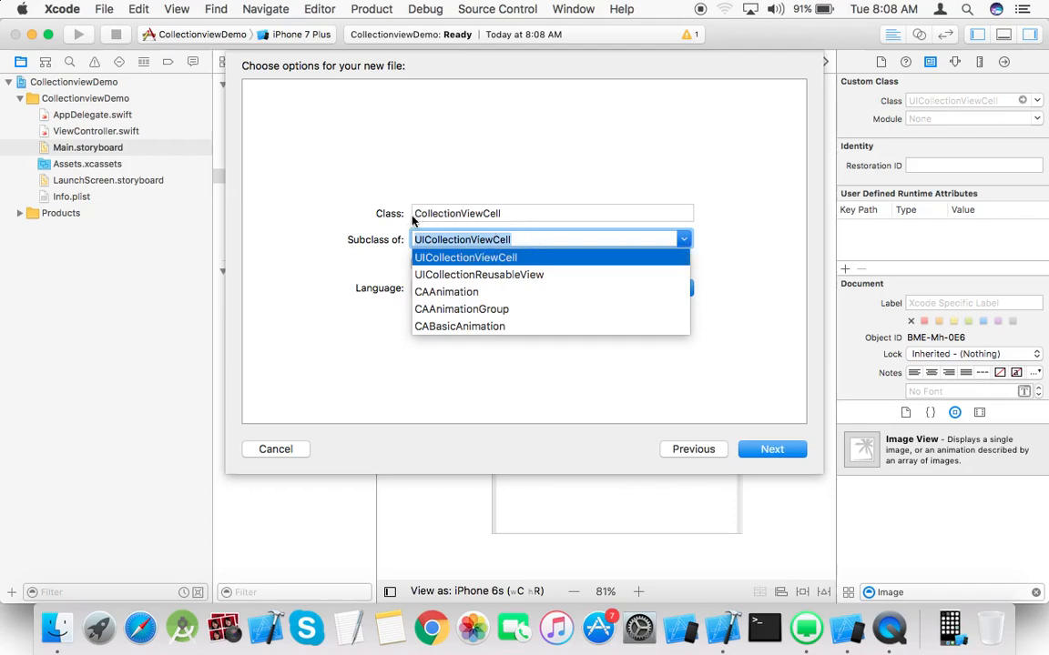
Create MyCollectionViewCell subclassing UICollectionViewCell, then return to Main.storyboard
click(467, 258)
text(My)
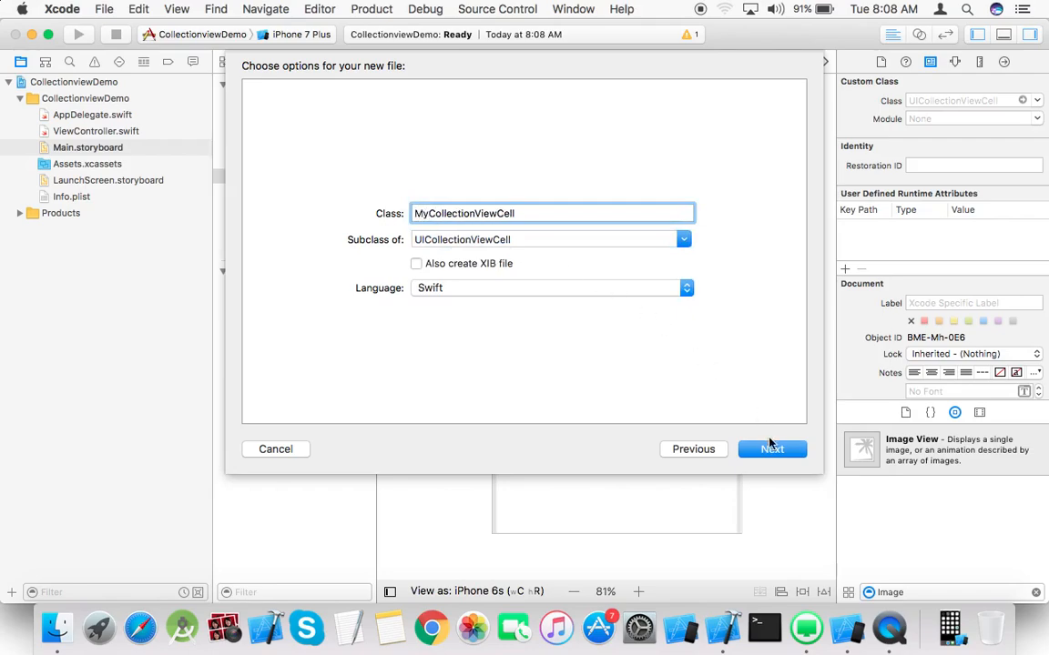
click(772, 447)
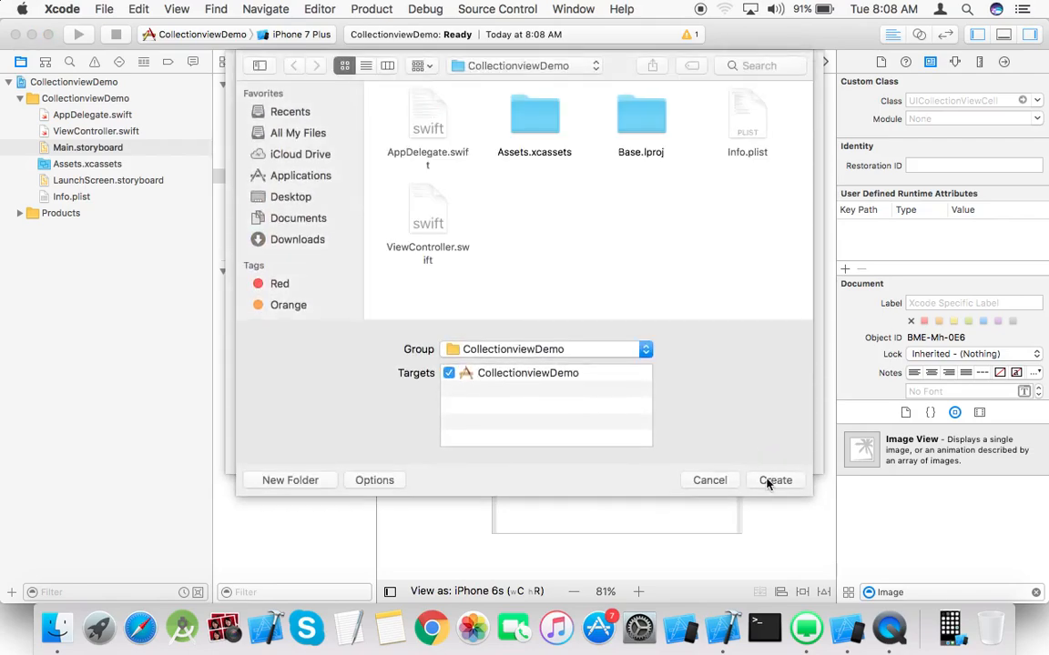
click(776, 481)
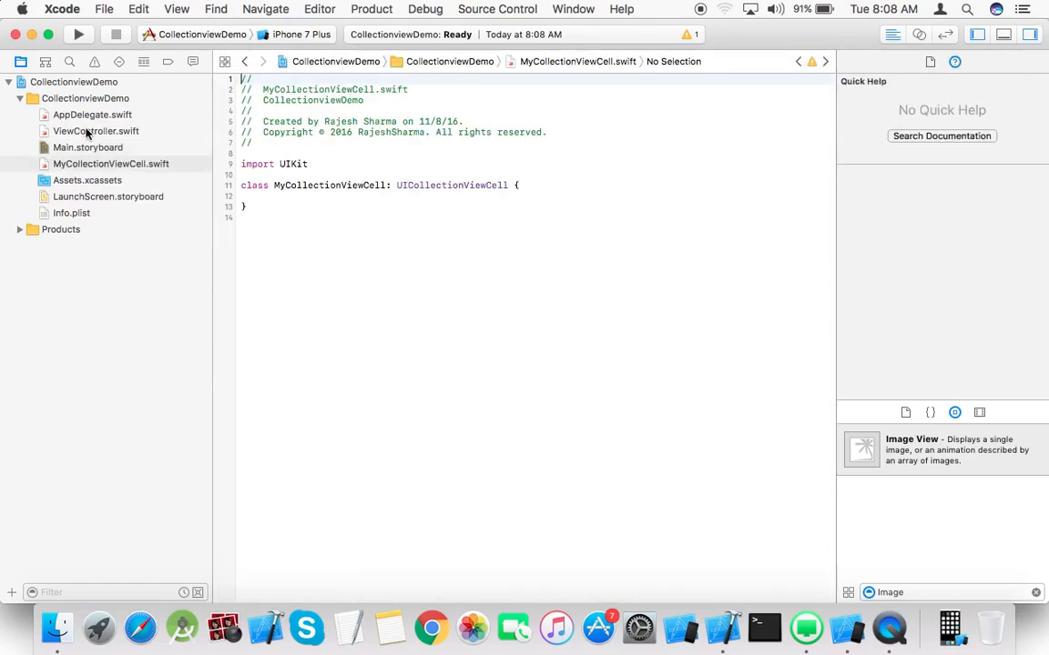
click(88, 147)
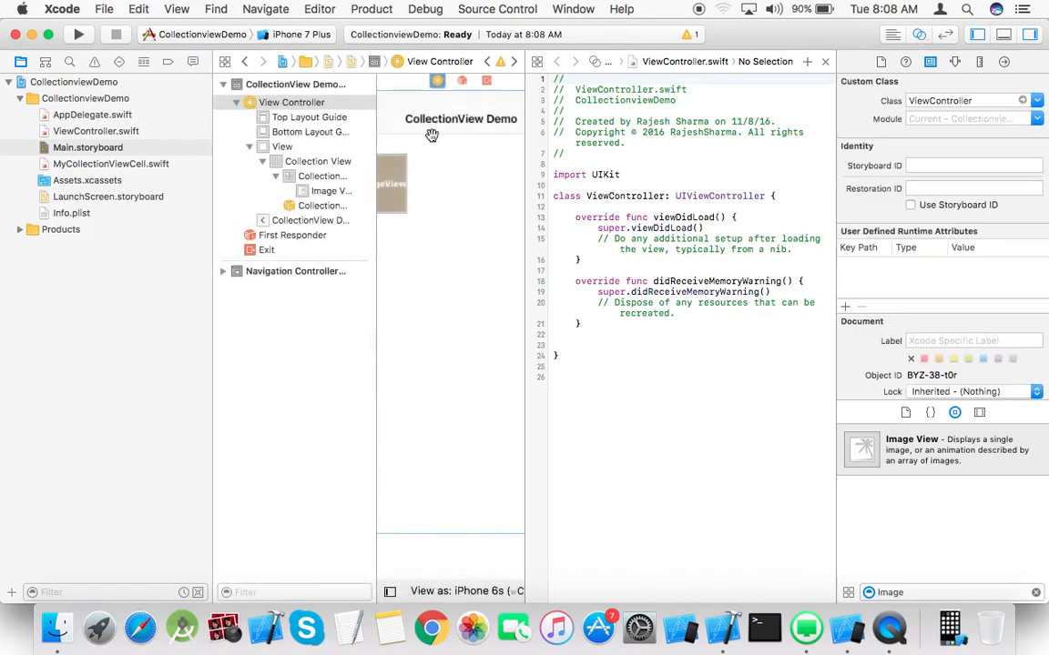
Control-drag the collection view into ViewController.swift as an IBOutlet named MyCollectionView
click(317, 160)
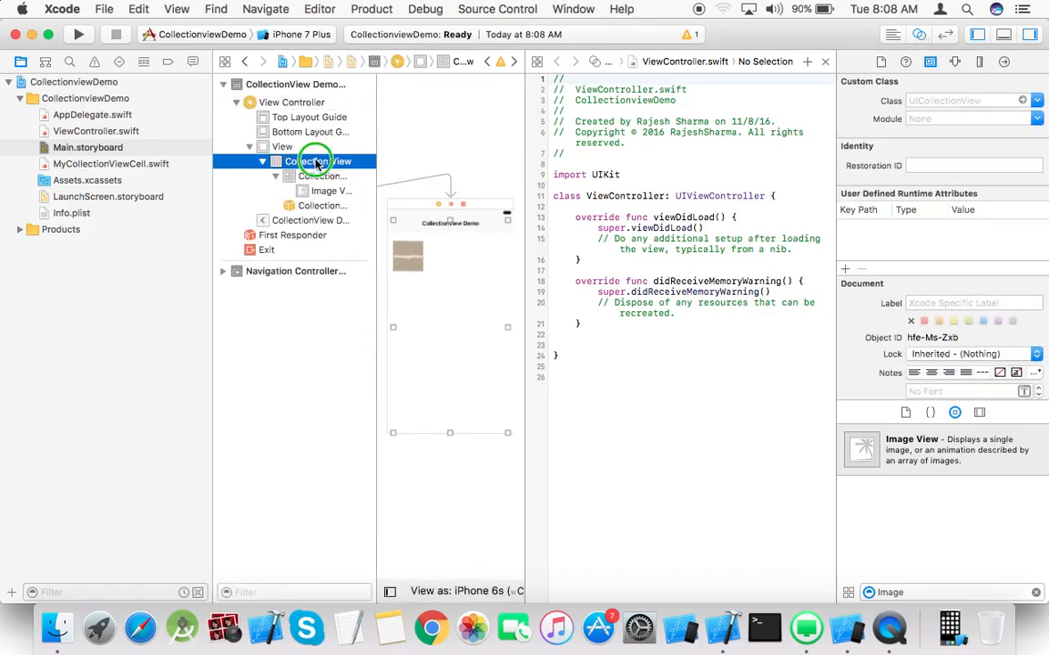
drag(317, 160, 567, 216)
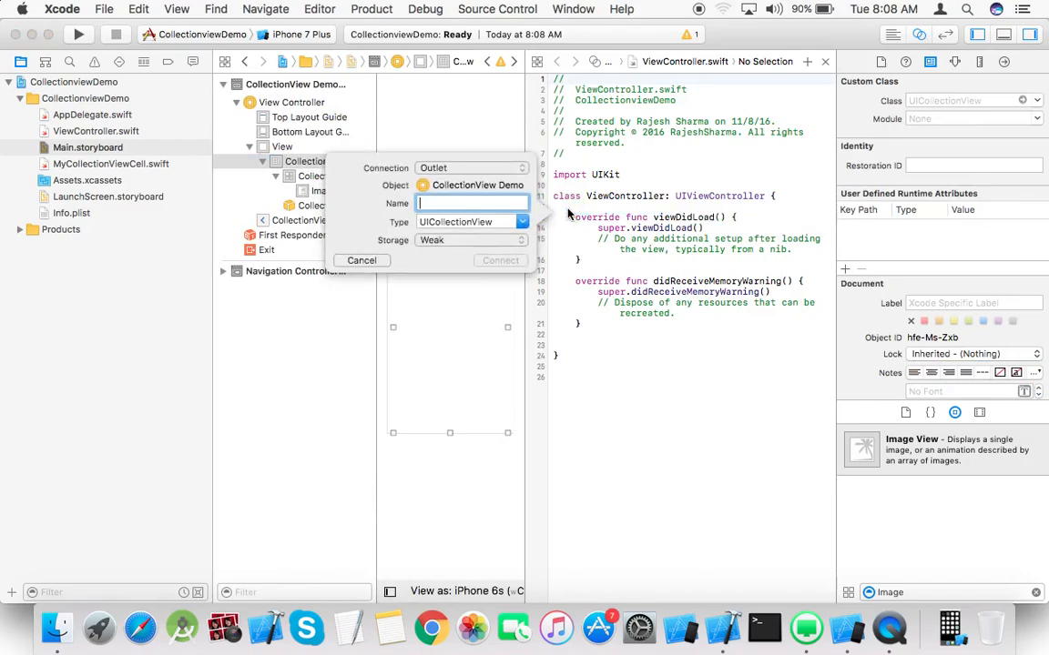
text(Collec)
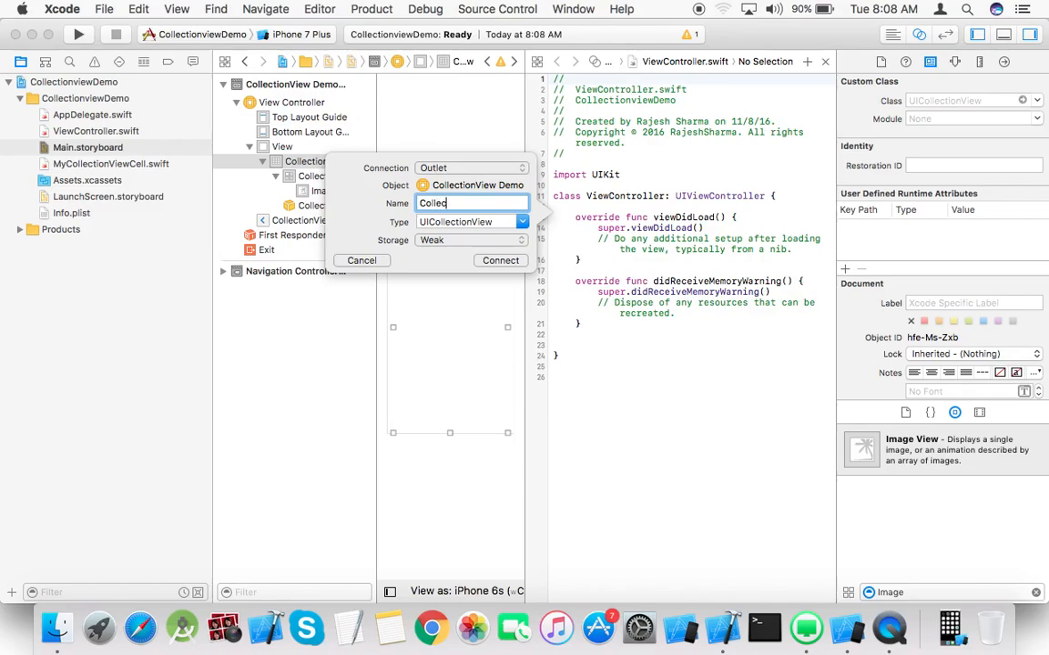
text(My)
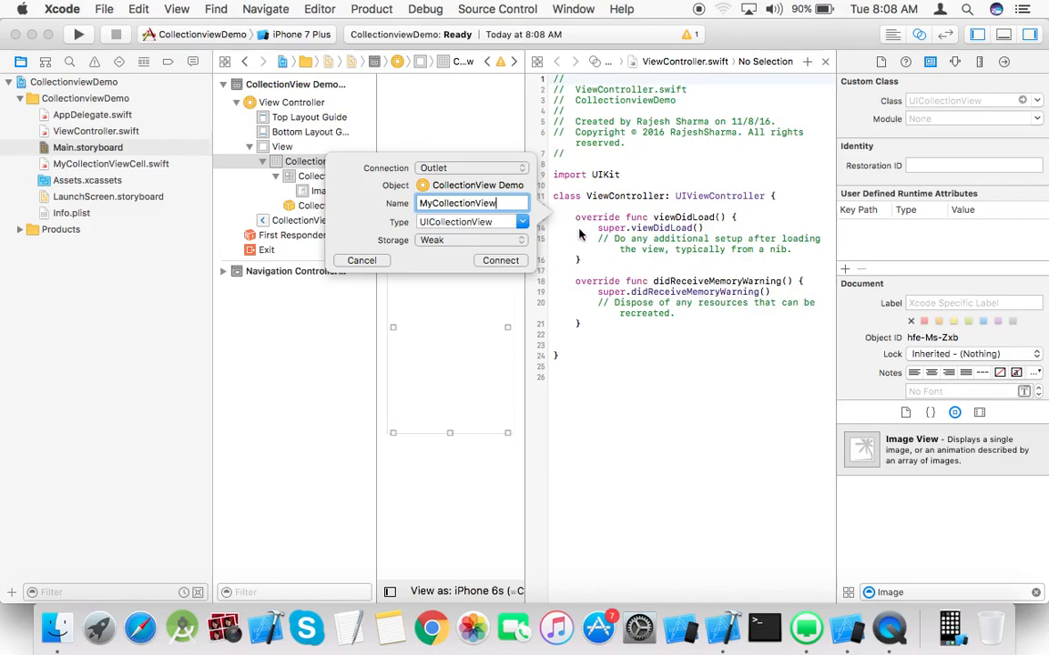
click(499, 261)
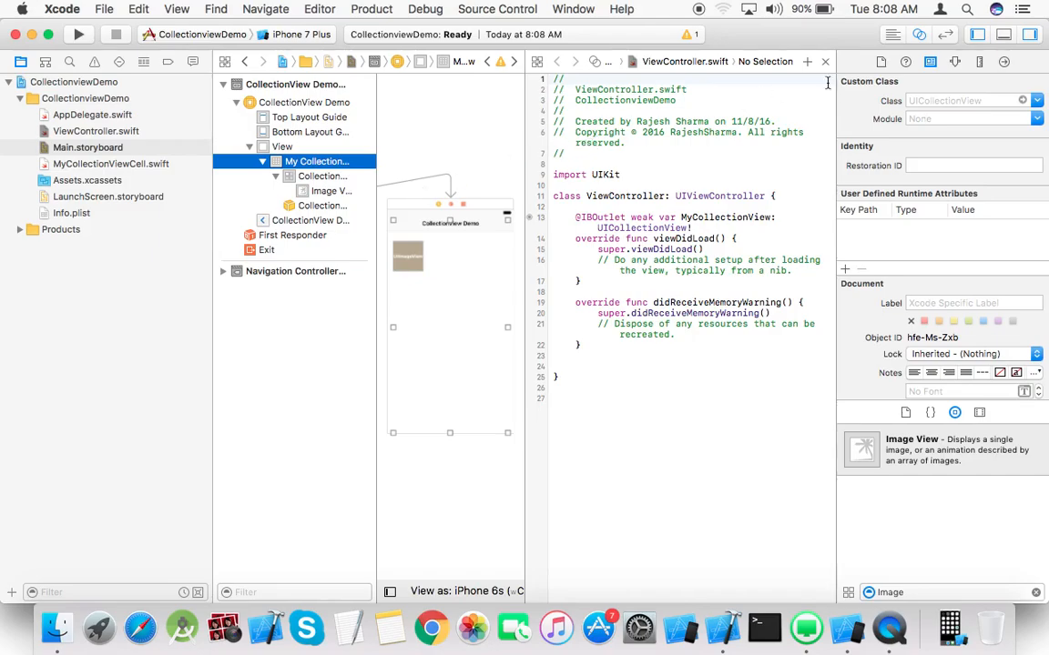
Review ViewController.swift on its own, then return to Main.storyboard
click(95, 132)
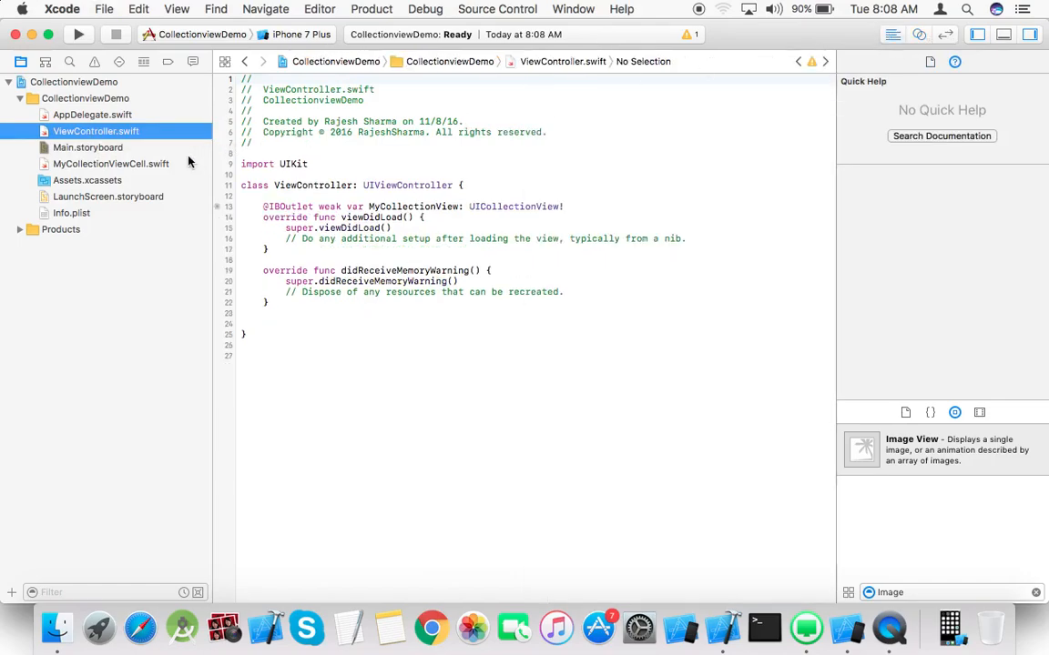
click(87, 147)
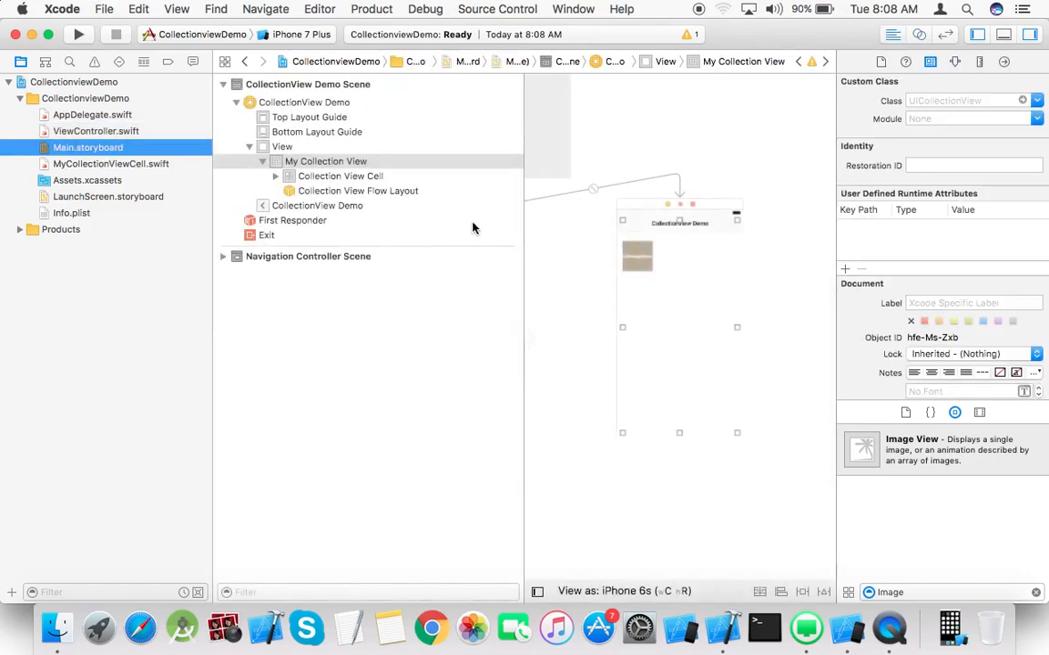
Show MyCollectionViewCell.swift in the Assistant editor beside the selected Collection View Cell
click(341, 175)
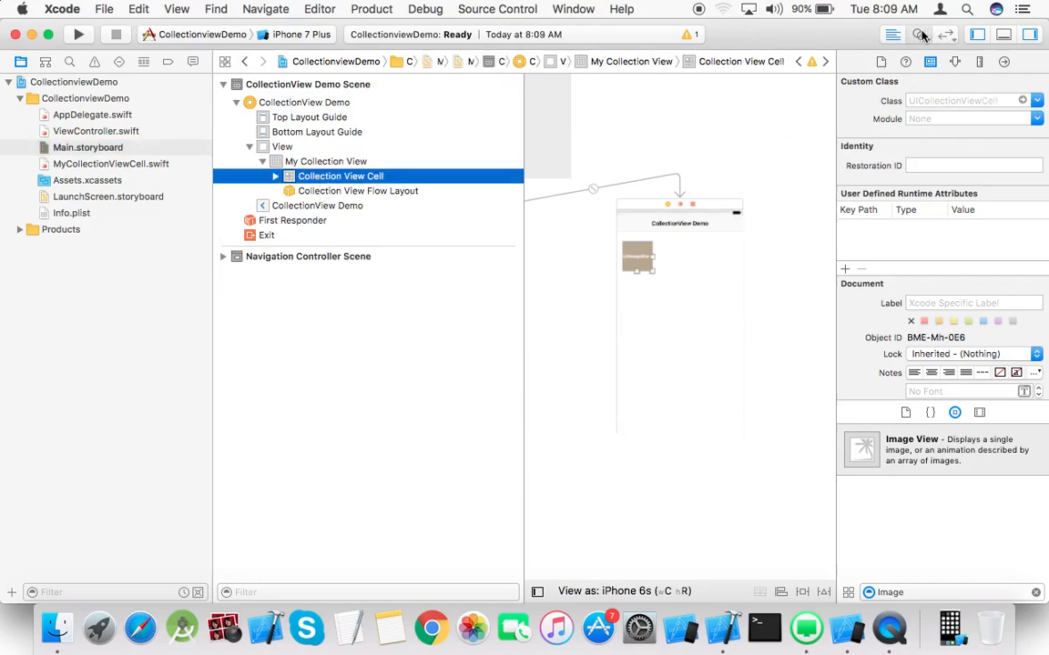
click(918, 35)
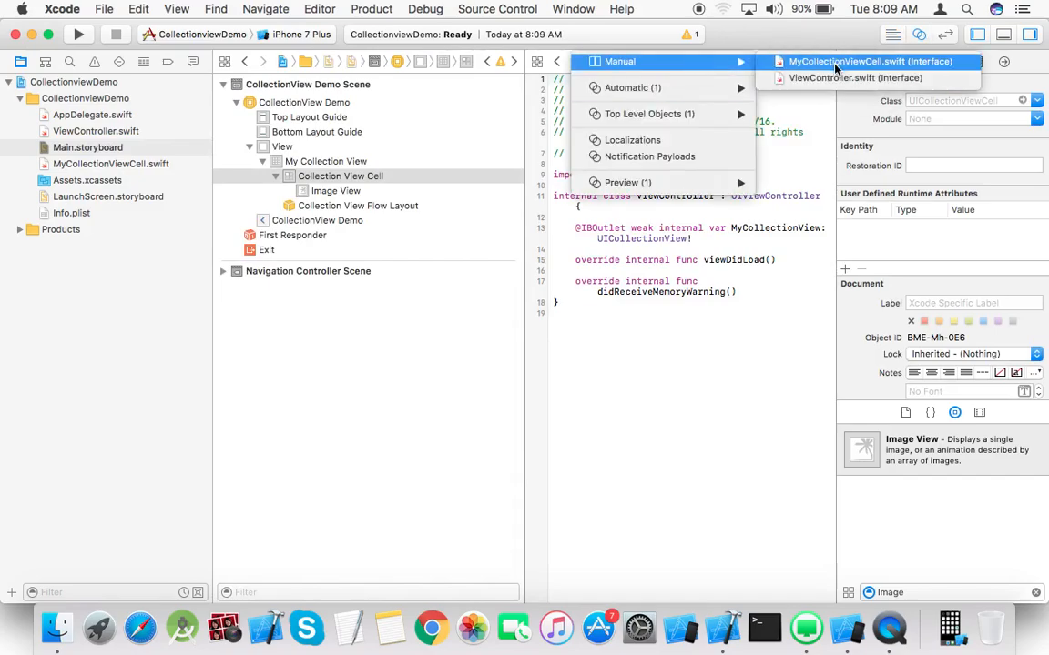
click(870, 61)
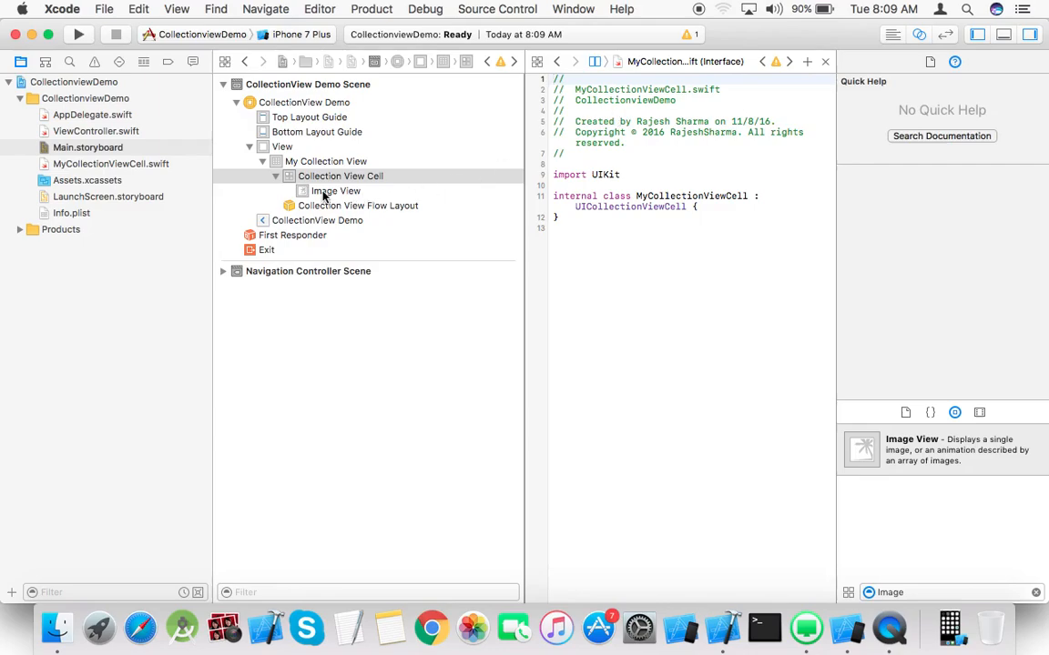
Select the cell's Image View in the outline, then reselect the Collection View Cell
click(335, 192)
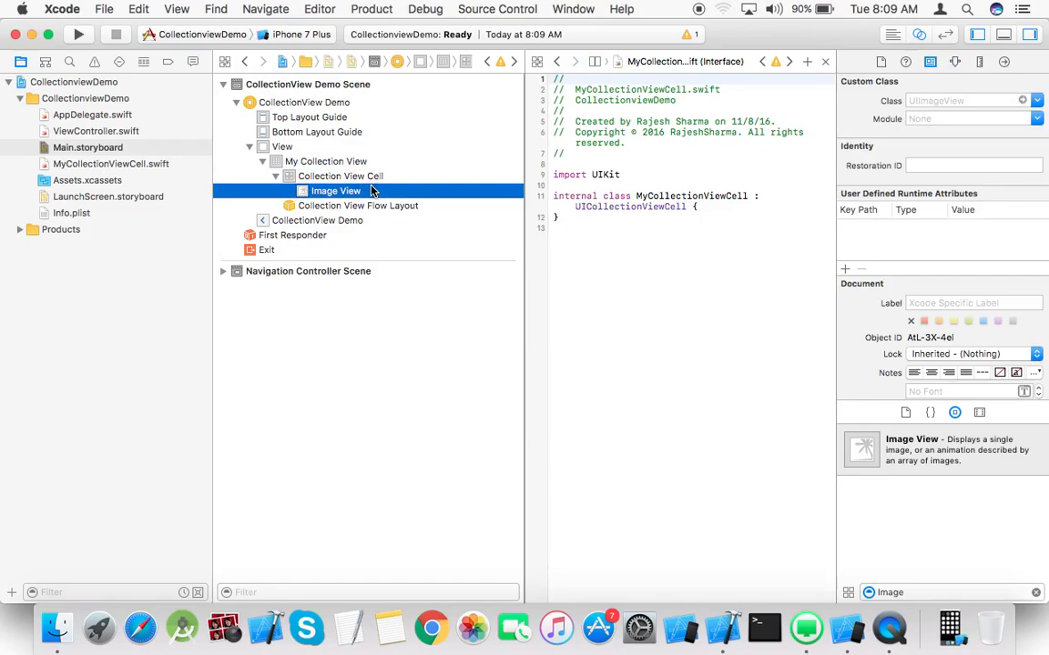
drag(364, 191, 568, 217)
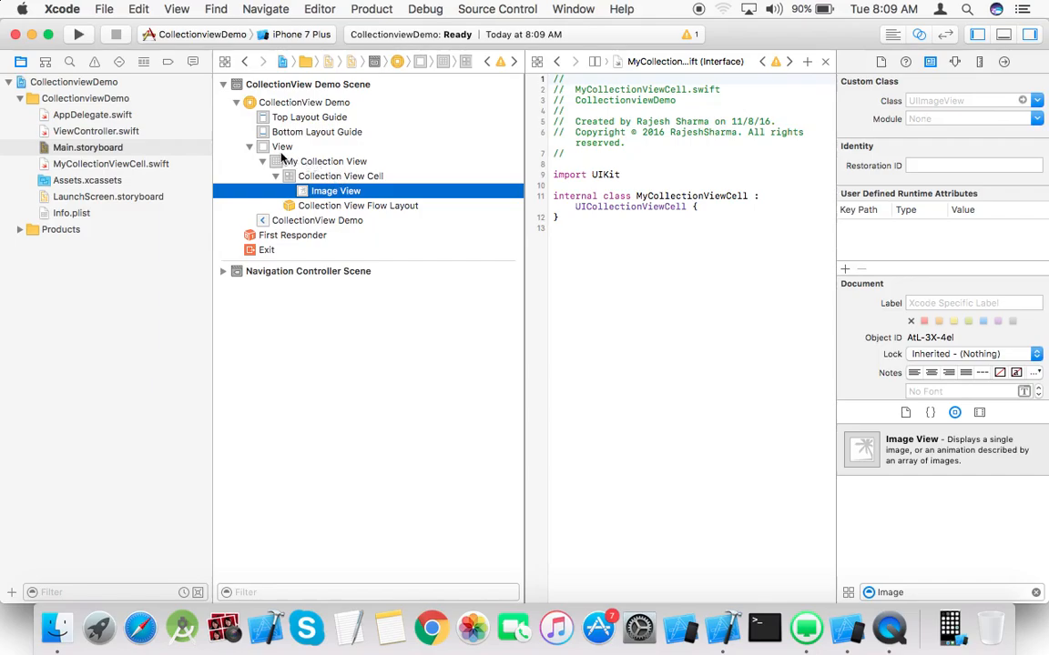
click(341, 175)
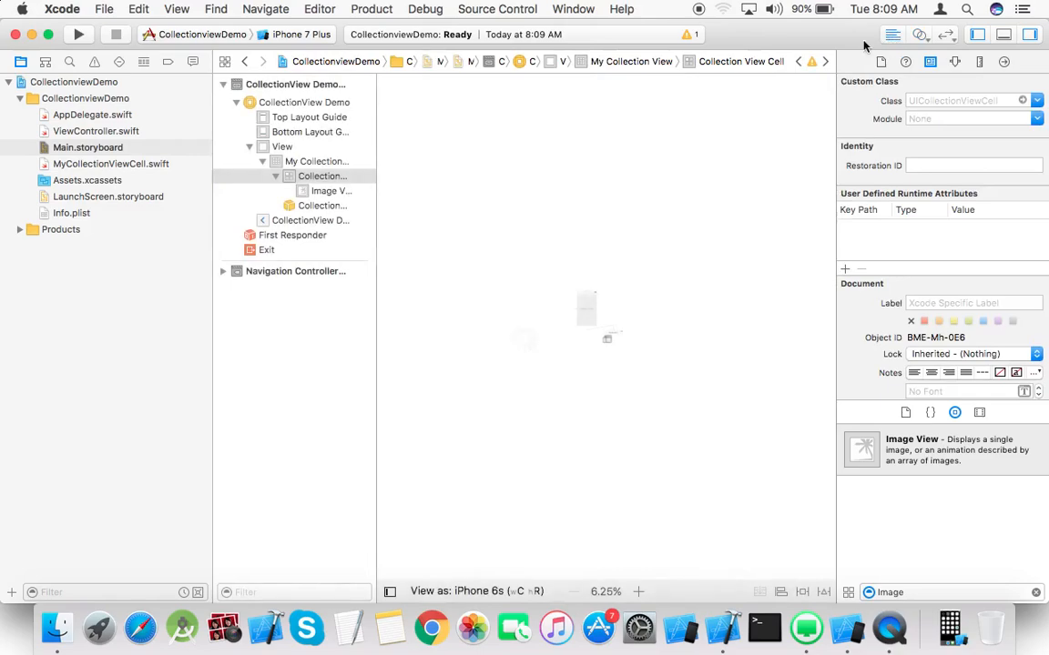
Set the prototype cell's custom class to MyCollectionViewCell in the Identity inspector
click(320, 175)
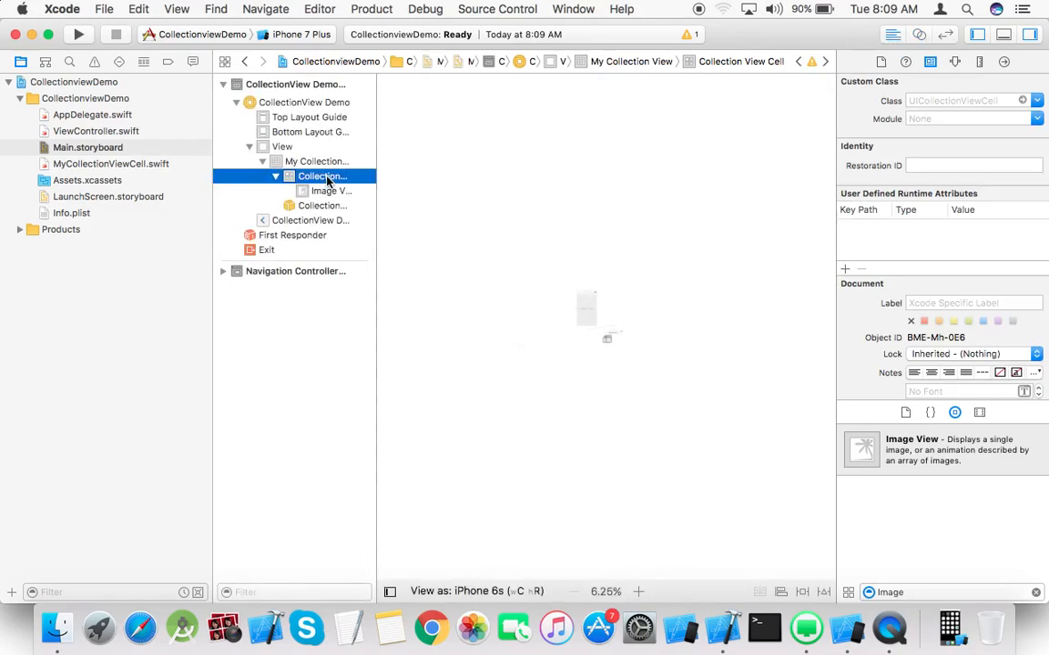
click(965, 100)
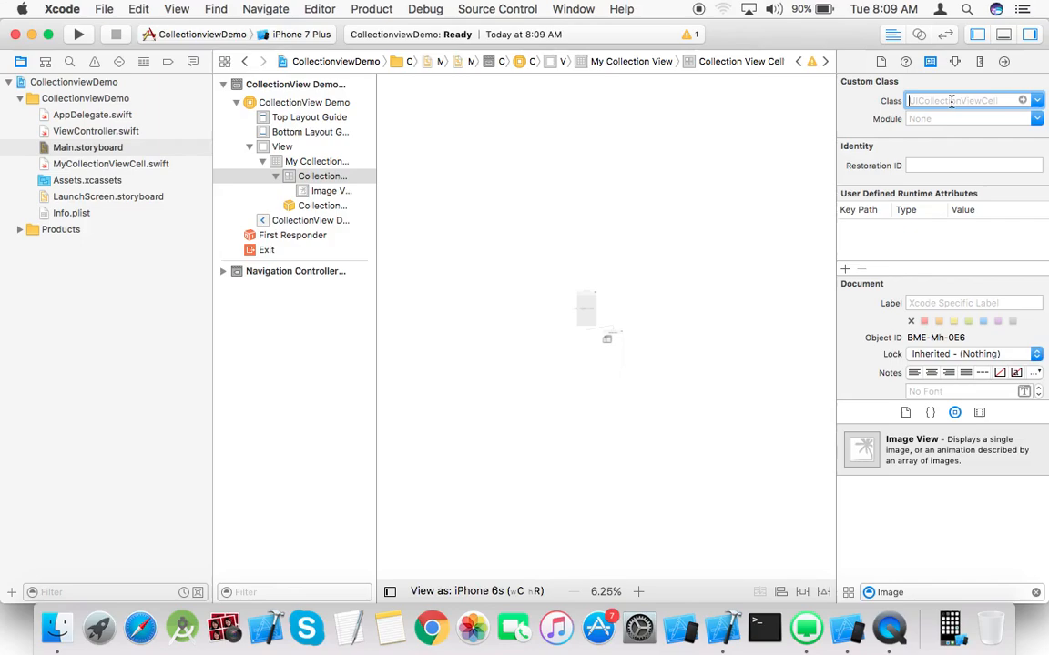
text(MyCollectionViewCell)
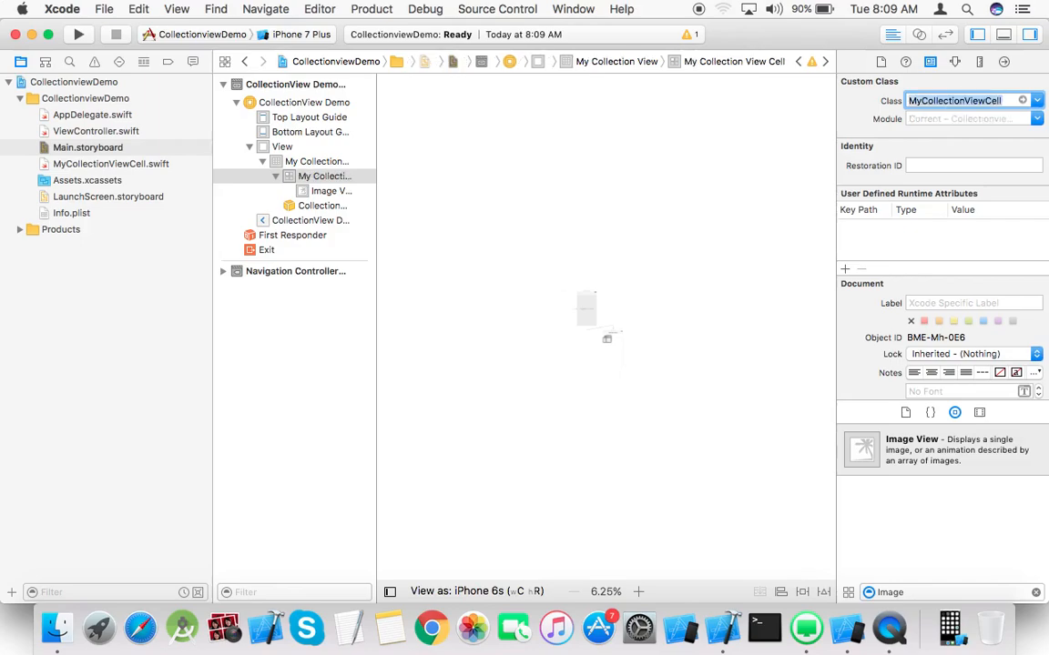
click(455, 215)
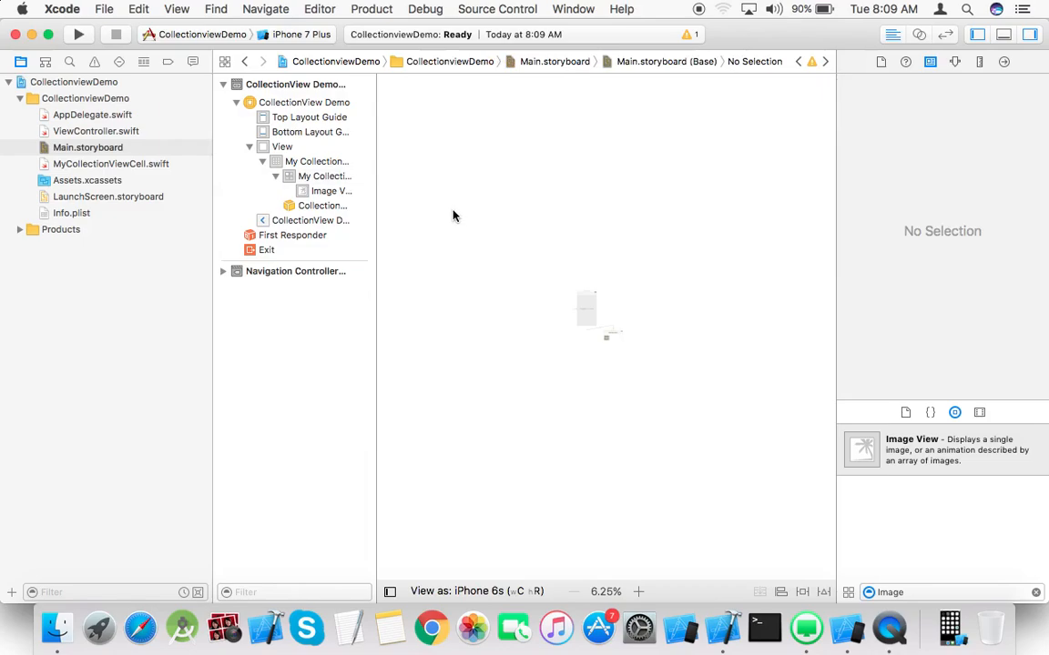
Enter a reuse identifier for the cell in the Attributes inspector
click(324, 174)
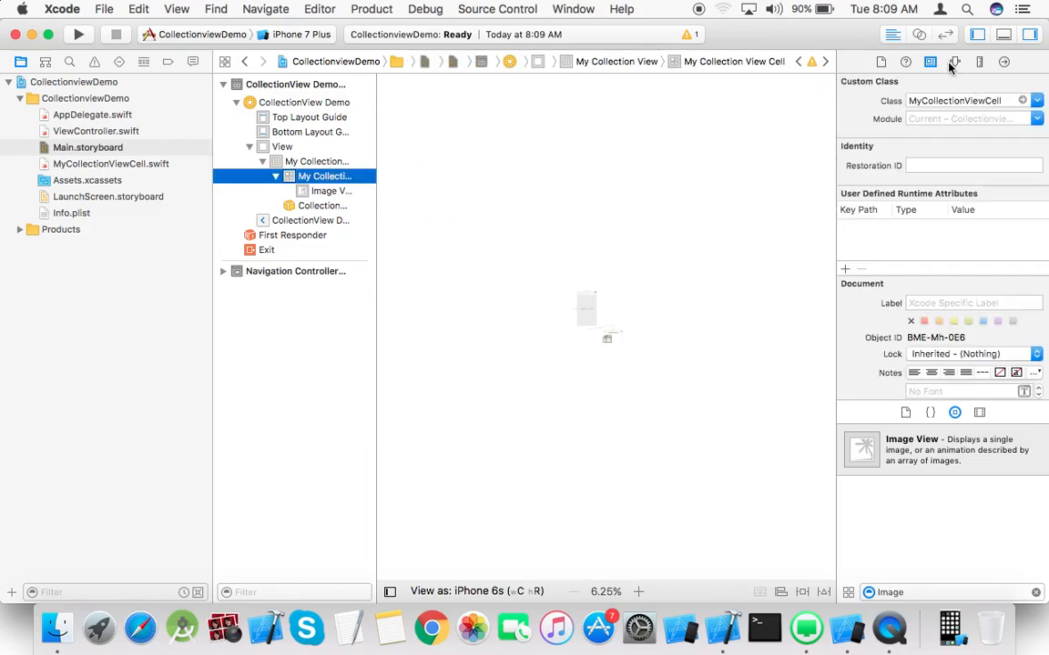
click(954, 62)
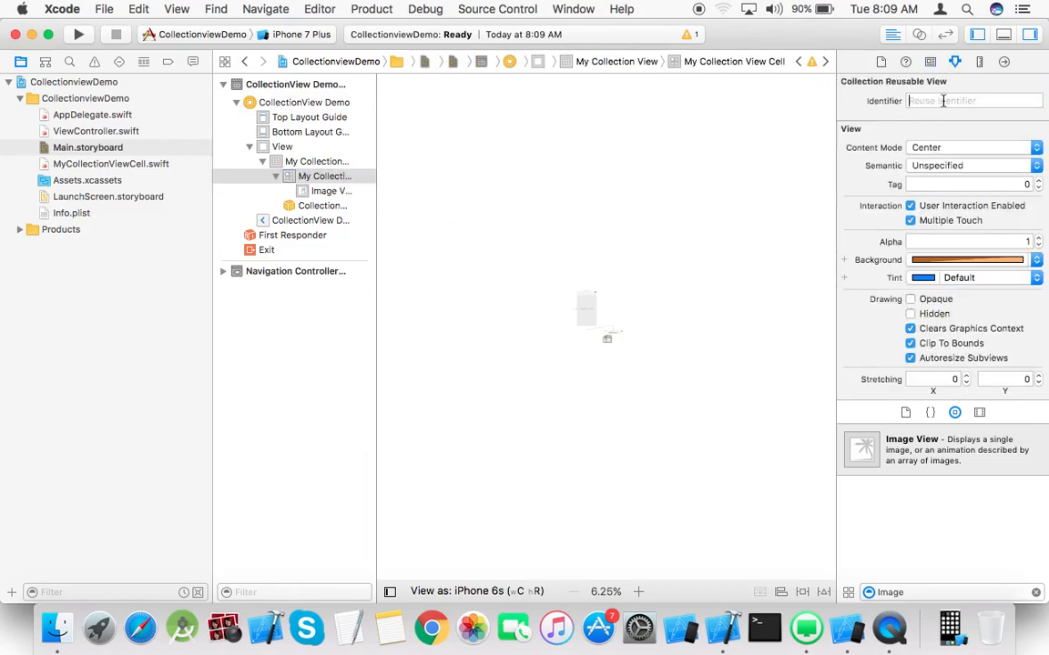
click(974, 100)
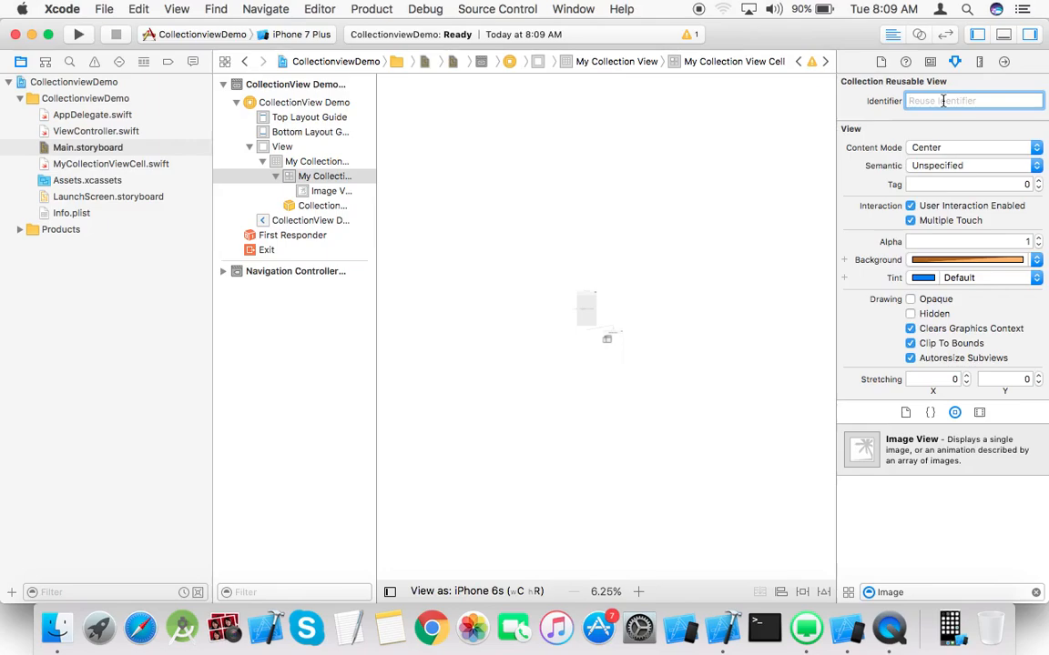
text(collectio)
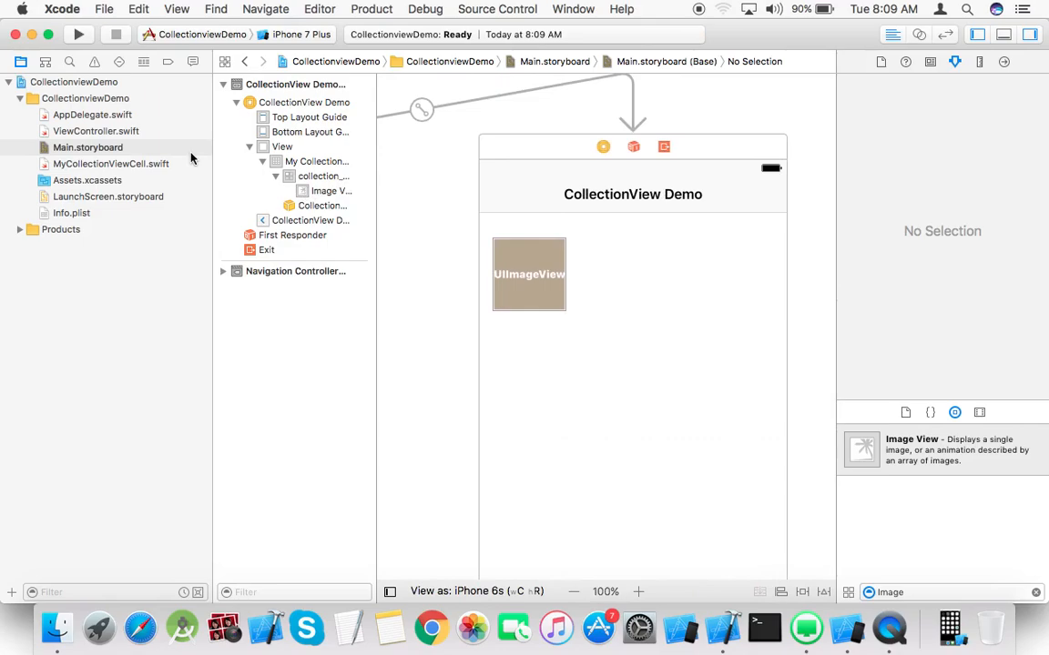
mouse_move(356, 162)
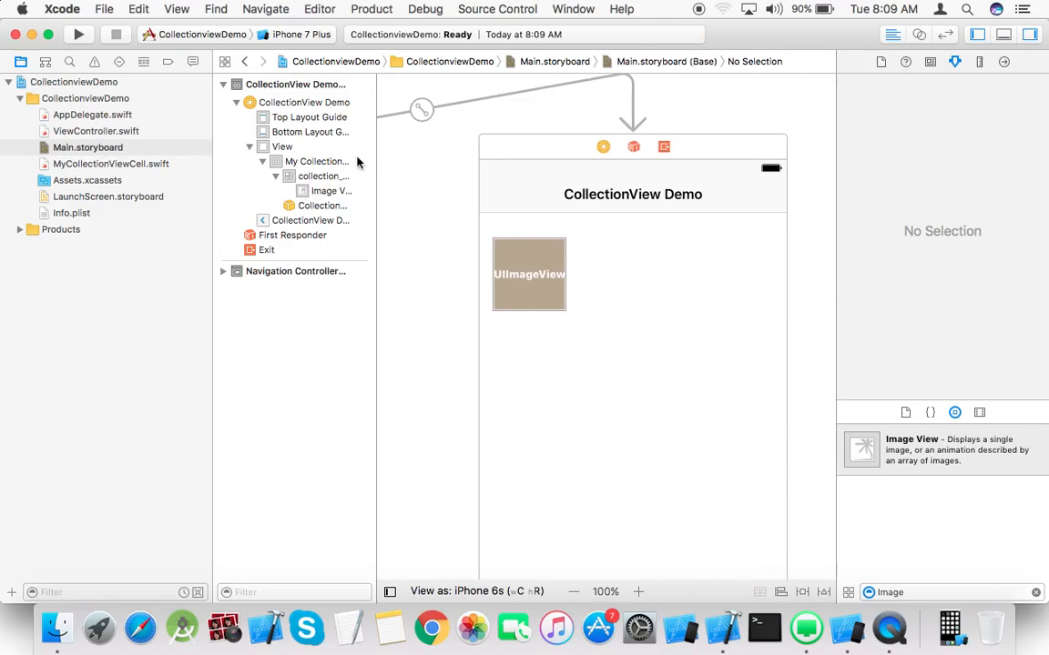
Create the myImageView outlet from the cell's image view, then return to the Standard editor
click(322, 175)
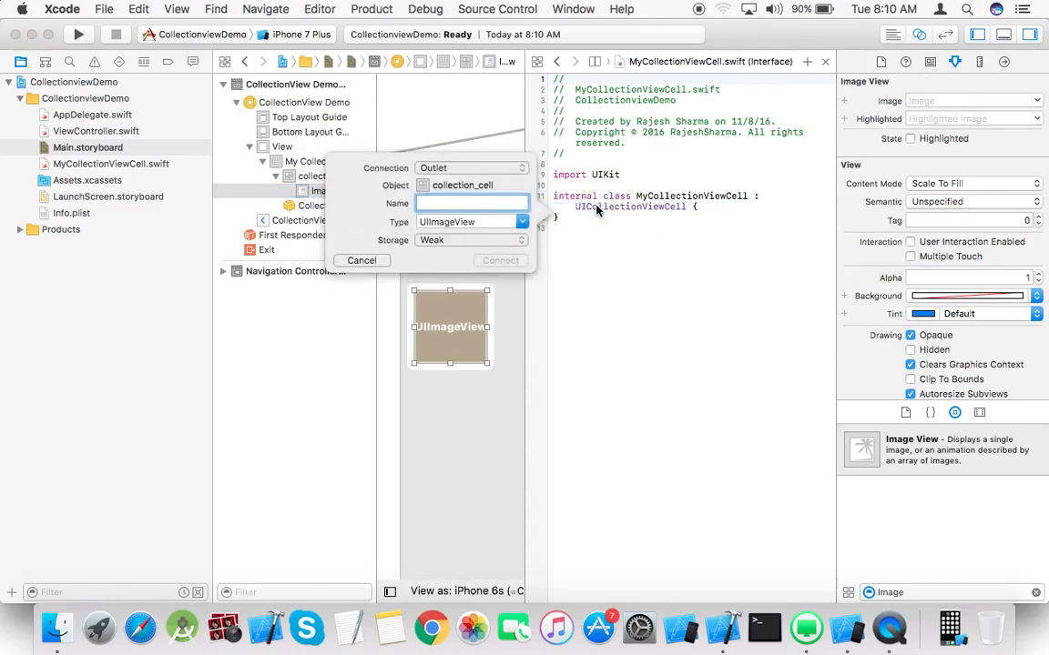
text(myImageView)
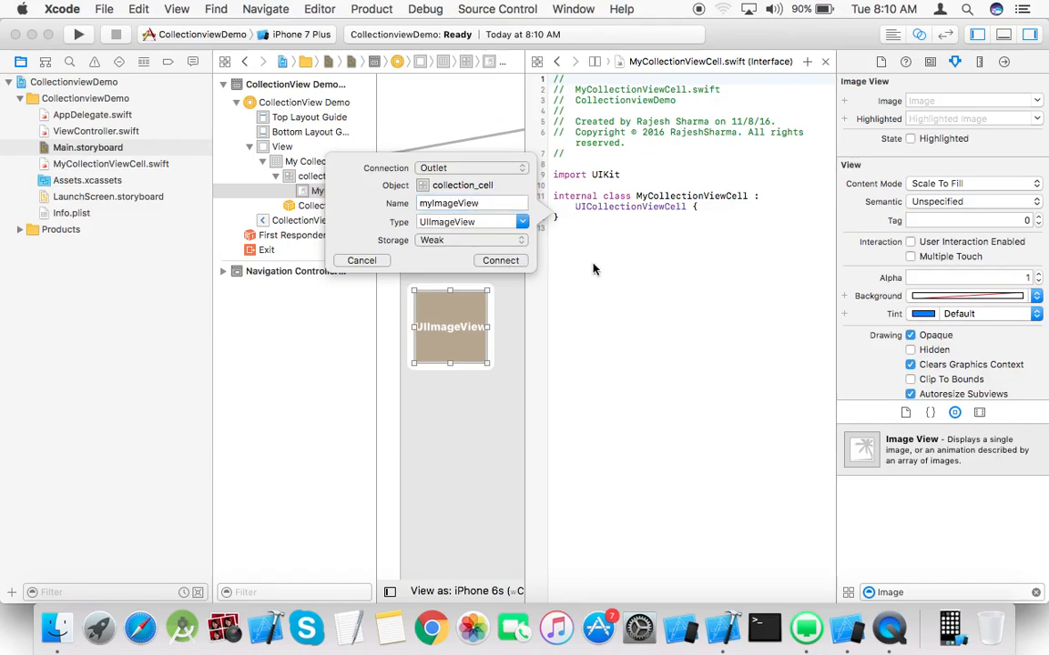
click(499, 261)
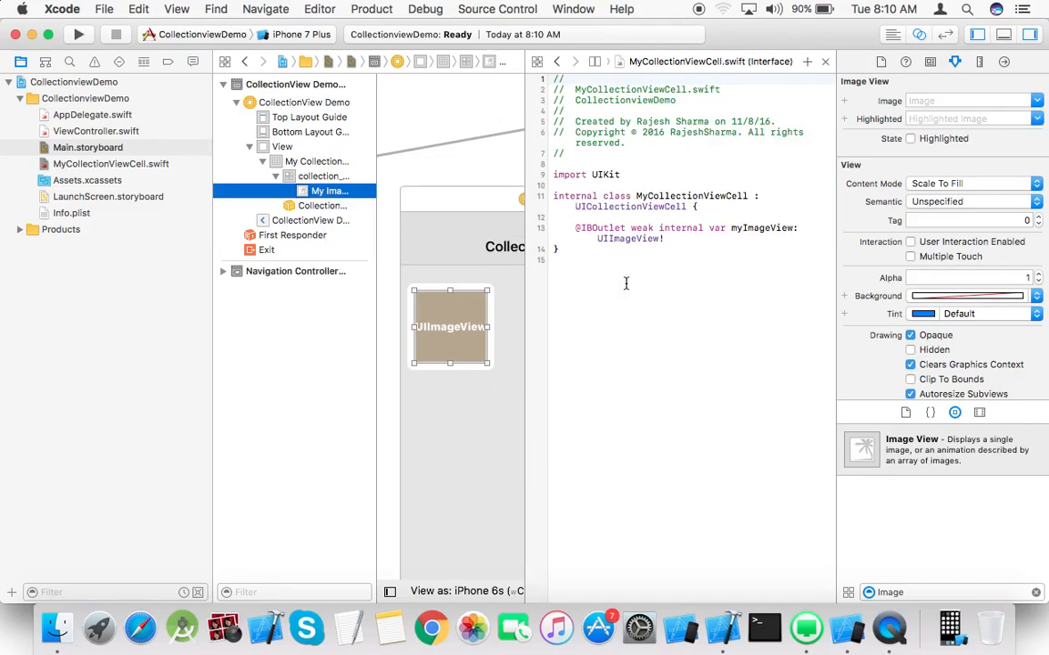
click(893, 34)
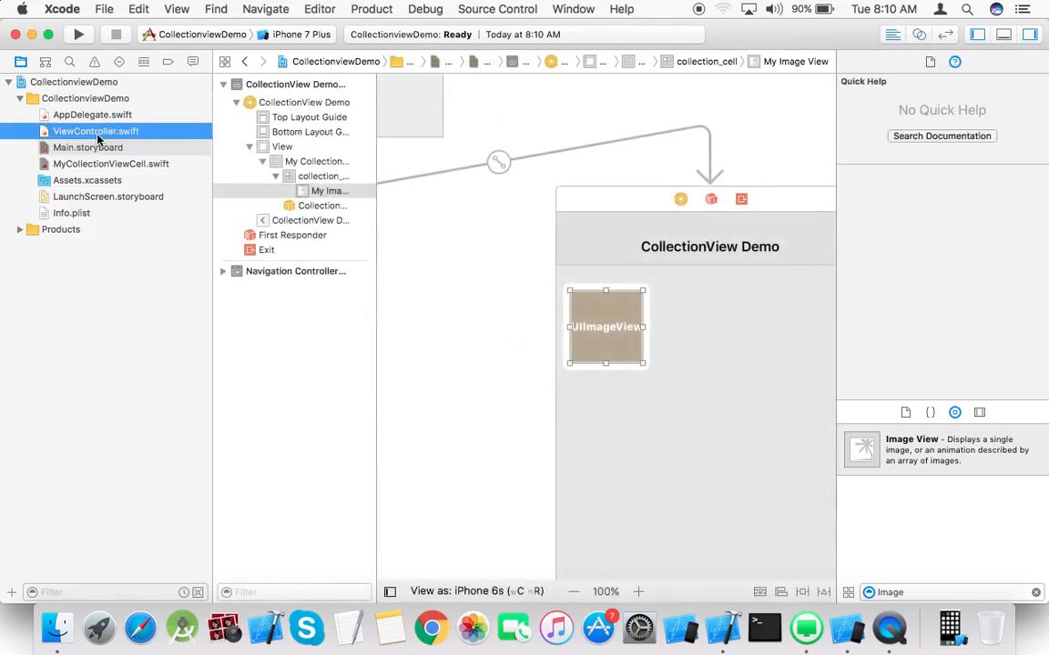
Place the cursor at the end of the ViewController class declaration line
click(95, 131)
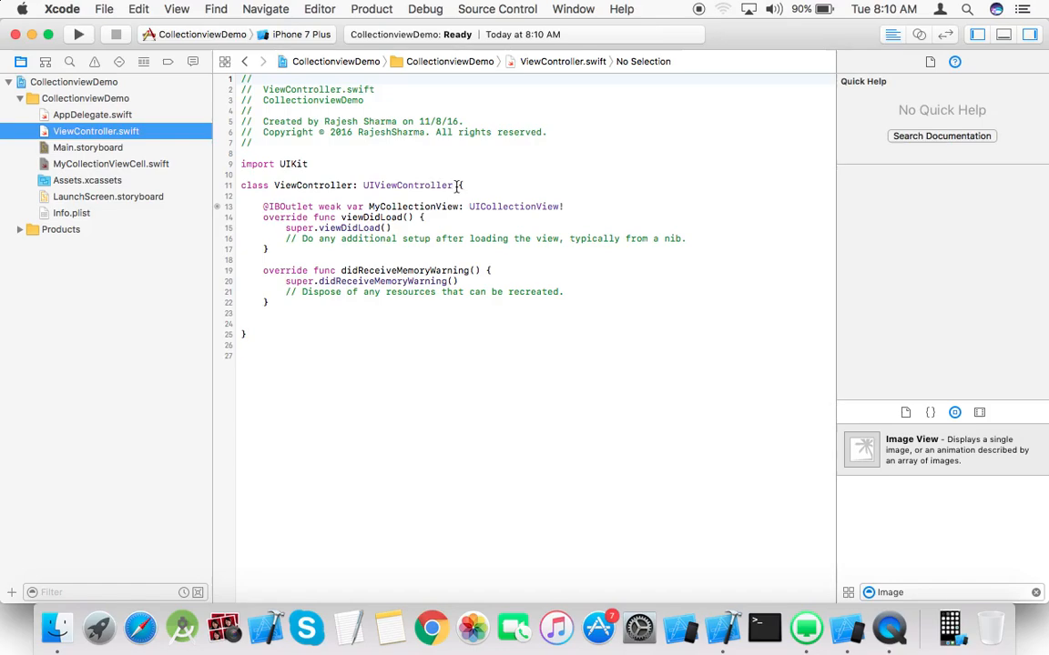
click(459, 186)
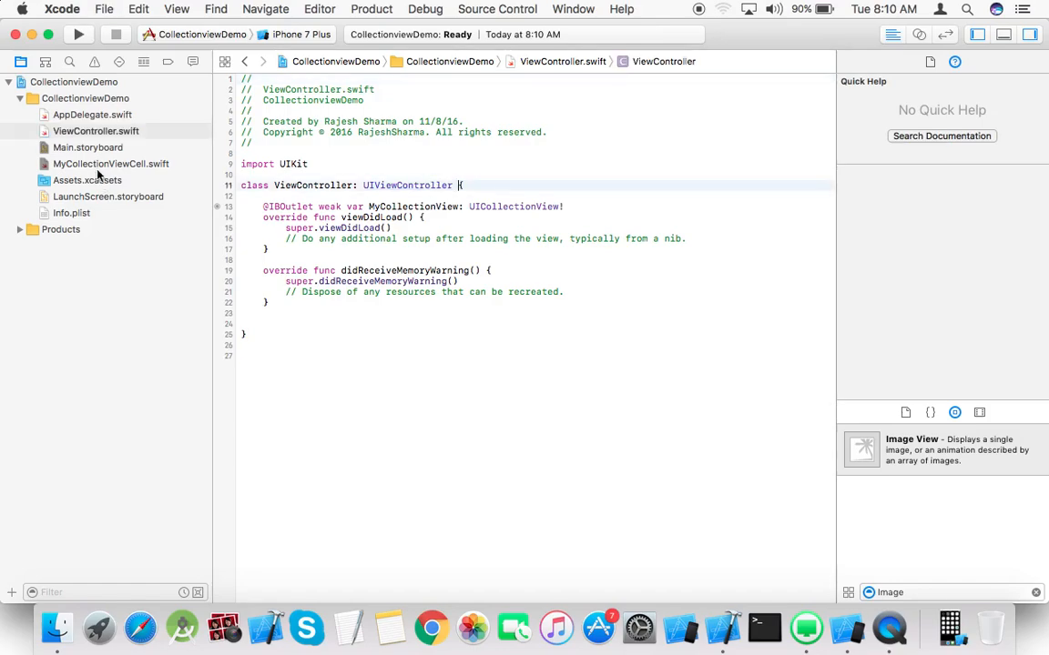
click(111, 163)
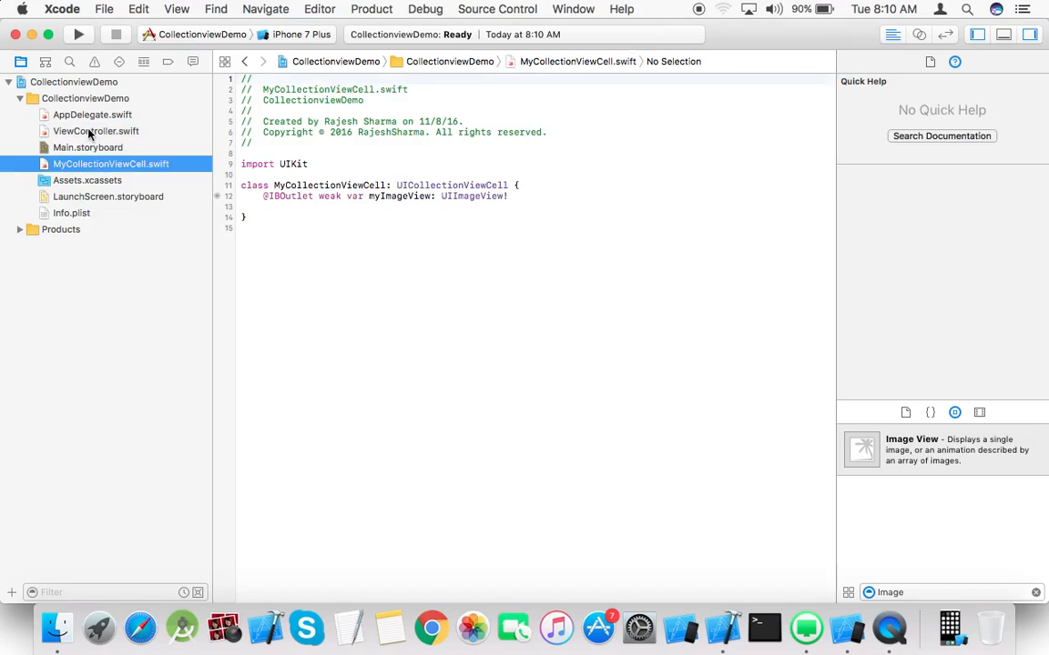
click(94, 131)
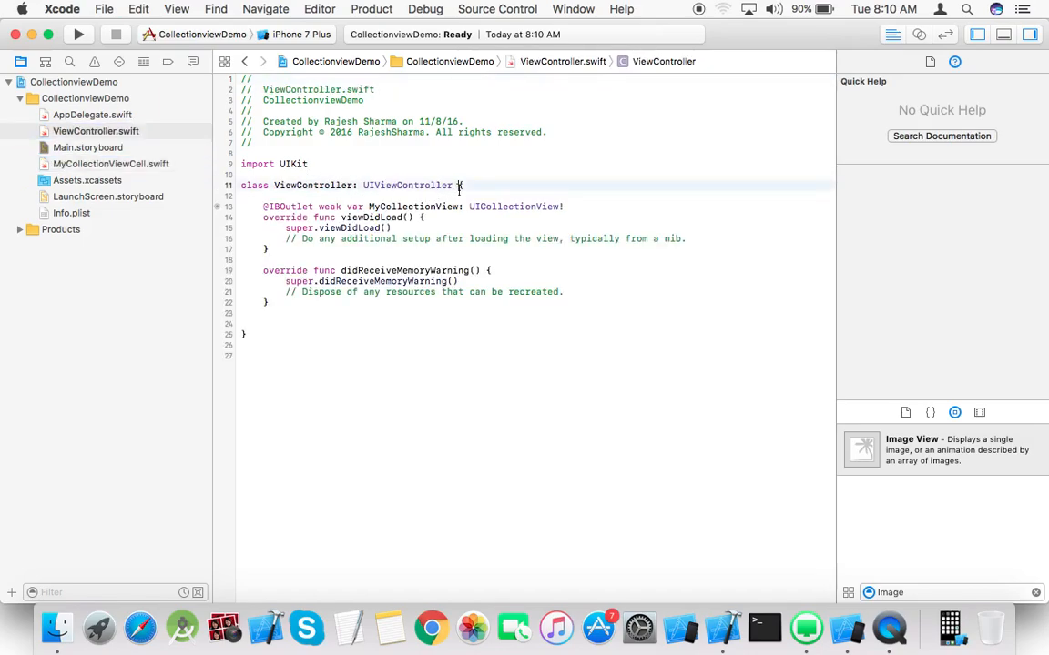
Append UICollectionViewDelegate, UICollectionViewDataSource to the class declaration via autocomplete
text(,)
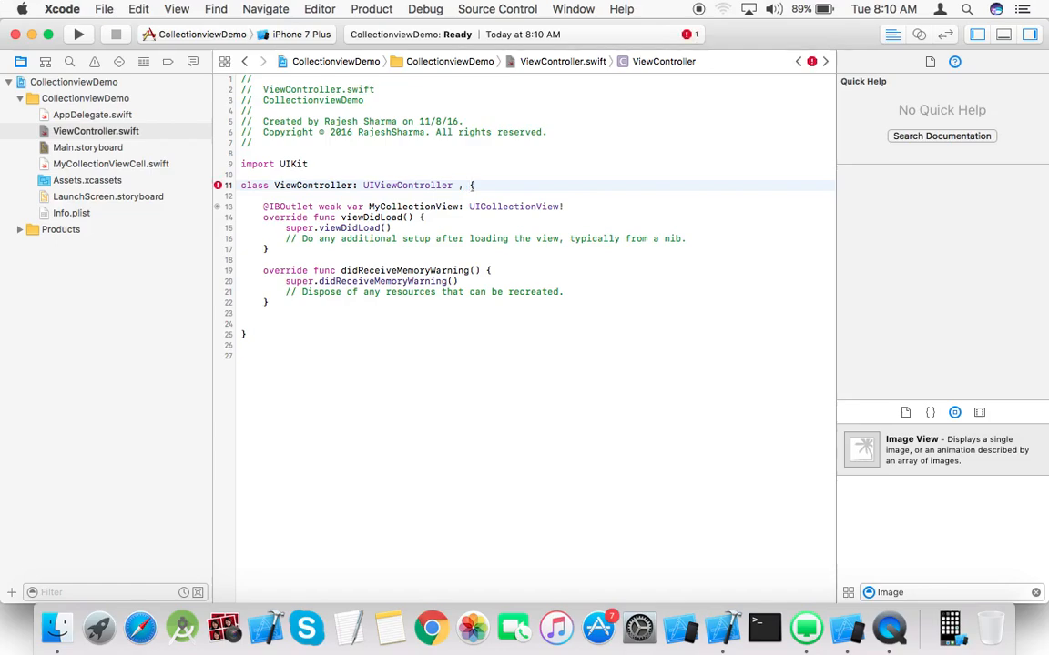
text(UI)
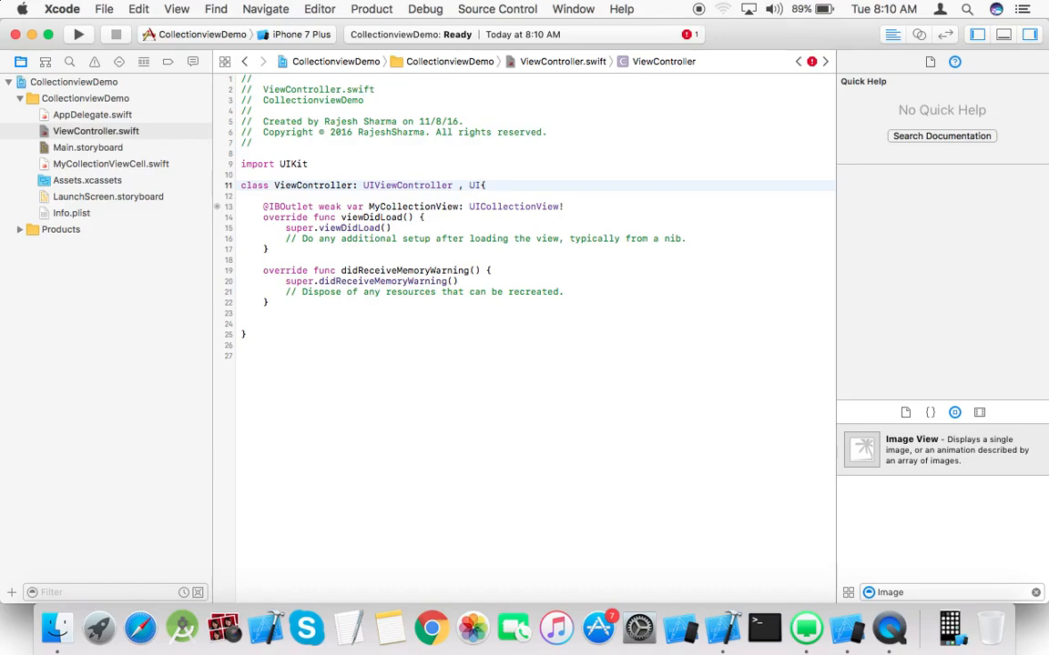
text(C)
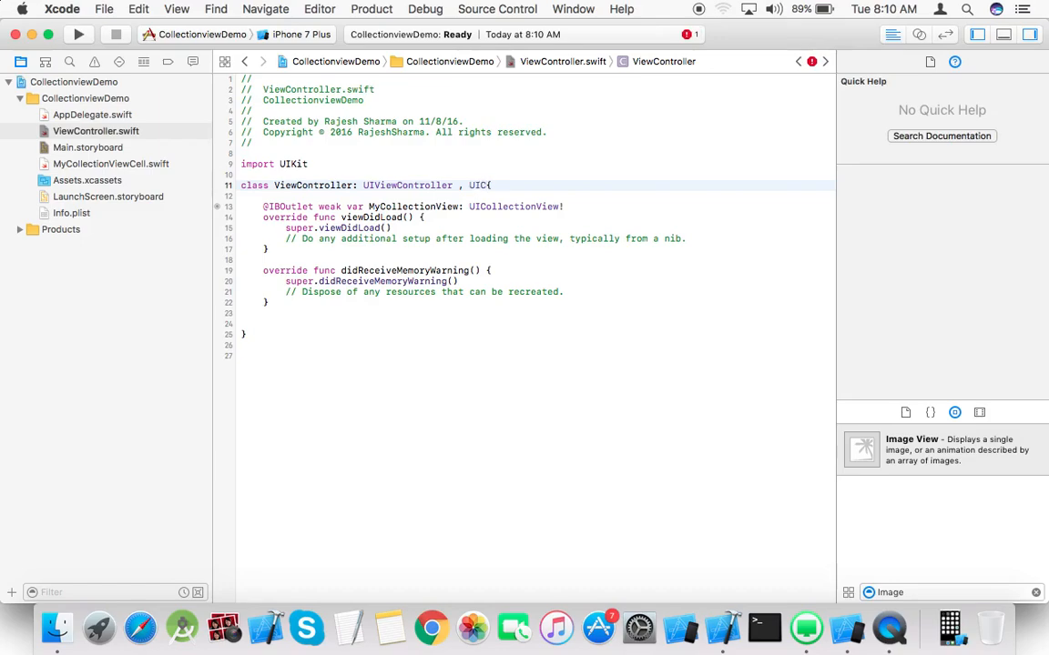
text(UIC)
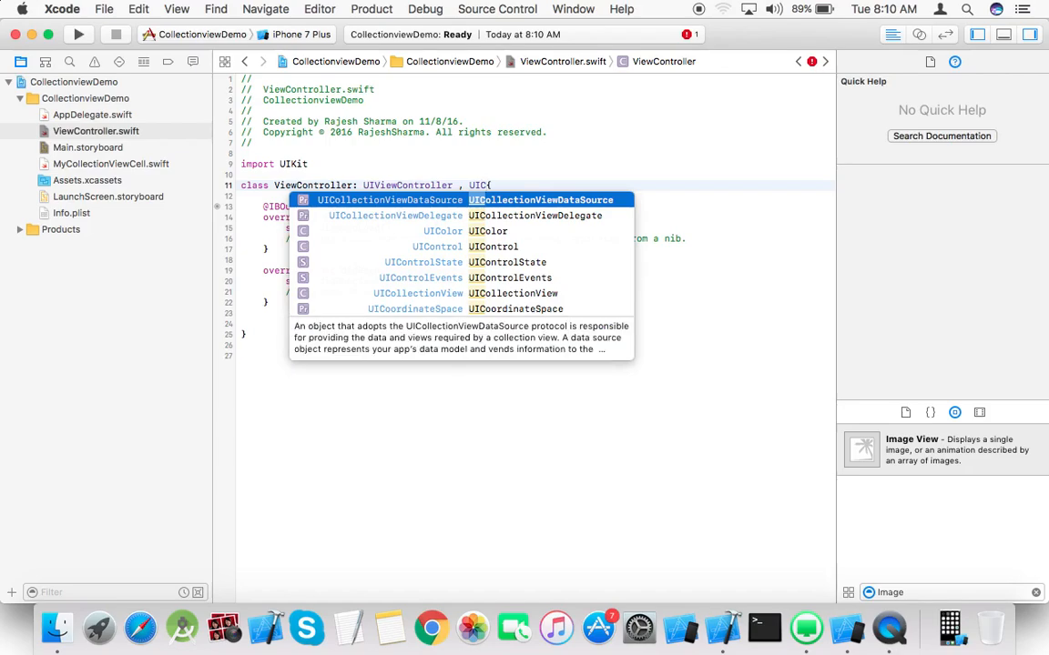
click(395, 215)
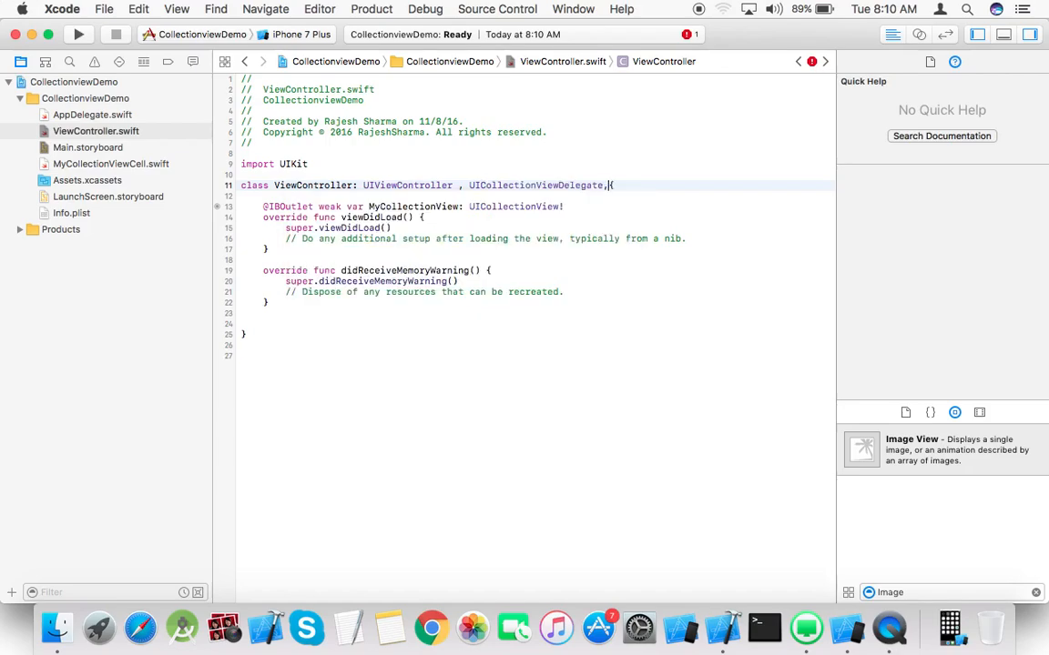
text(UICollectionViewDataSource)
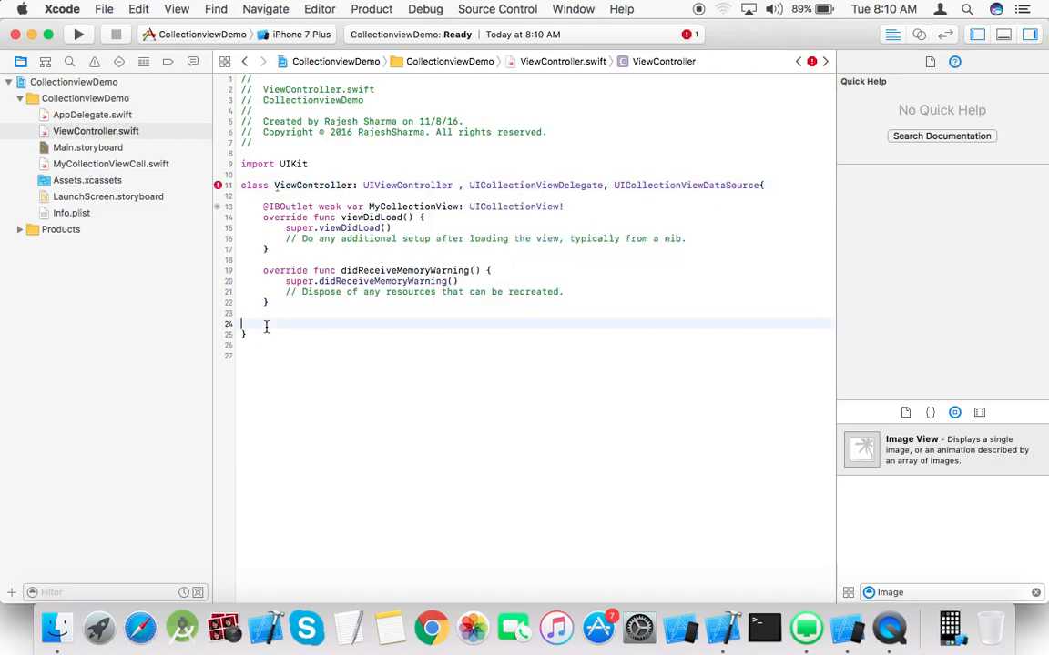
key(Return)
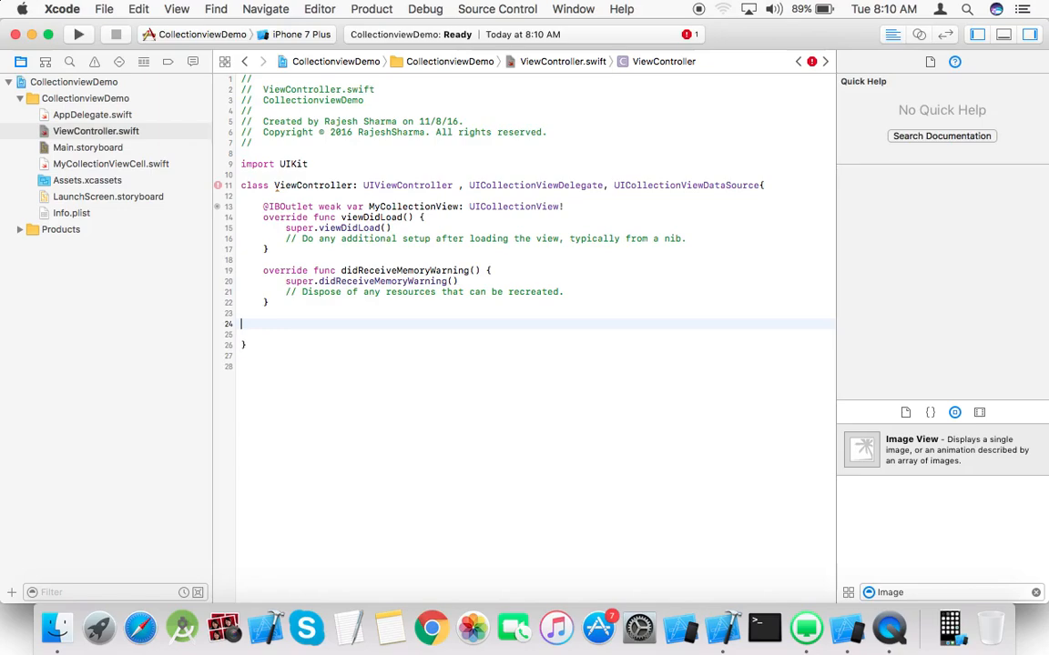
Insert numberOfItemsInSection and cellForItemAt method stubs from the coll autocompletions
text(coll)
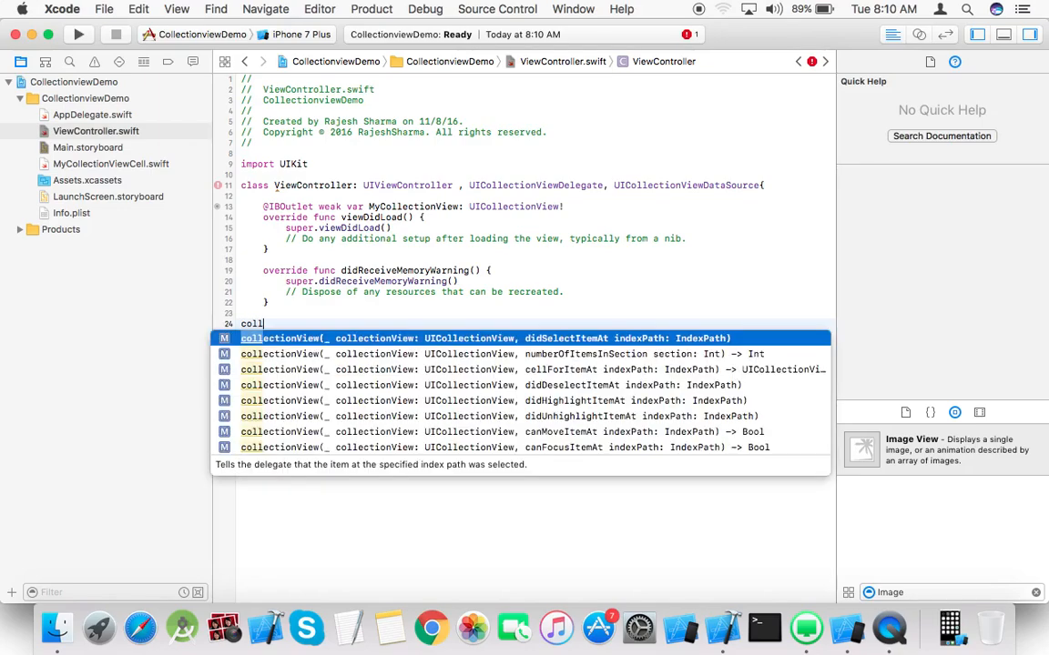
key(Down)
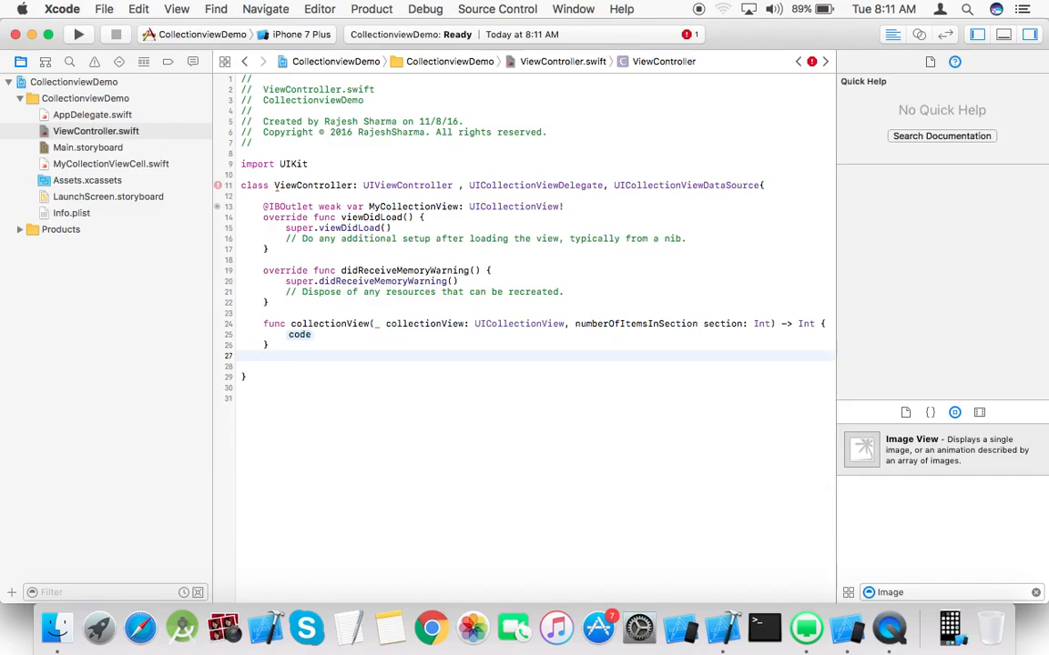
text(coll)
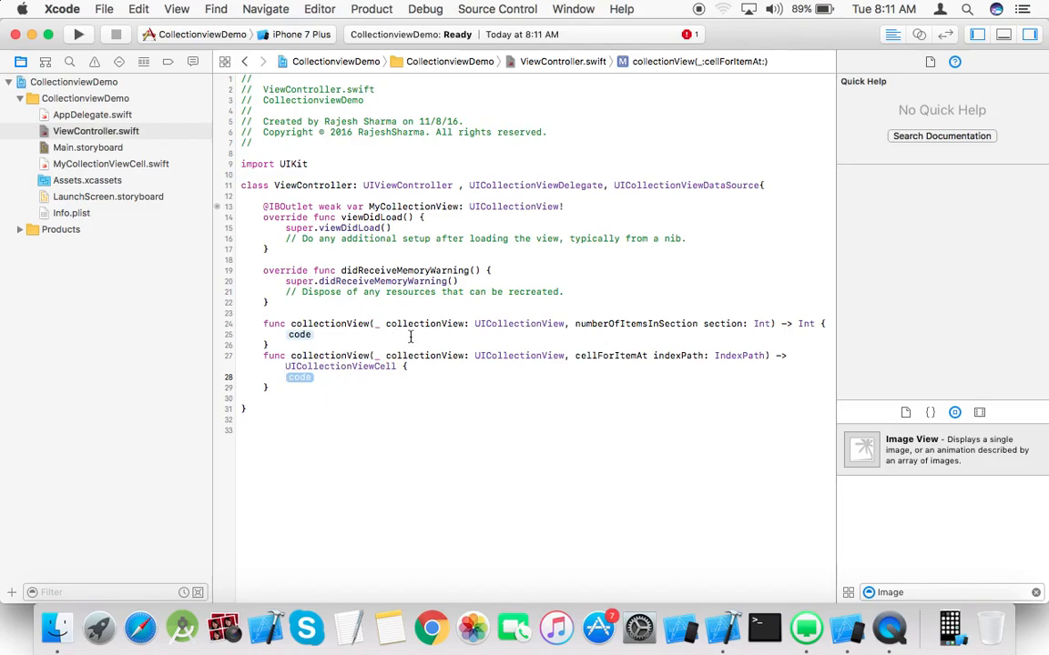
click(565, 206)
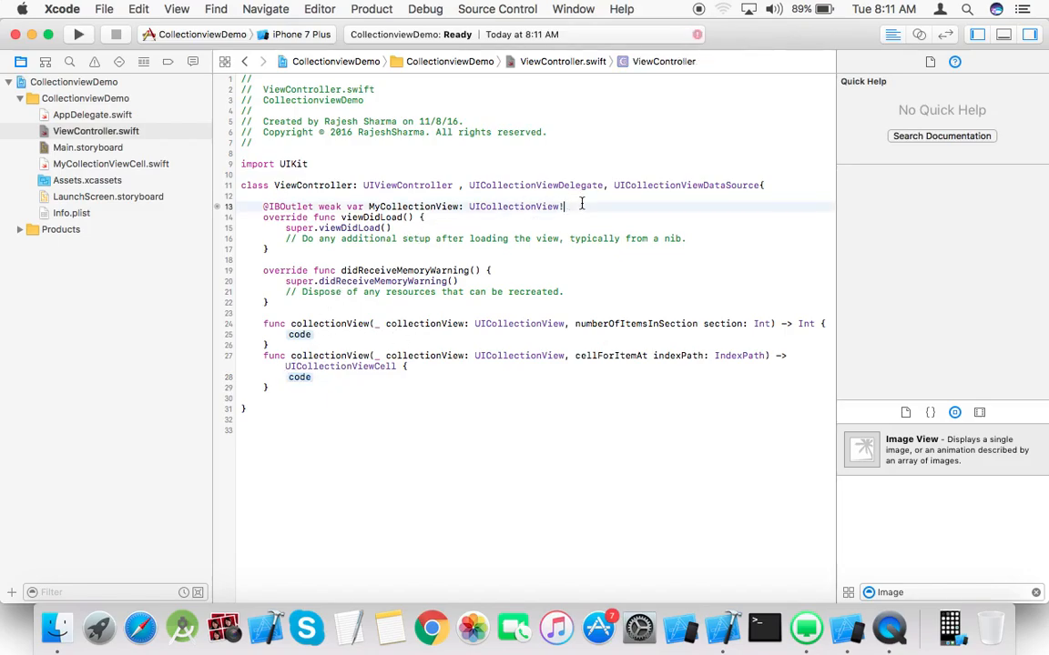
Open Assets.xcassets in its own window, listing only AppIcon
key(return)
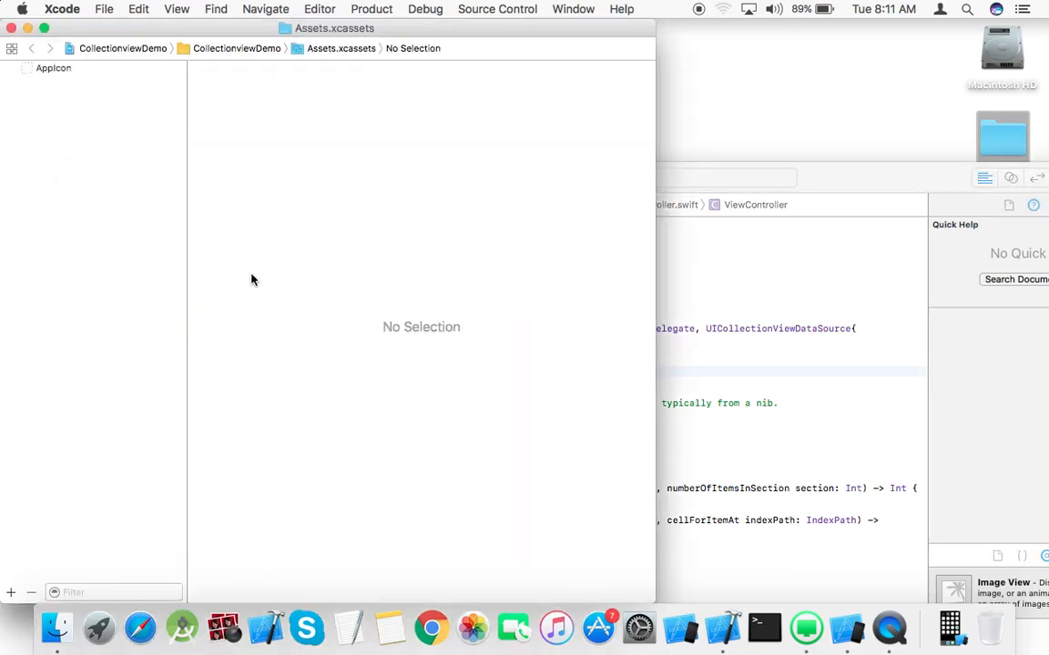
Add the candy pictures One through Five from Finder as image sets, then close the asset window
click(1002, 136)
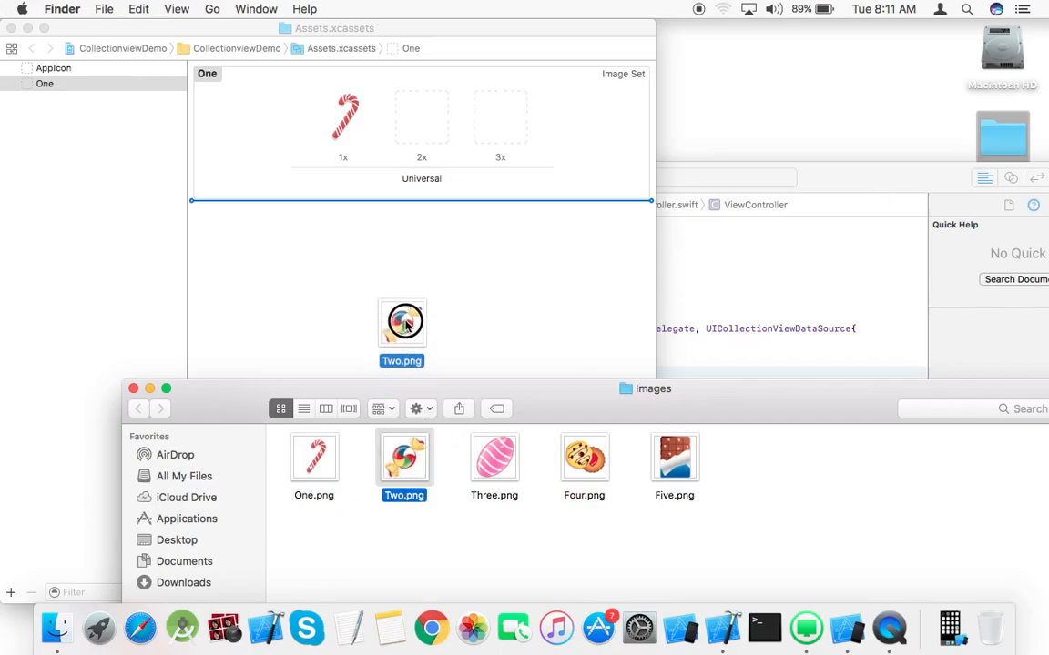
click(493, 459)
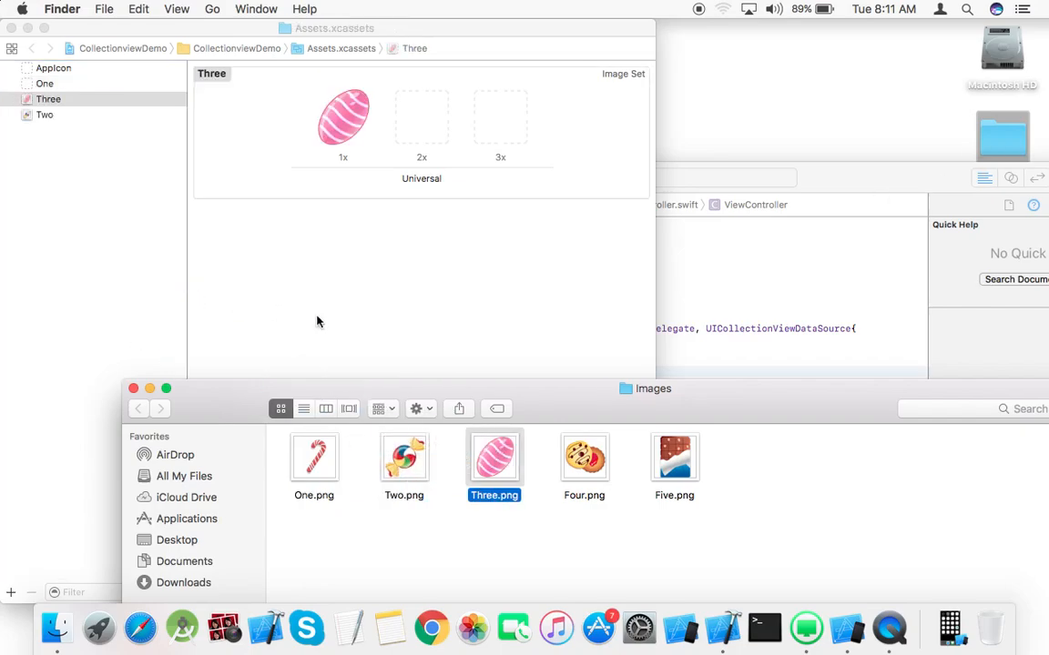
click(583, 459)
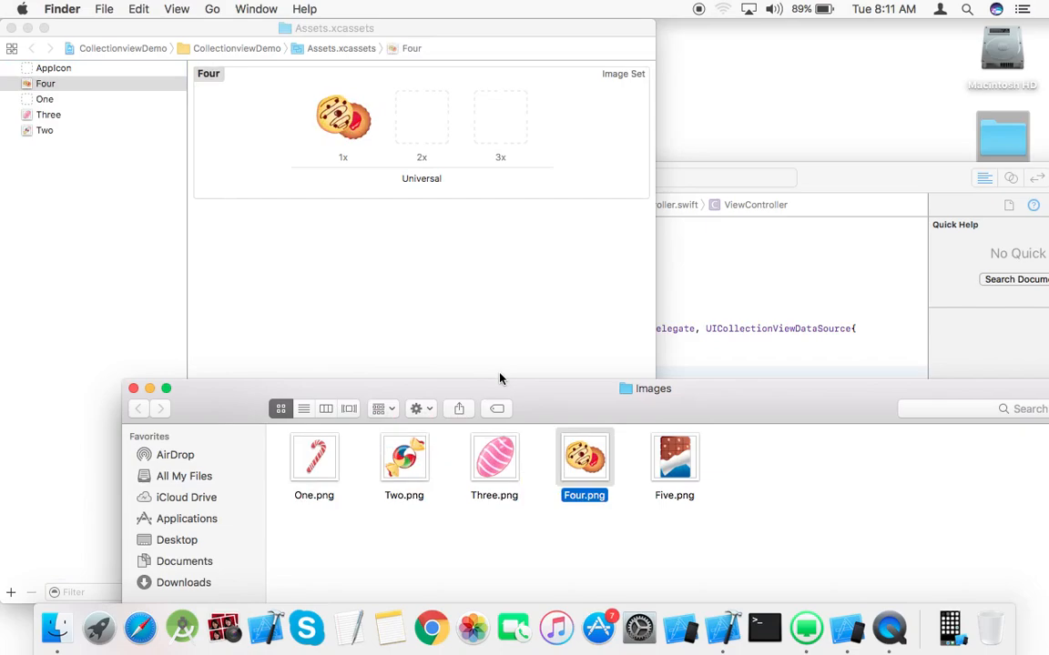
click(674, 459)
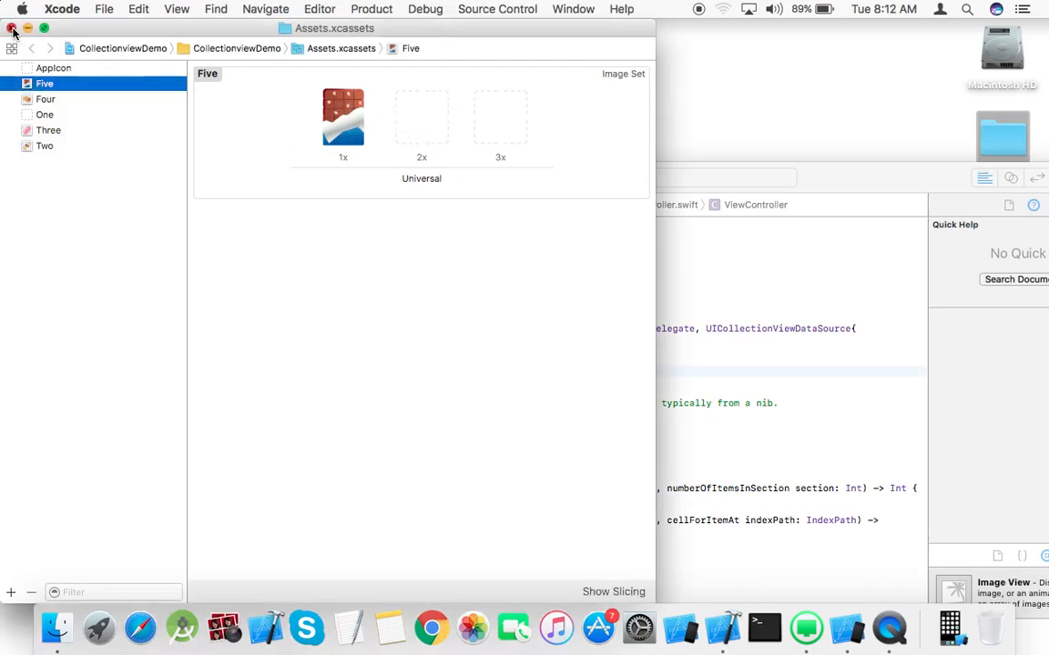
click(13, 29)
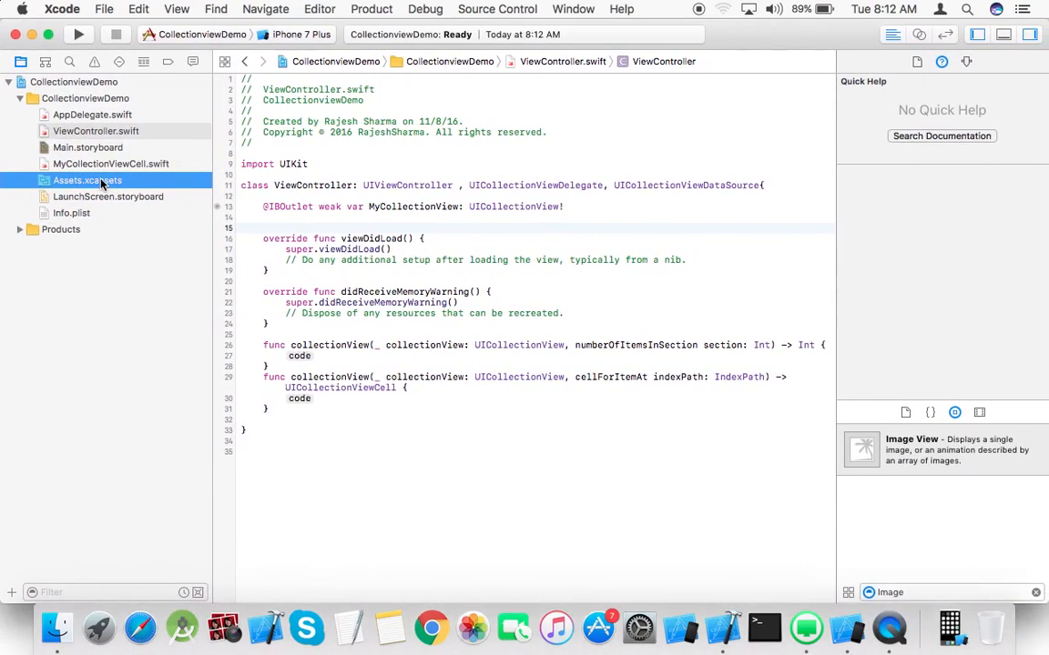
Check each candy image set's 2x slot in Assets.xcassets, then return to ViewController.swift
click(88, 181)
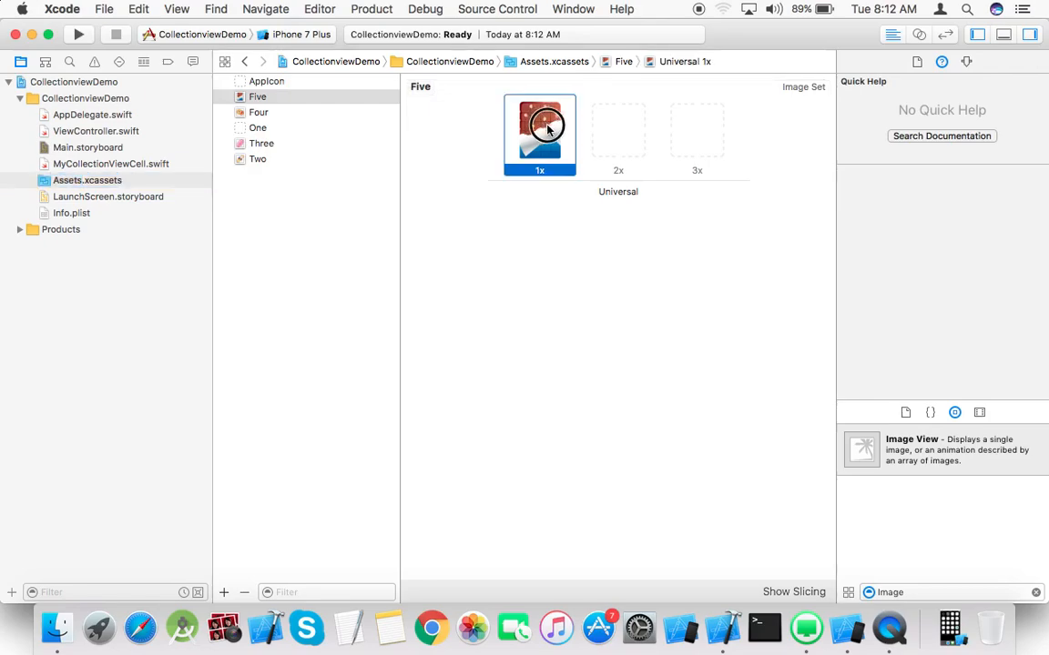
click(262, 142)
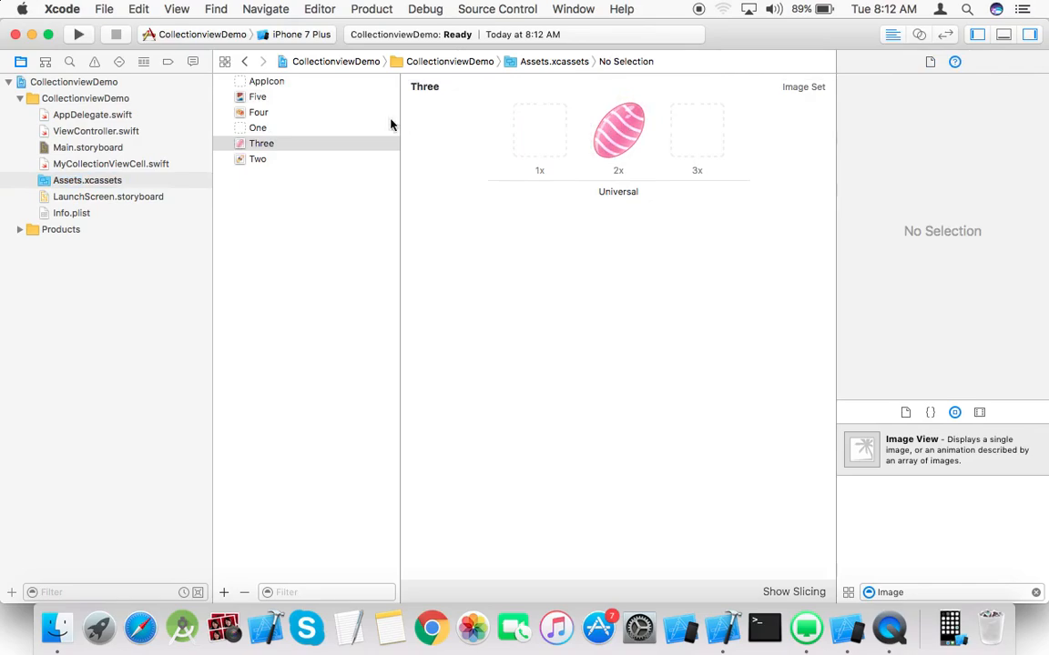
click(258, 128)
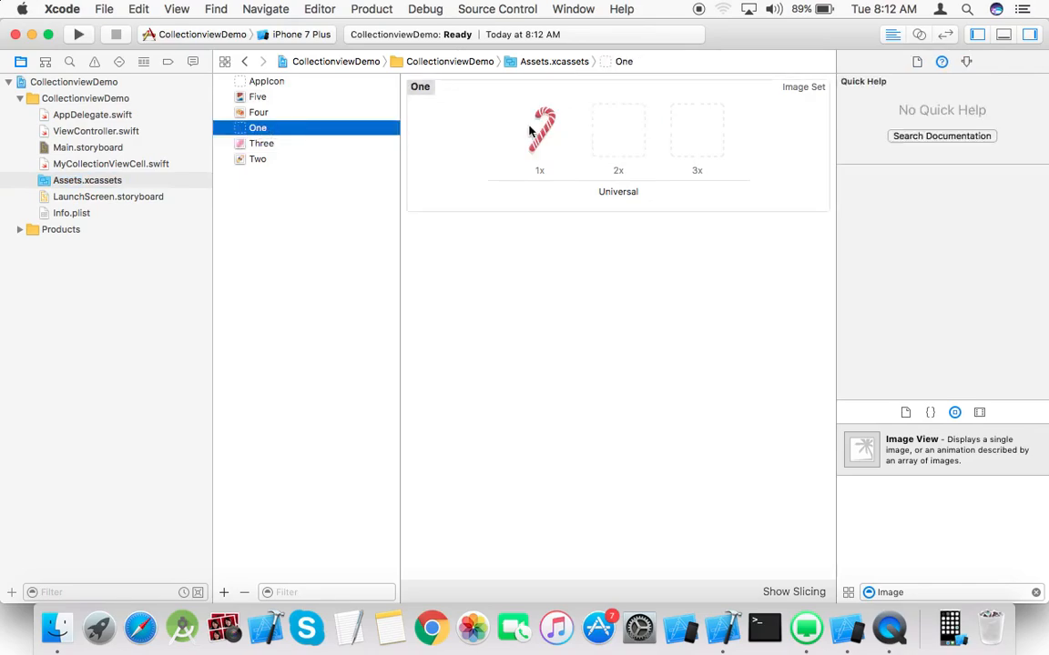
click(259, 113)
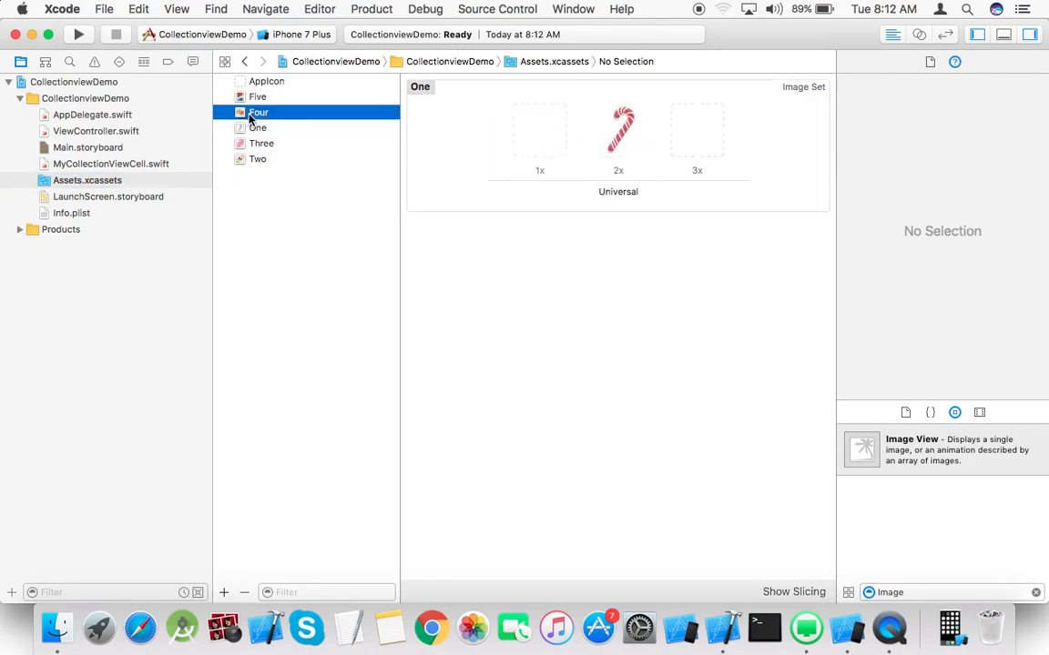
click(258, 113)
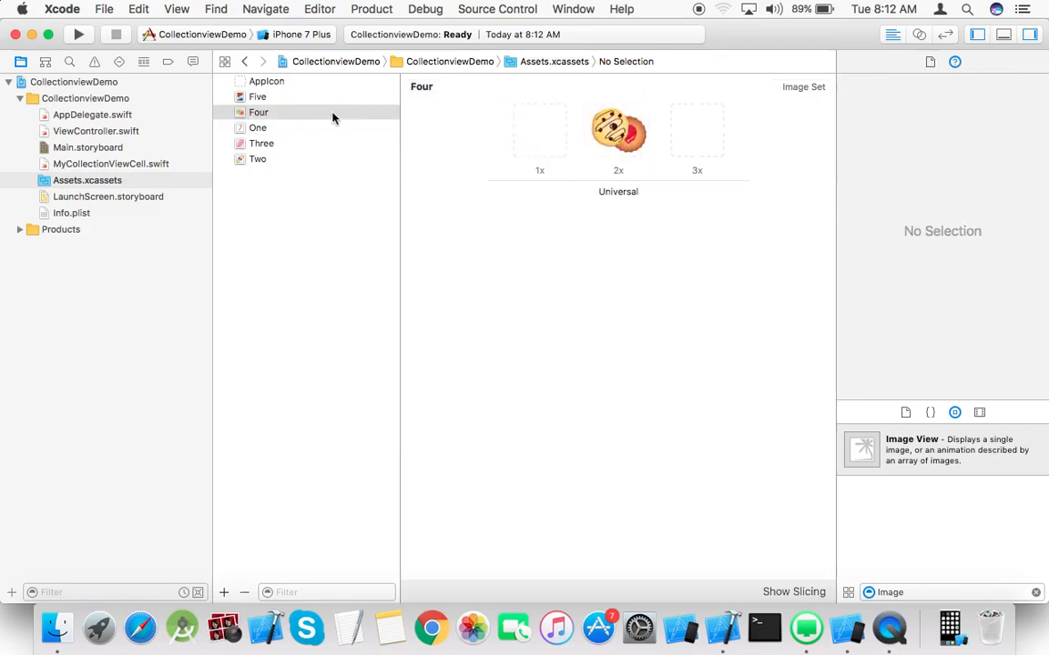
click(258, 97)
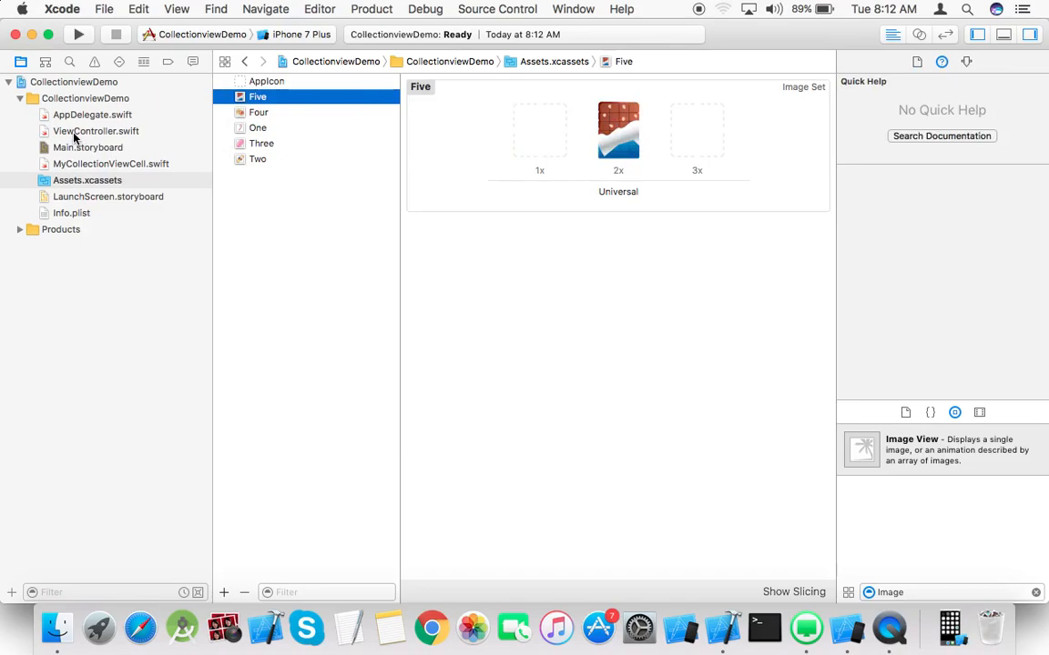
click(95, 131)
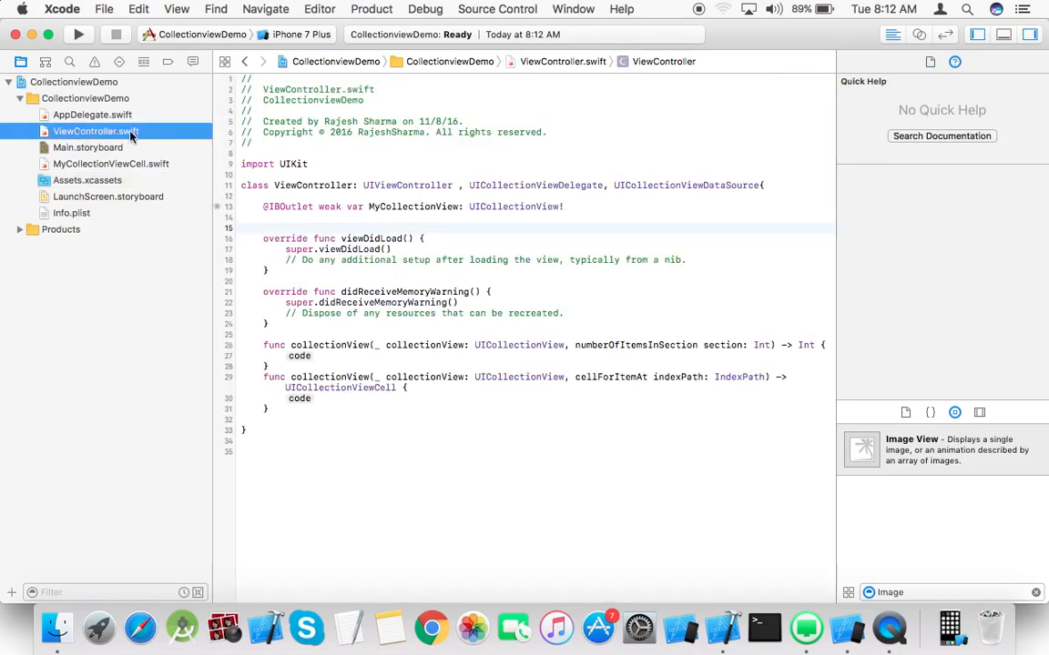
Declare var images = ["One", "Two", "Three", "Four", "Five"] below the IBOutlet line
text(var)
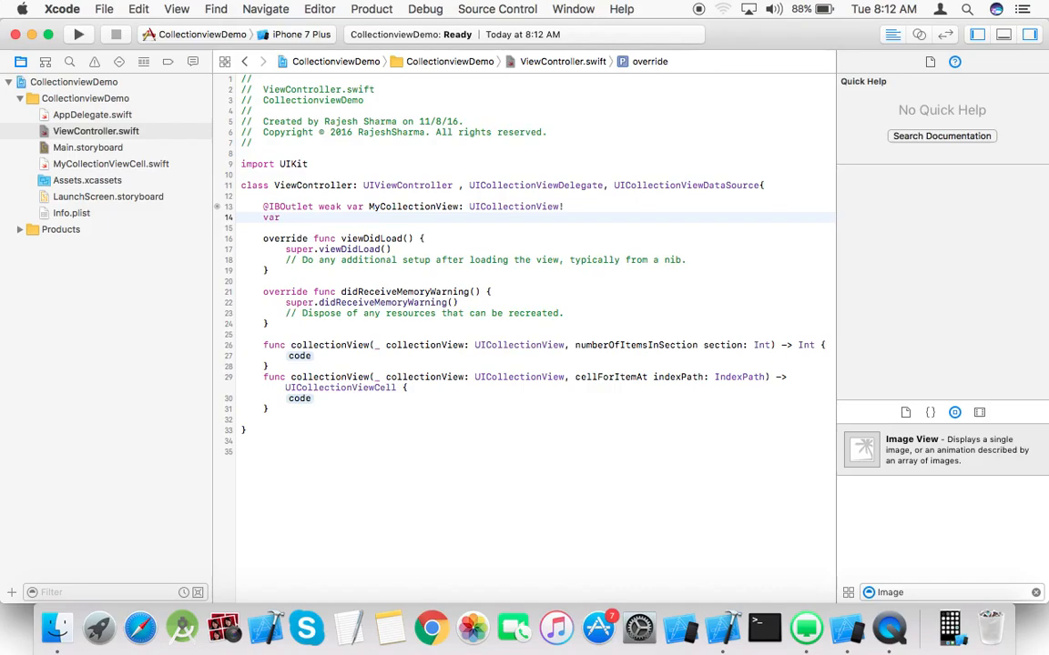
text(images)
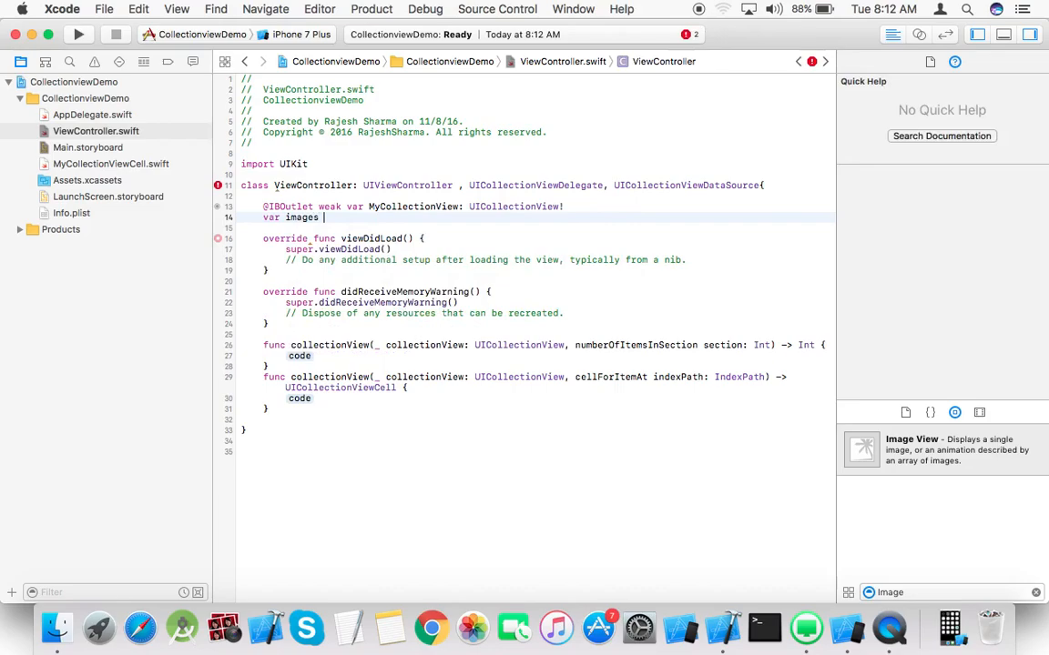
text(= [])
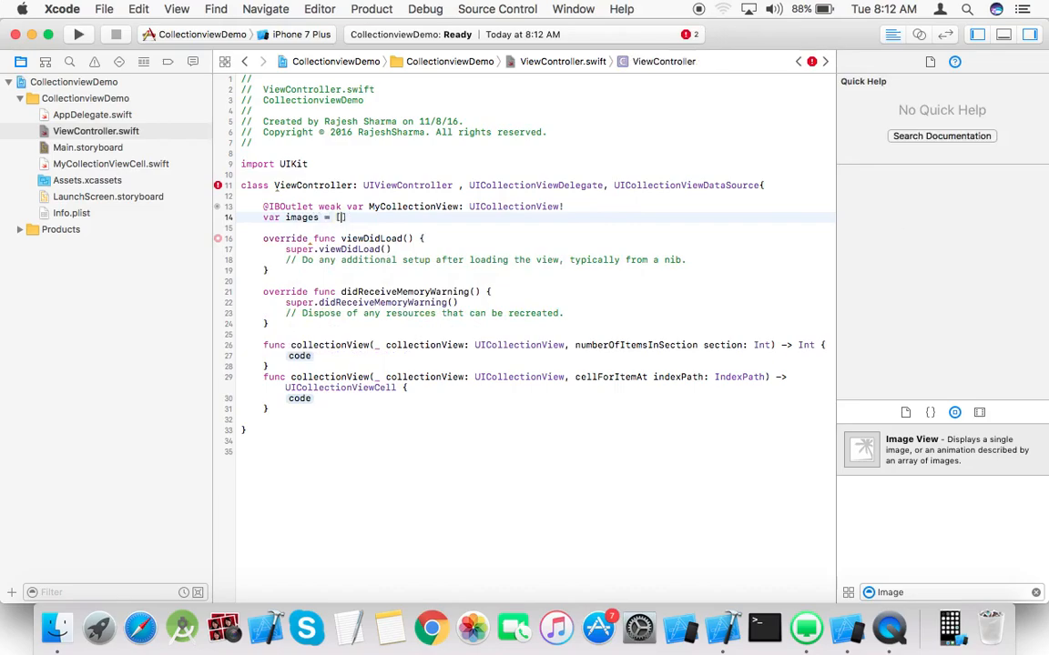
text("One", "Two)
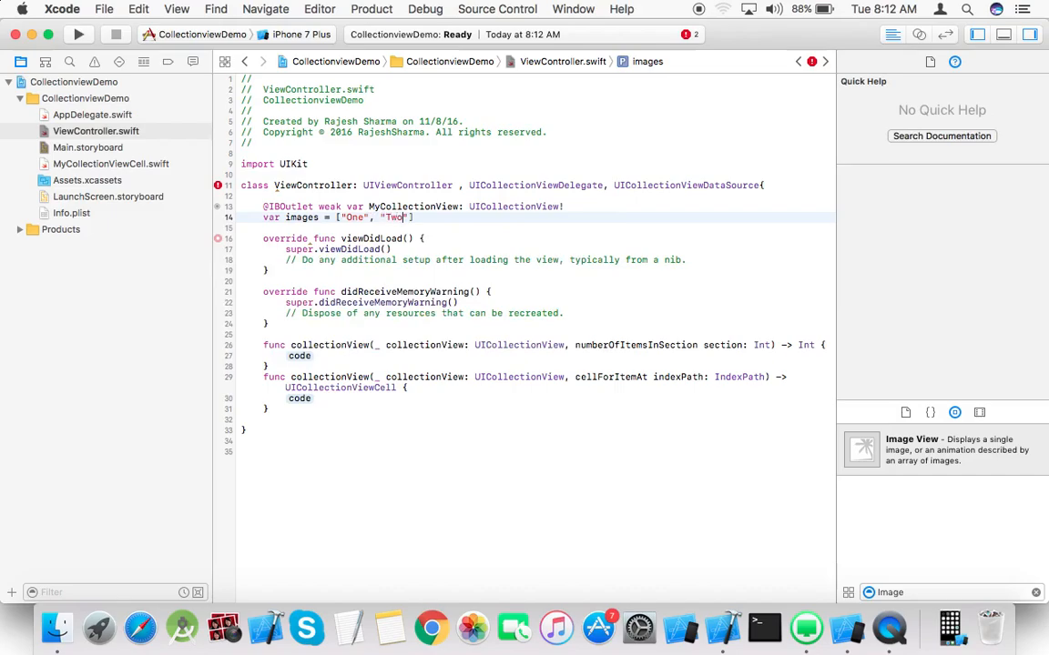
text(, "")
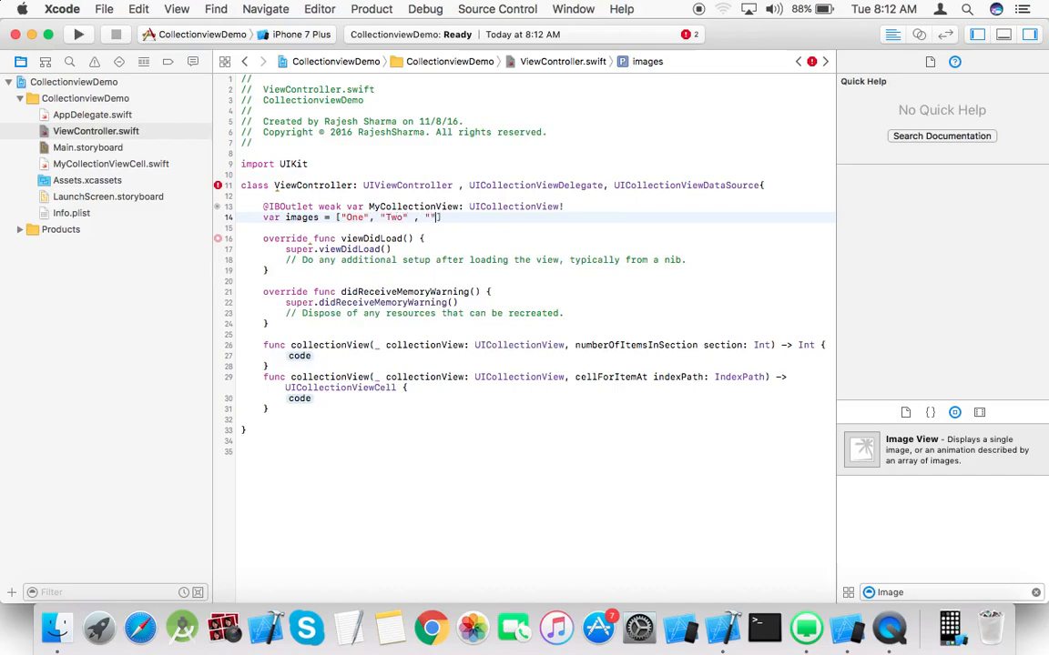
text(Three)
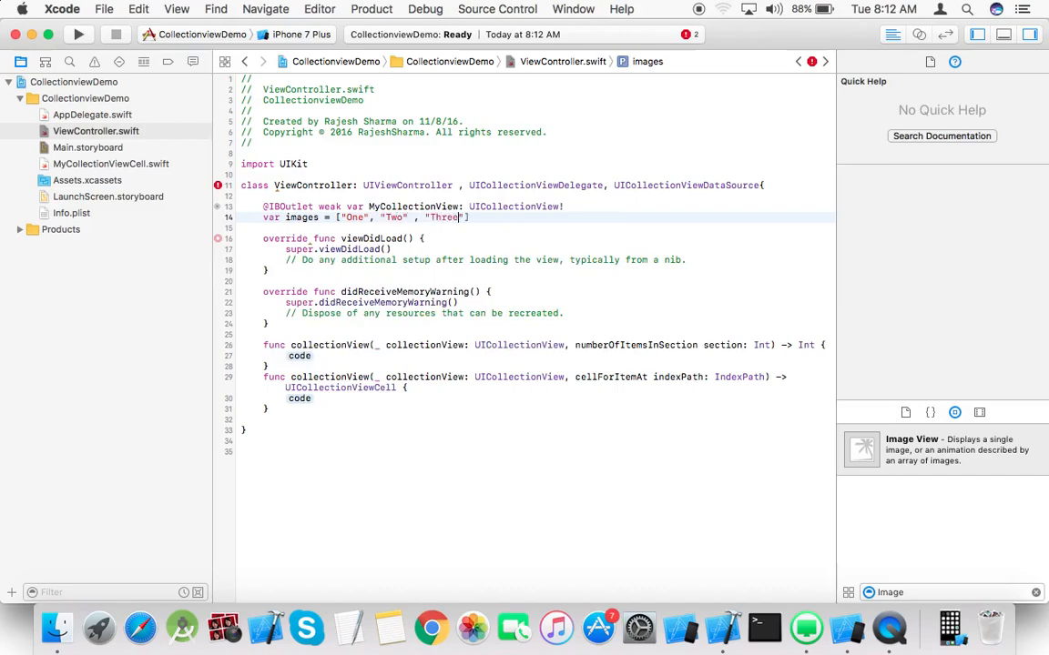
text(, "")
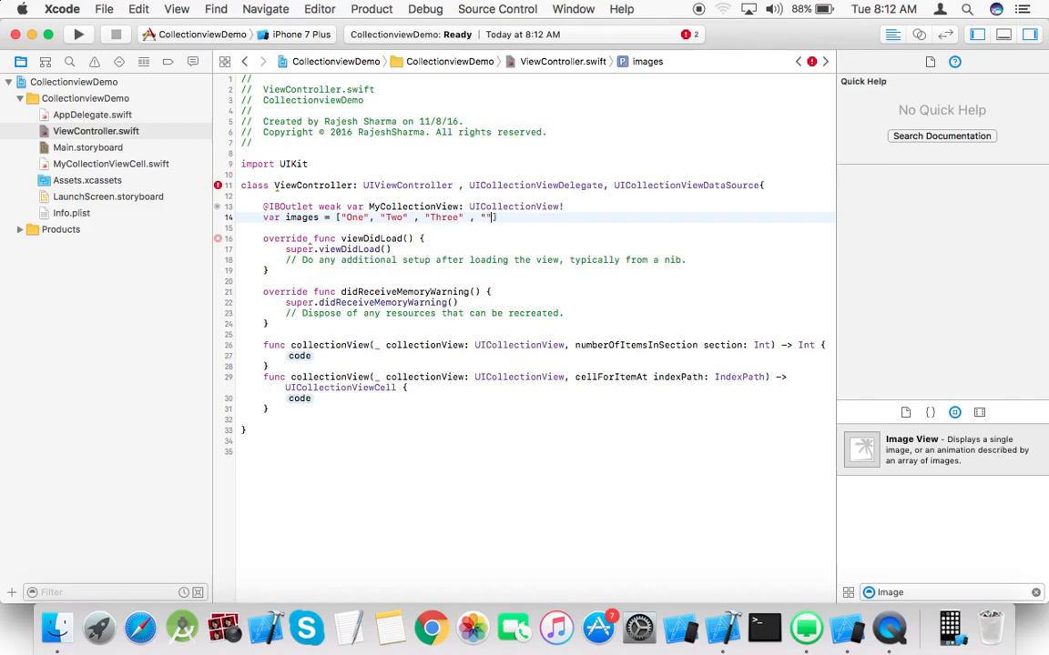
text(Four)
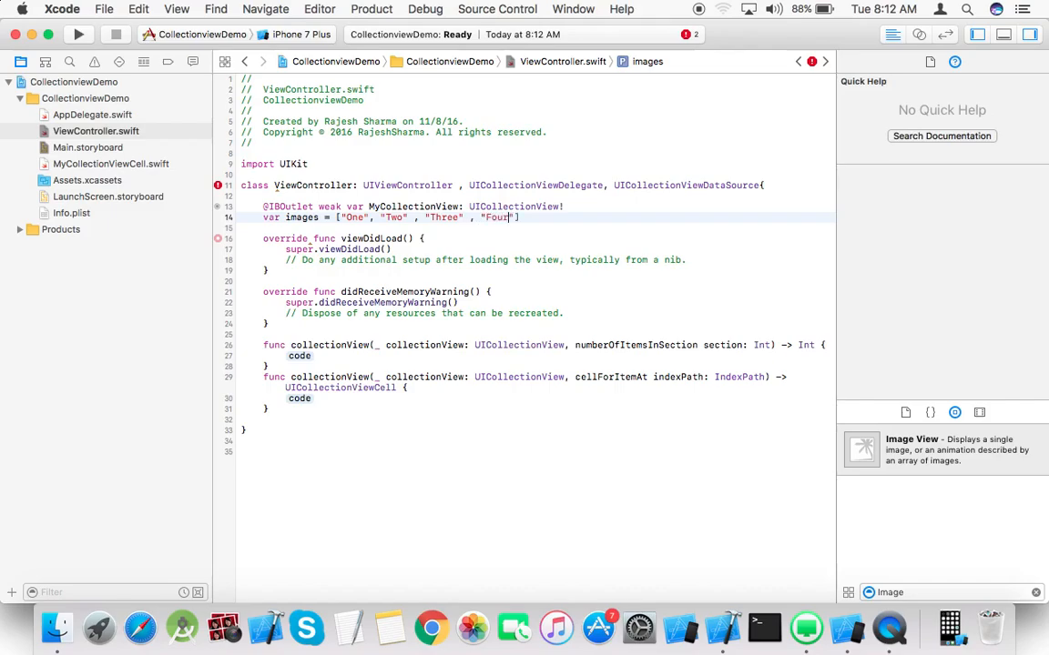
text(, "")
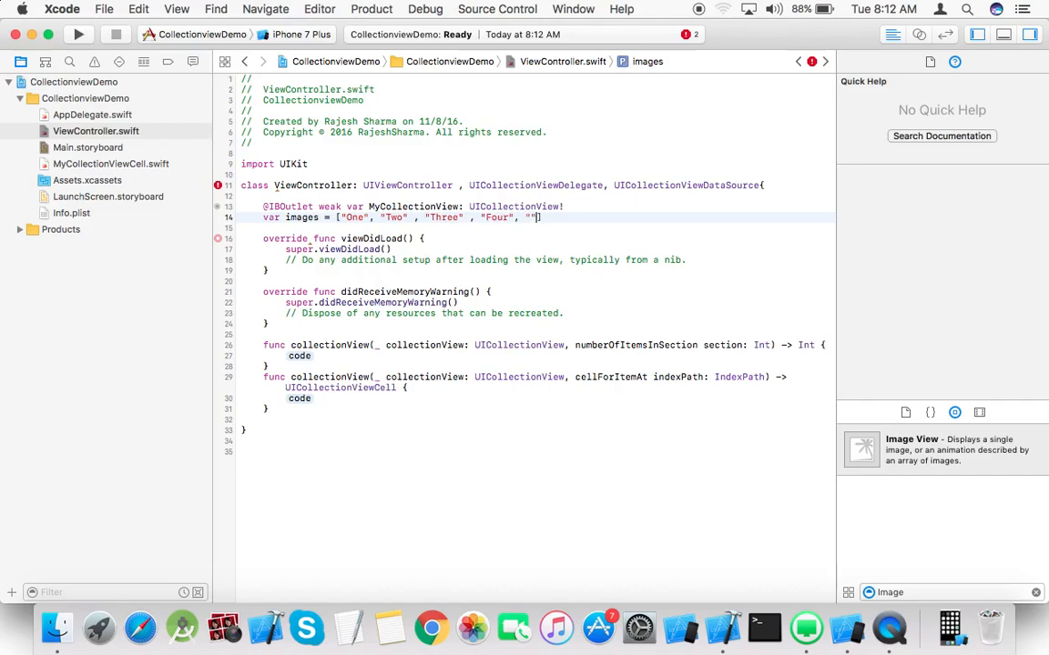
text(Five)
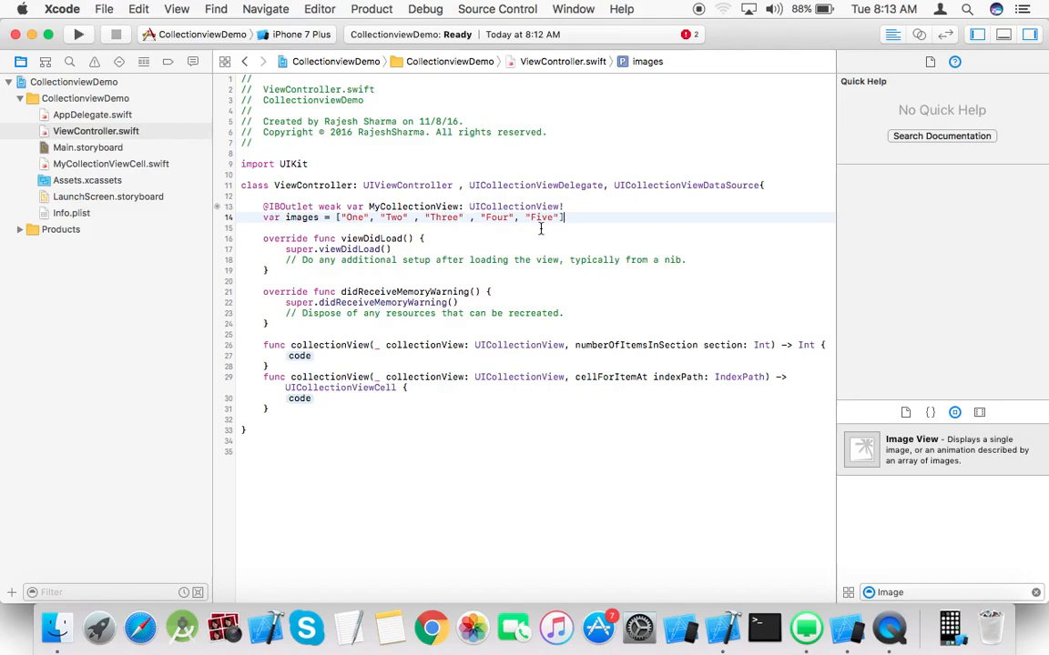
double_click(299, 355)
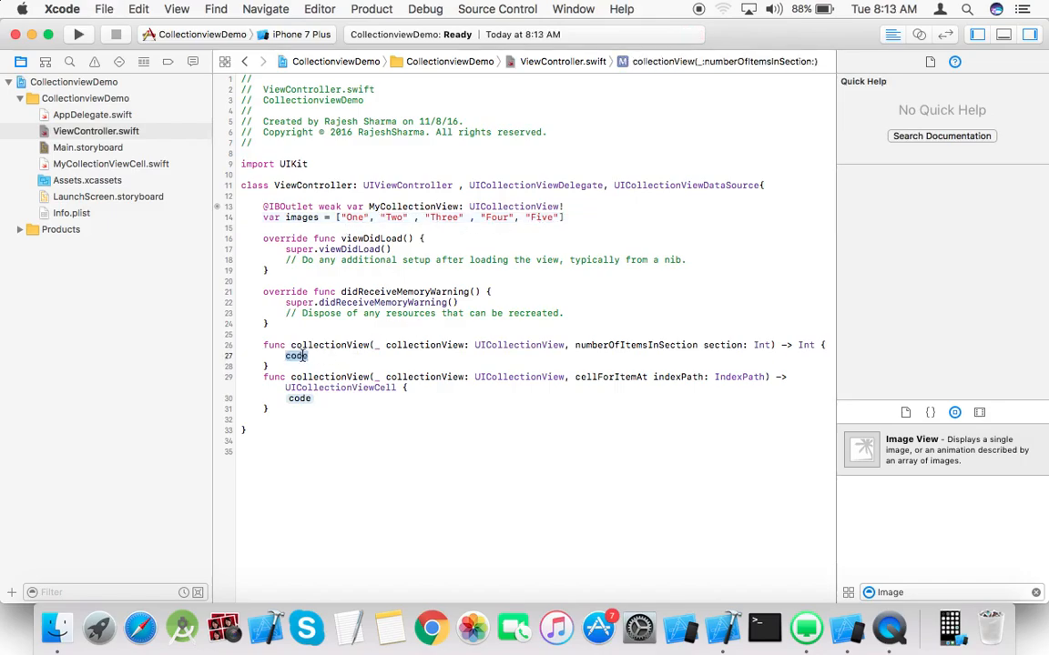
Make numberOfItemsInSection return images.count
text(ret)
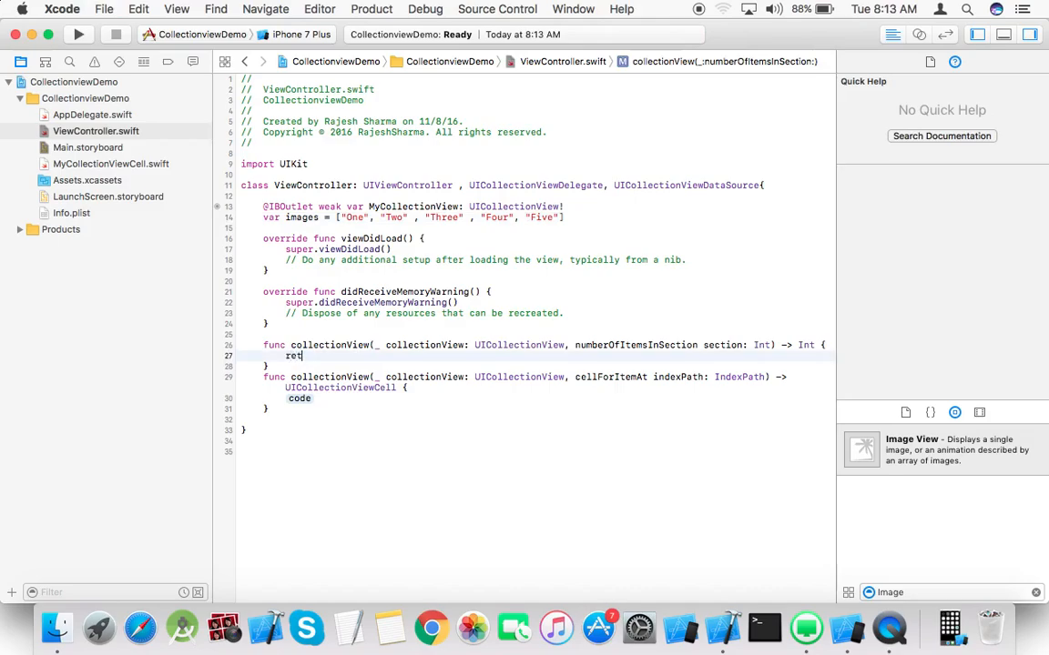
text(urn)
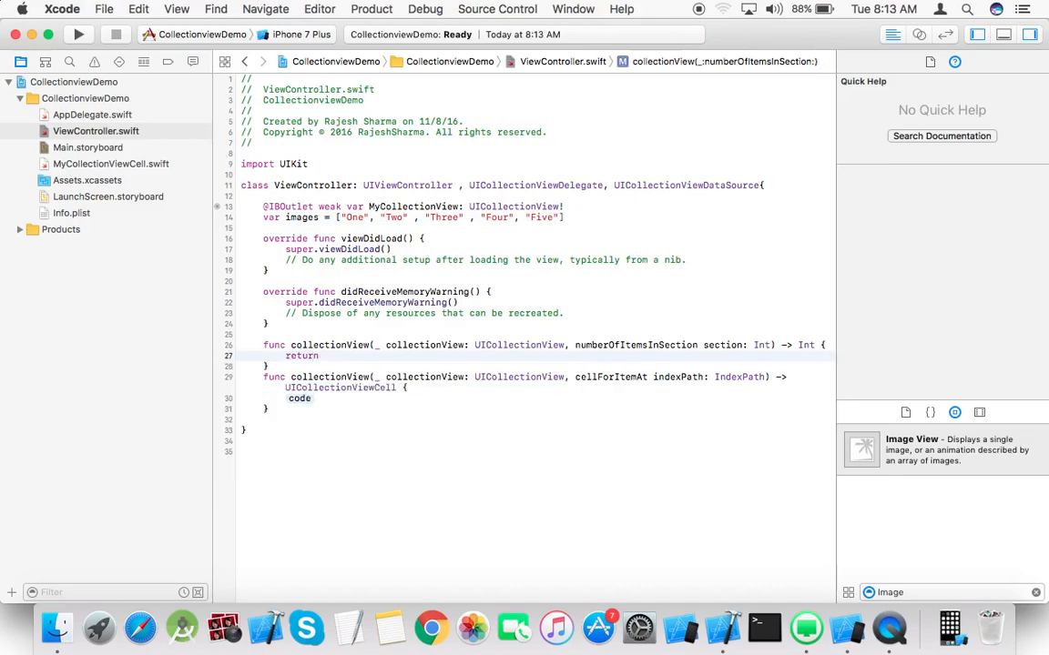
text(images)
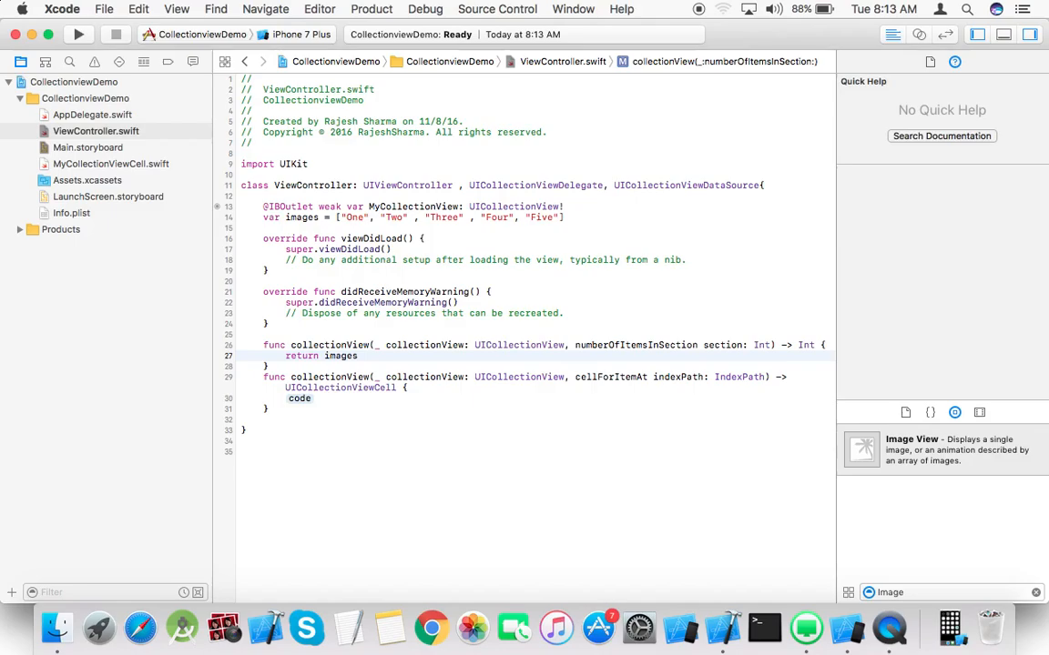
text(.count)
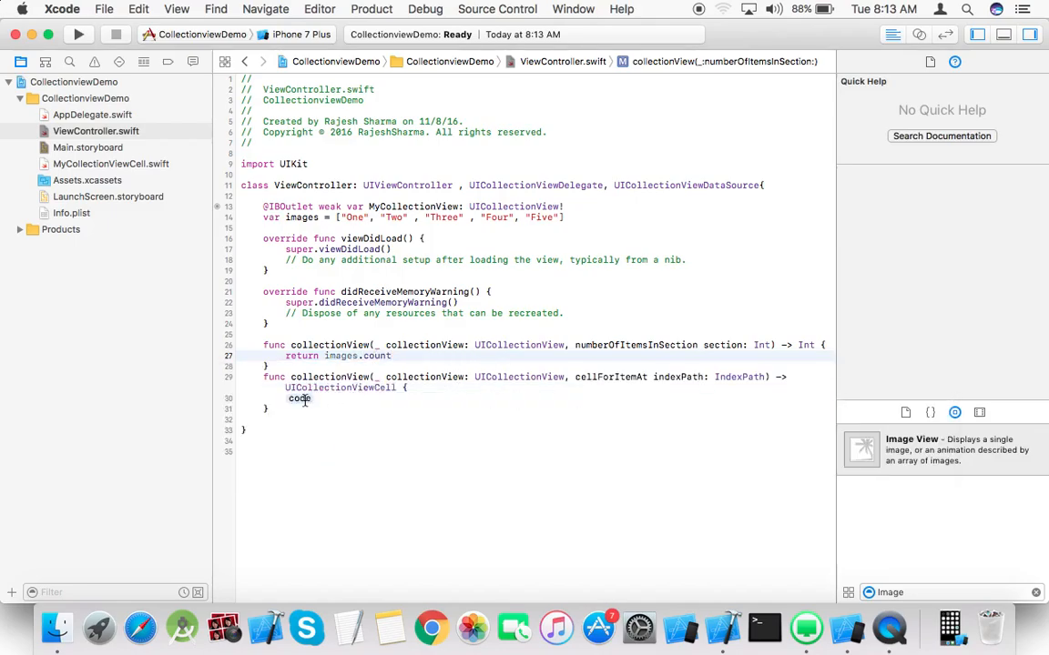
Begin cellForItemAt with let cell = collectionView.de toward the dequeueReusableCell completion
text(let)
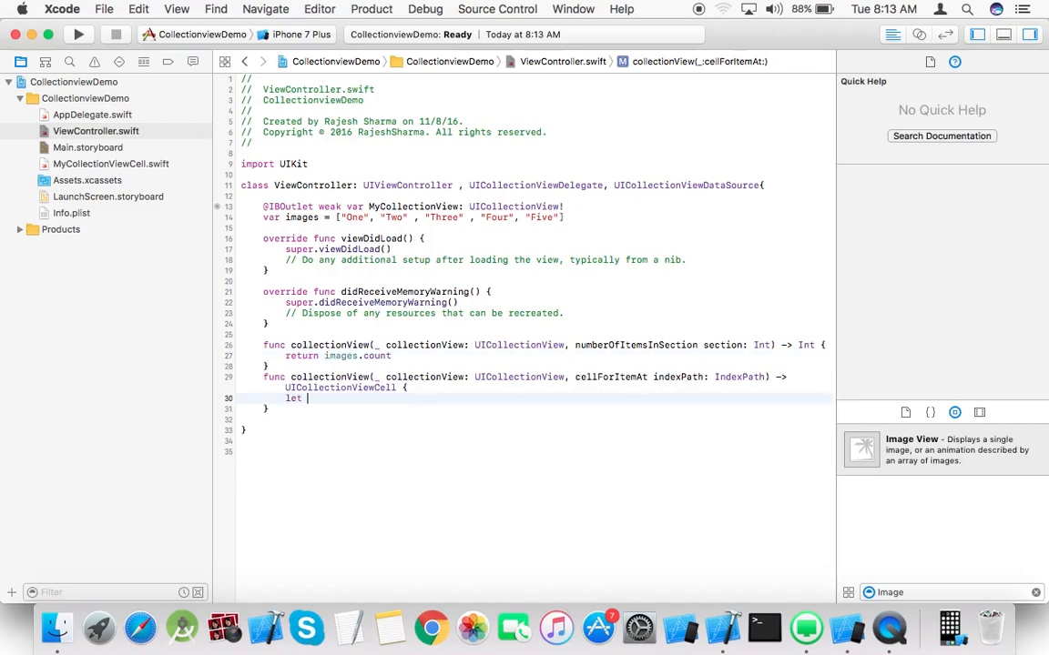
text(cell)
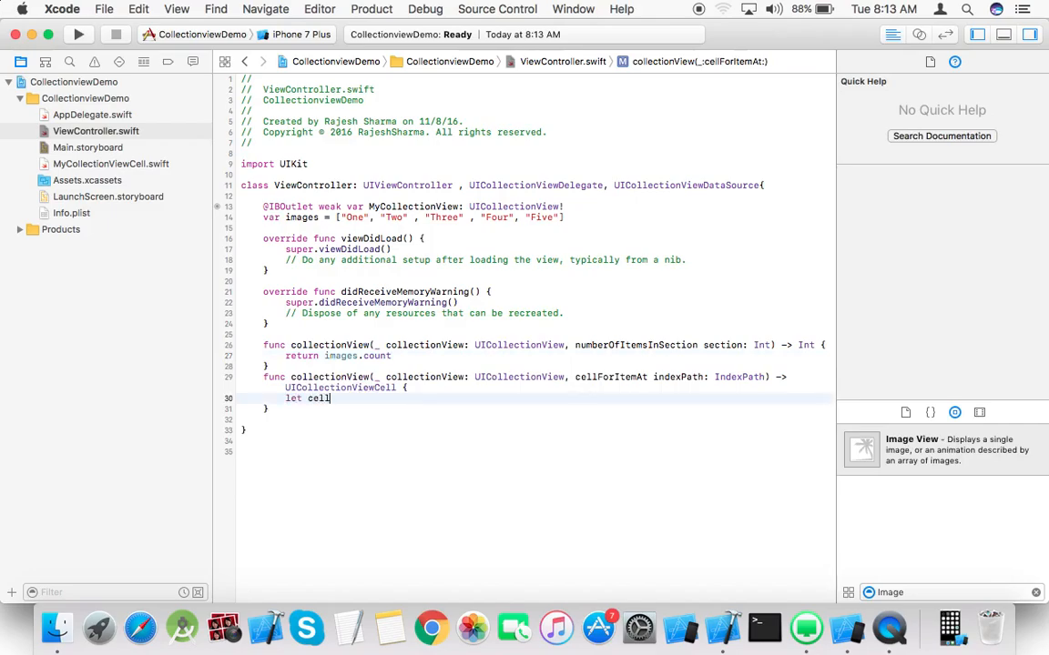
text(=)
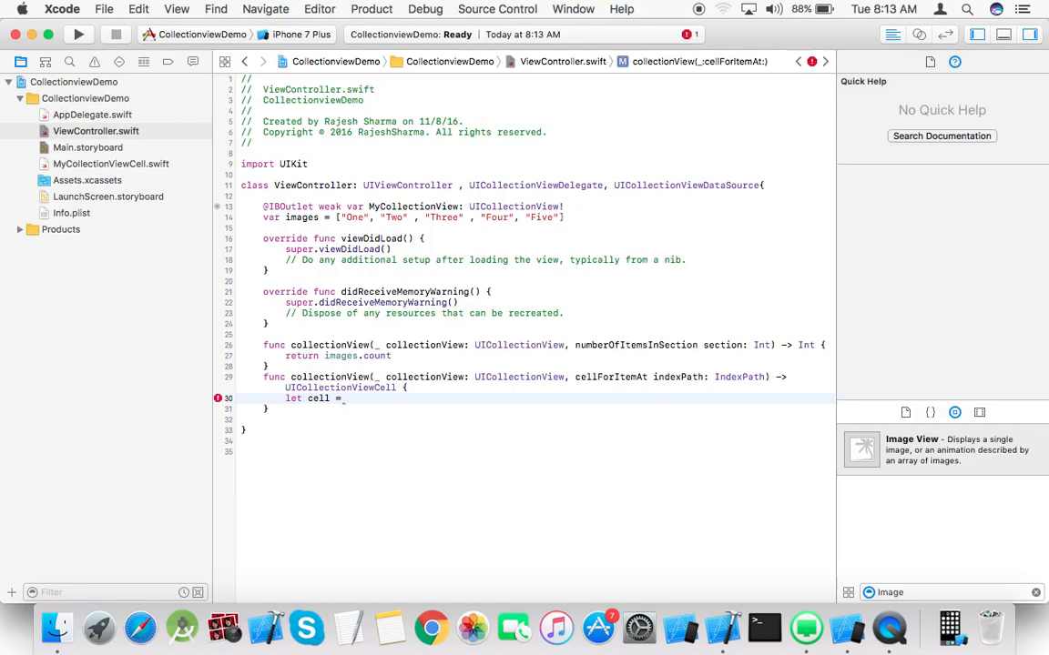
text(co)
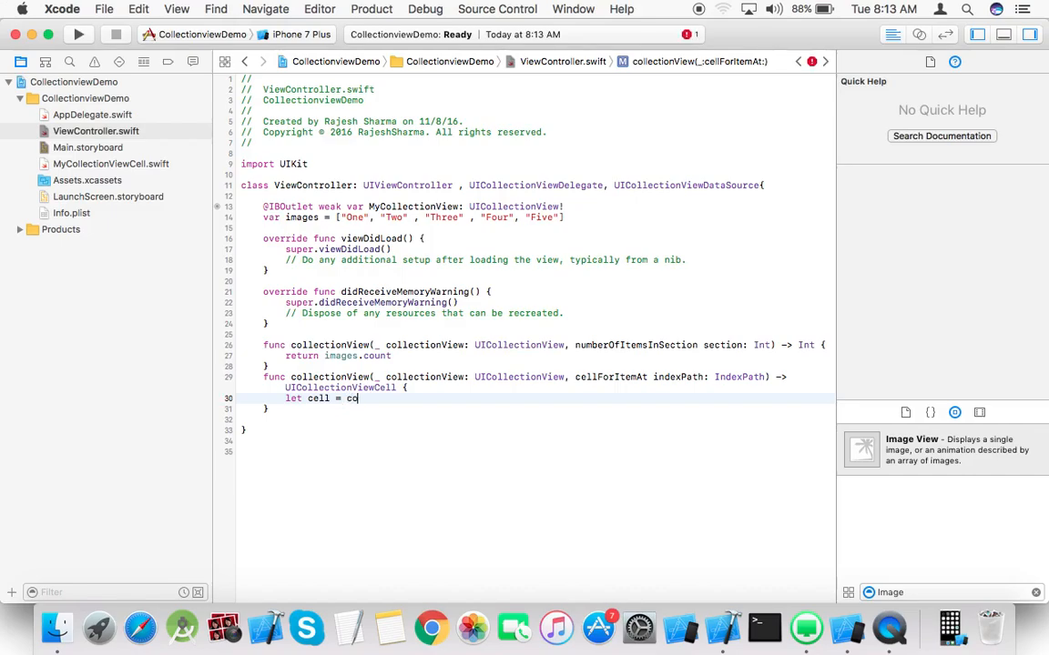
text(llectionView.)
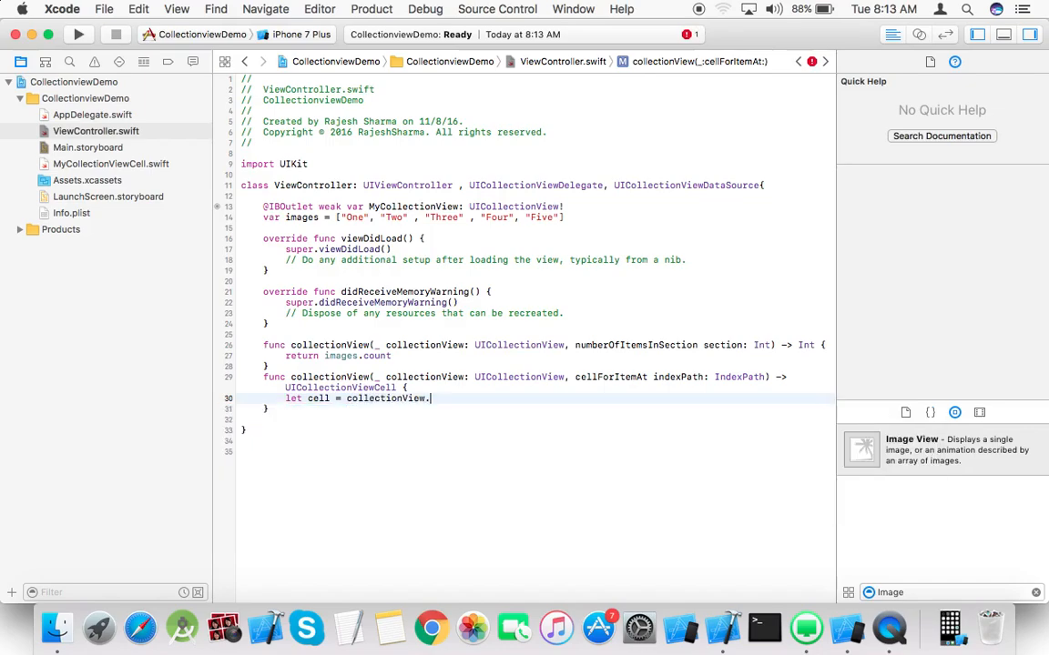
text(de)
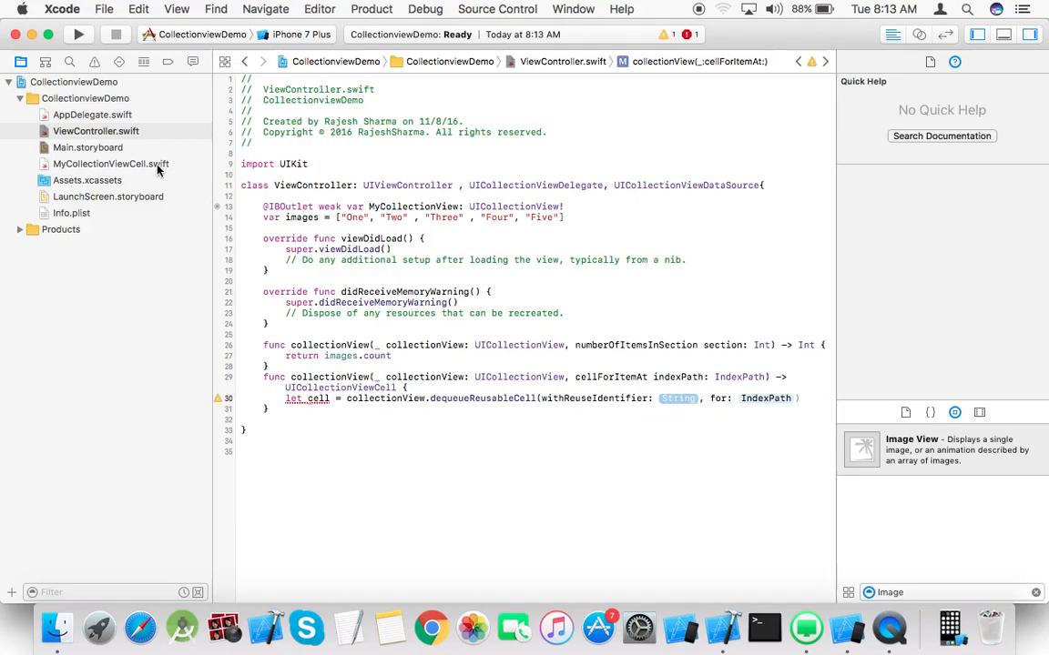
Confirm the 'collection_cell' identifier in Main.storyboard and dequeue it as! MyCollectionViewCell in cellForItemAt
click(87, 145)
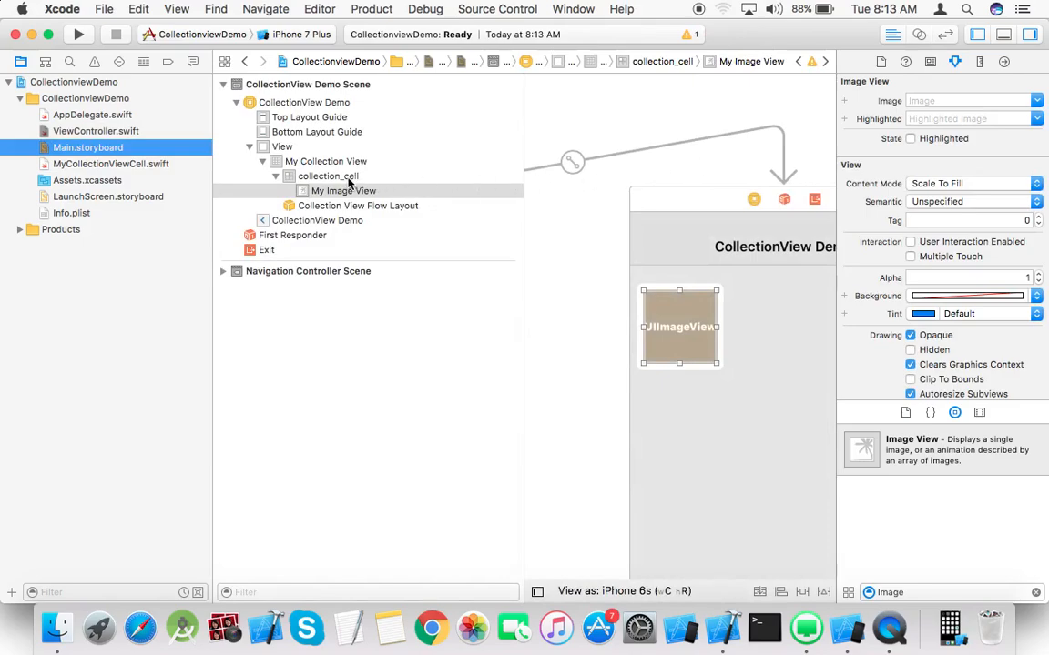
click(328, 175)
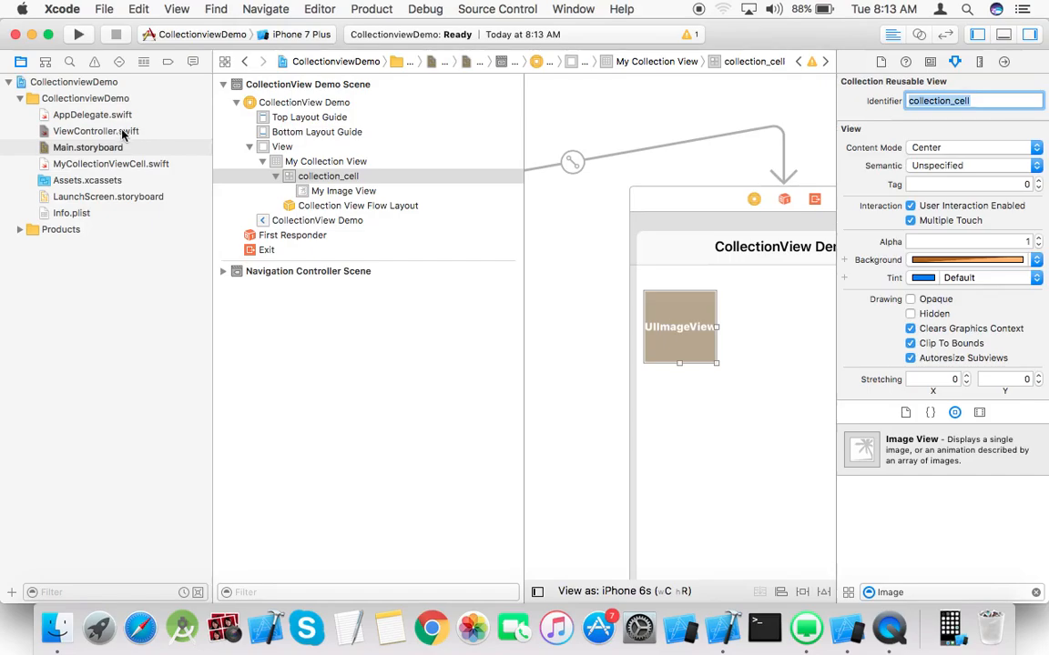
click(95, 131)
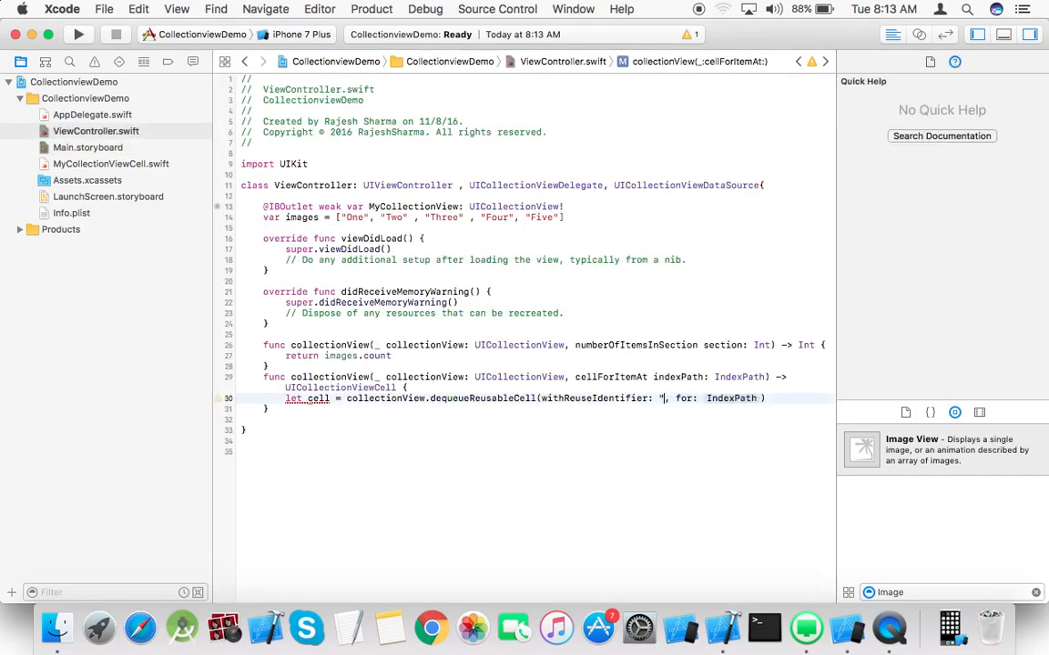
text(collection_cell)
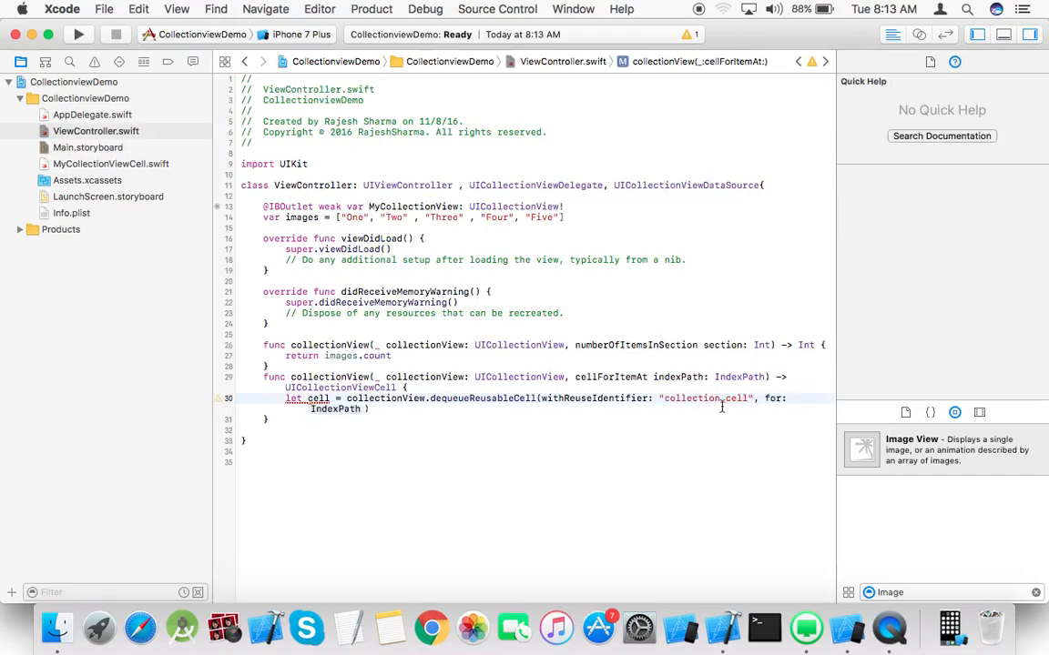
text(in)
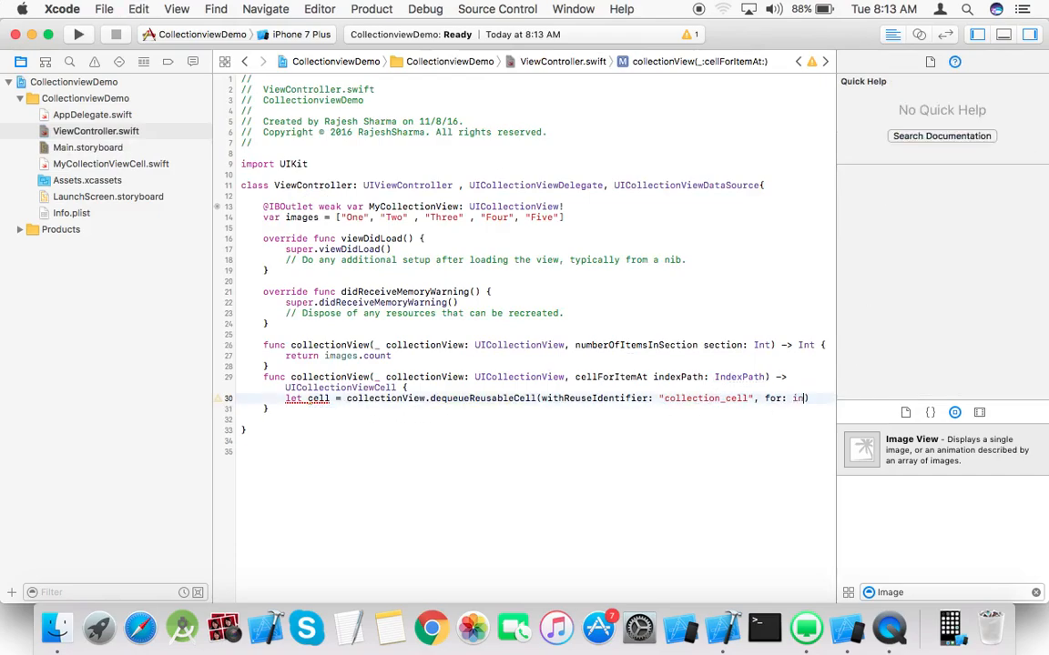
text(exPath)
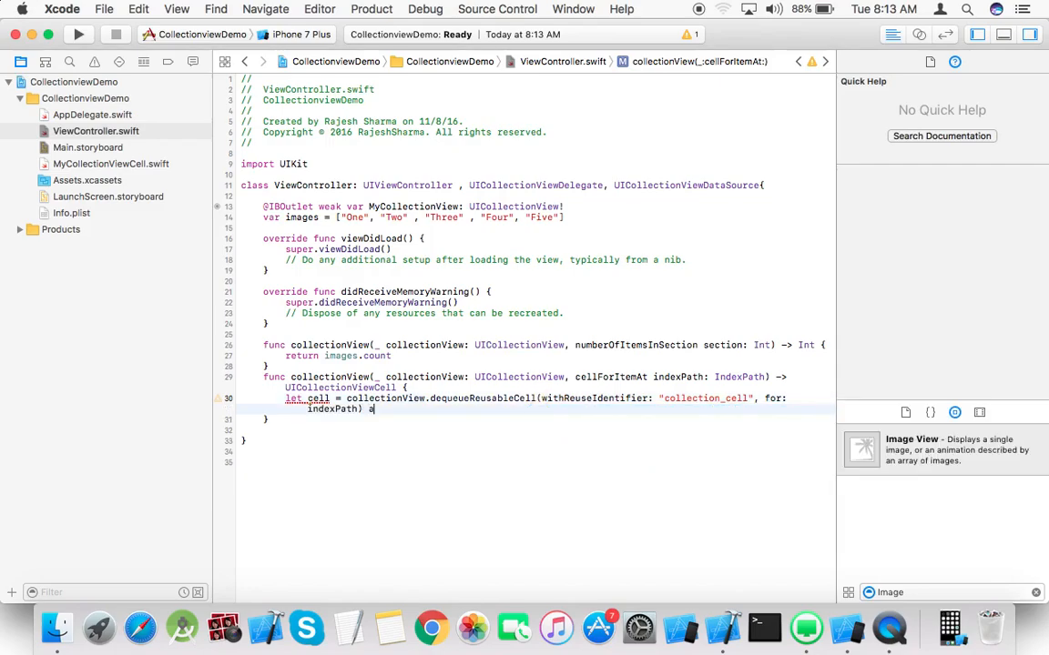
text(s!)
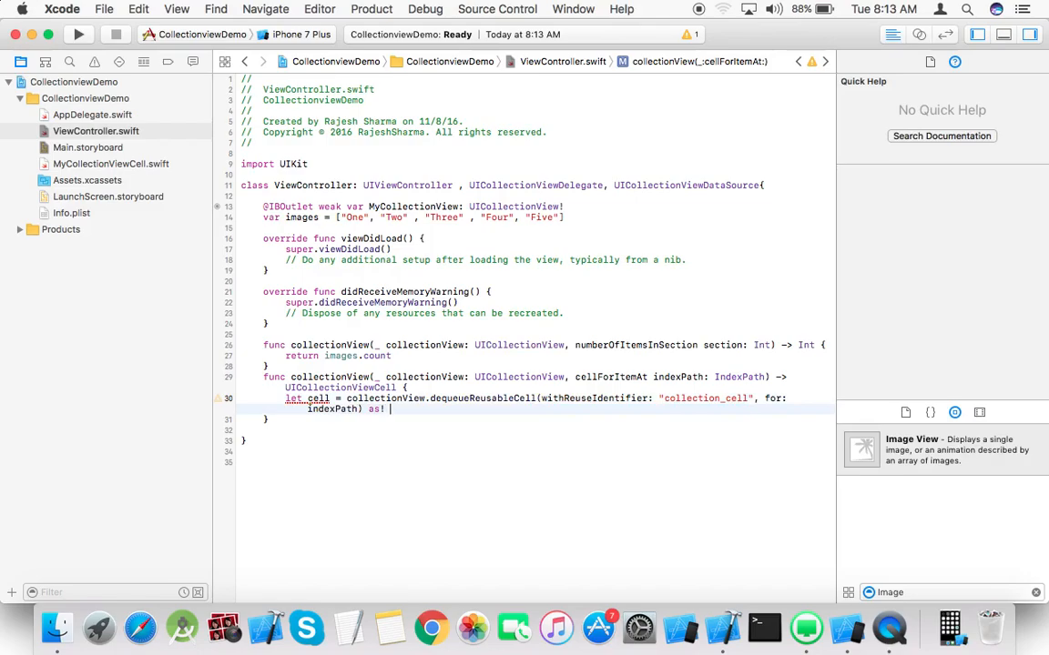
text(MyCollectionViewCell)
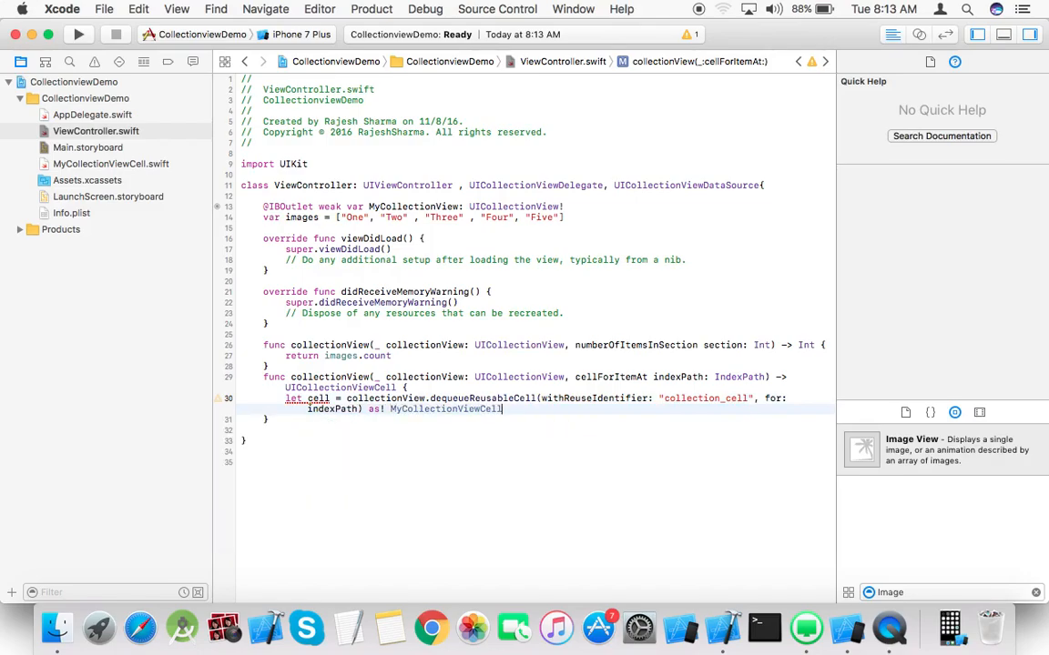
key(Return)
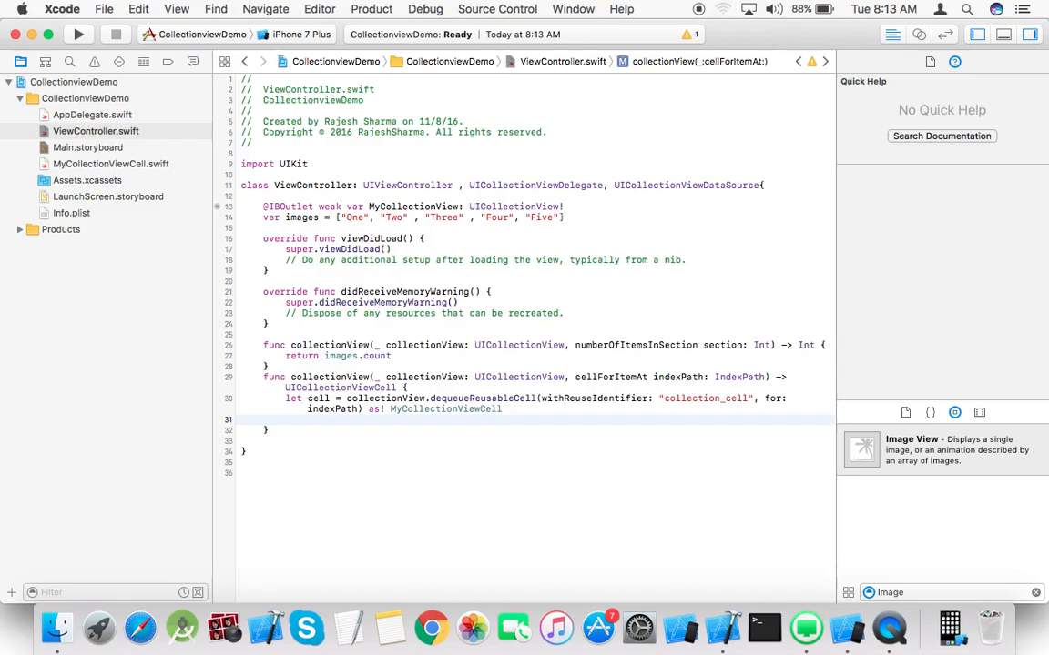
Set cell.myImageView.image to UIImage(named: images[indexPath.row]) with a '// set image' comment
text(cell.myImageView)
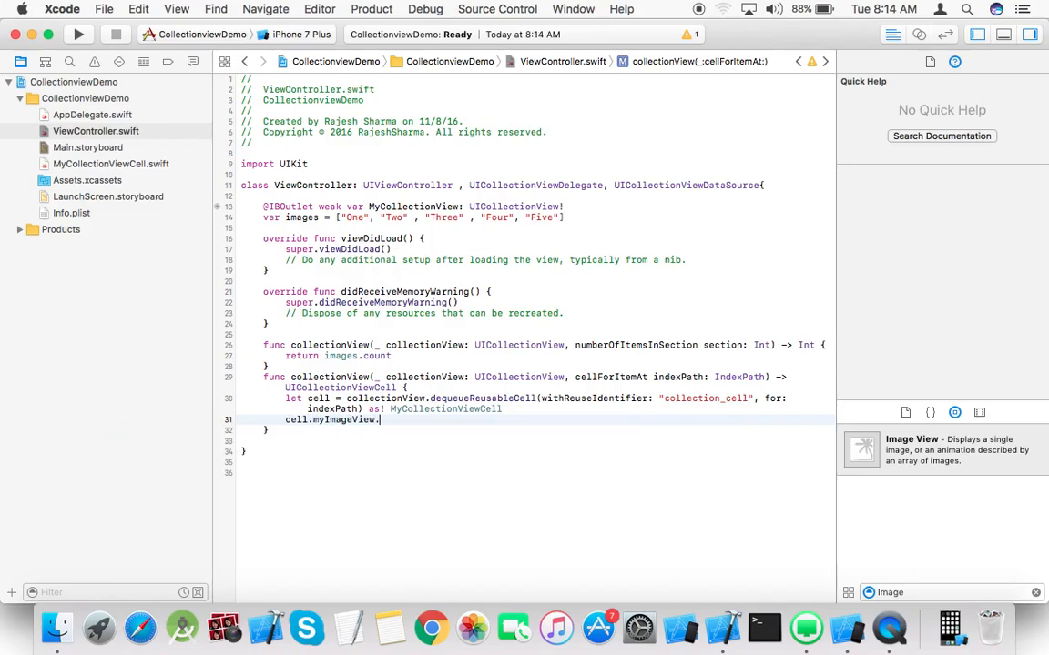
text(.image =)
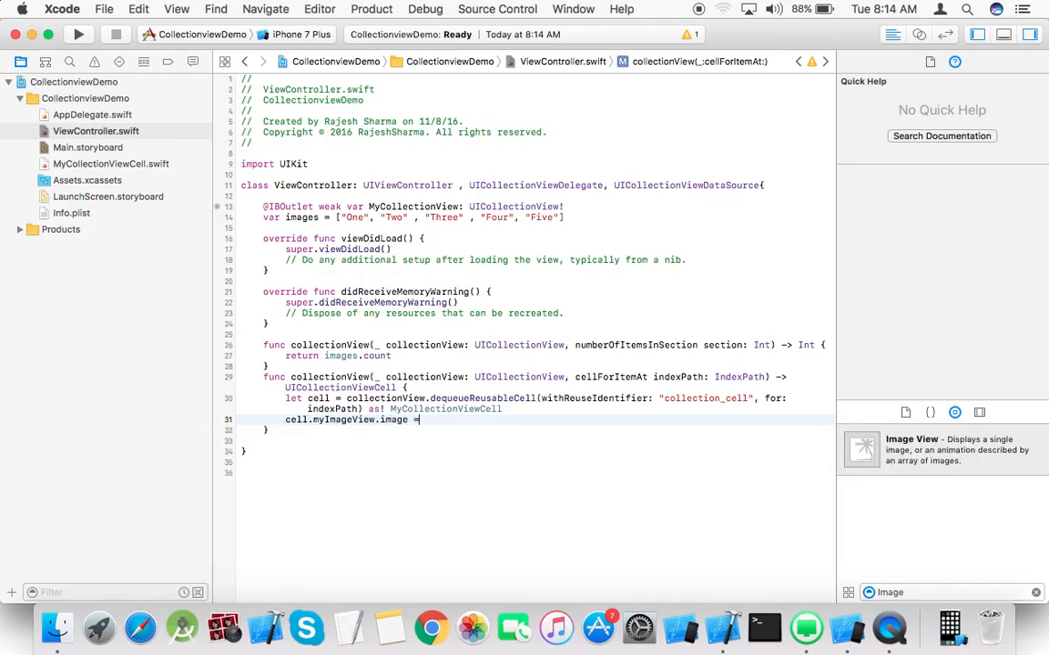
text(UIImage)
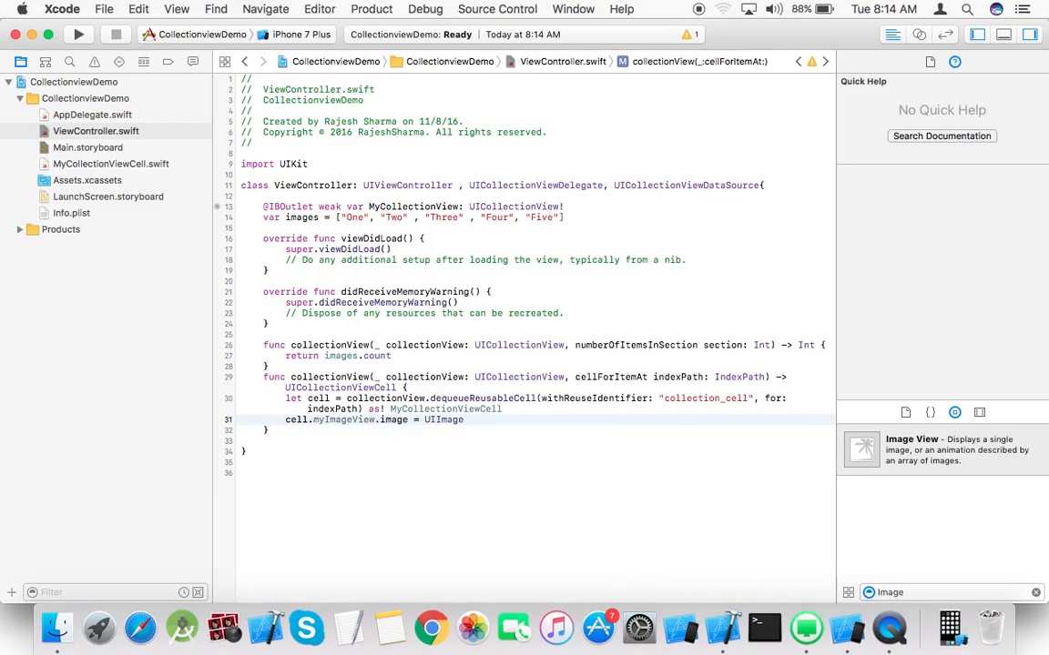
text(())
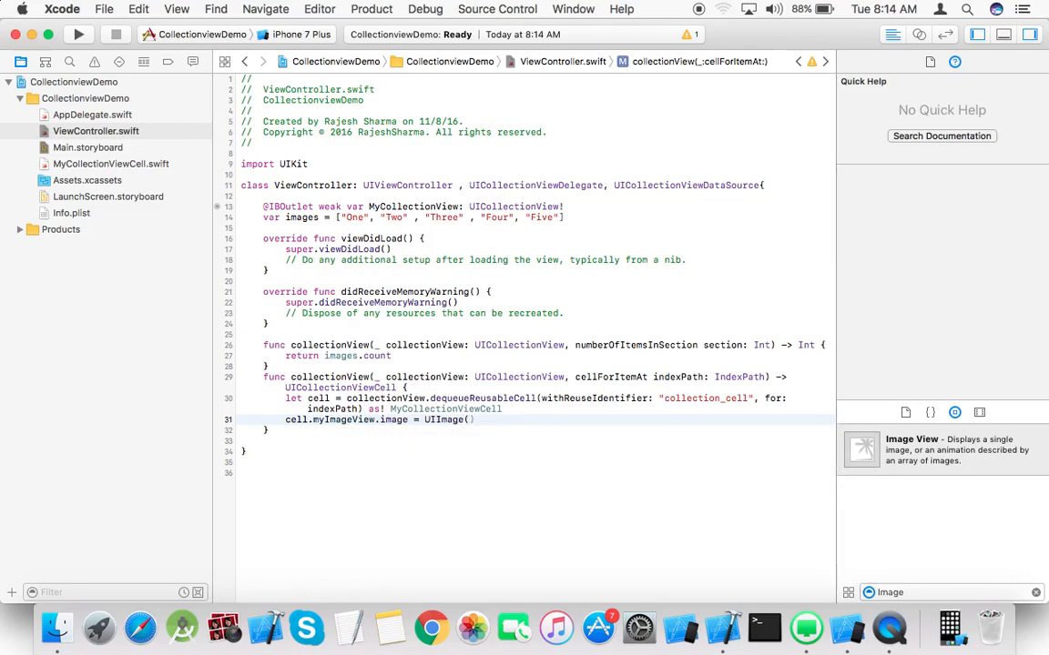
text(named:)
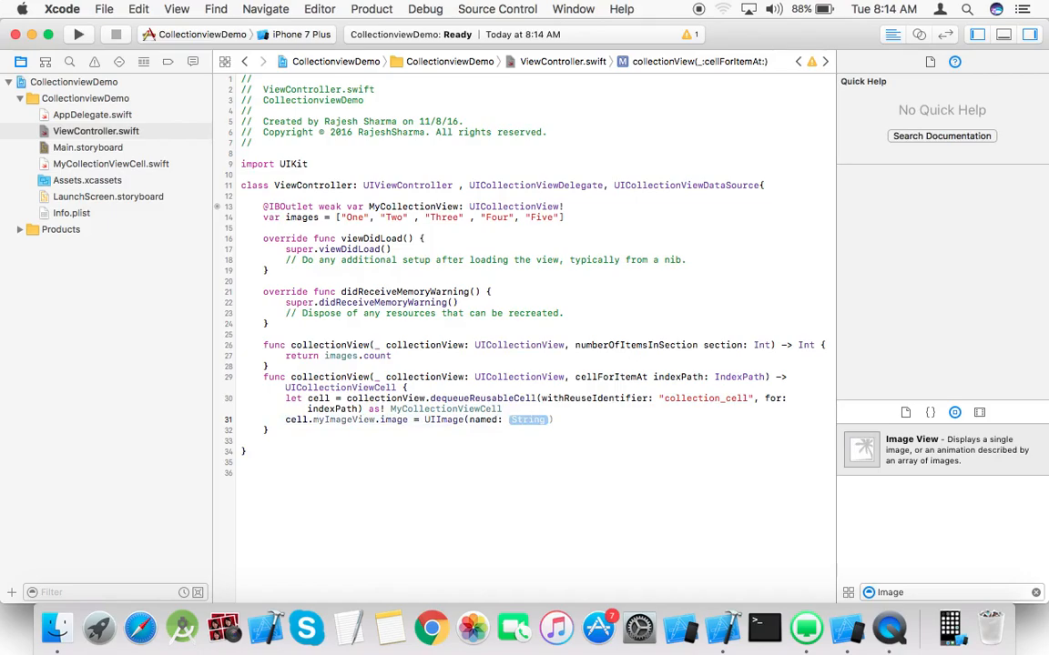
text(images[inde)
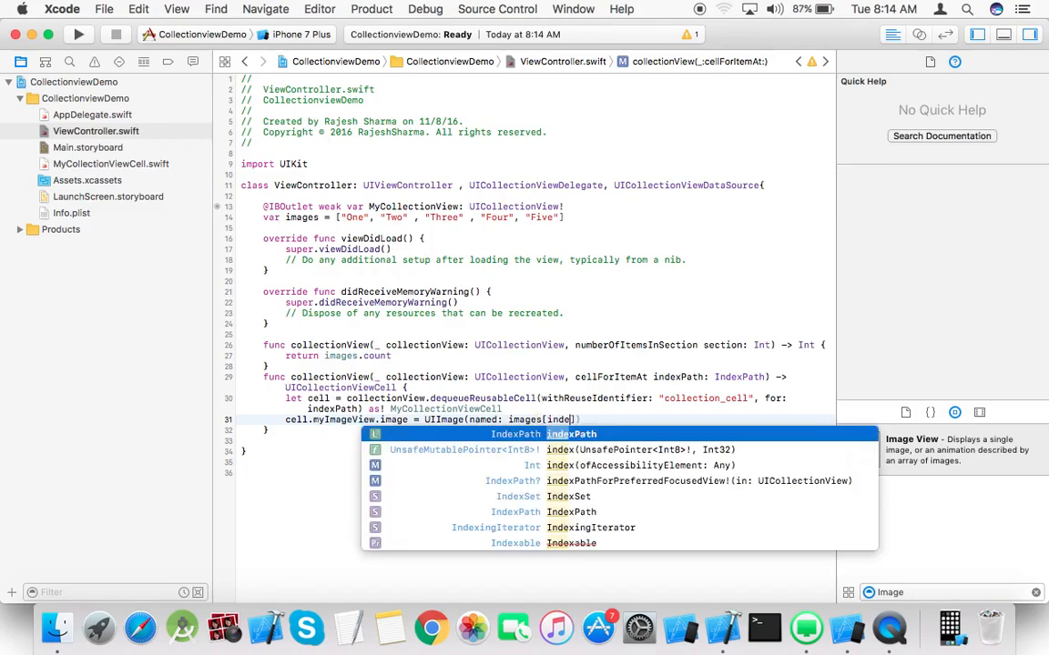
text(.row)
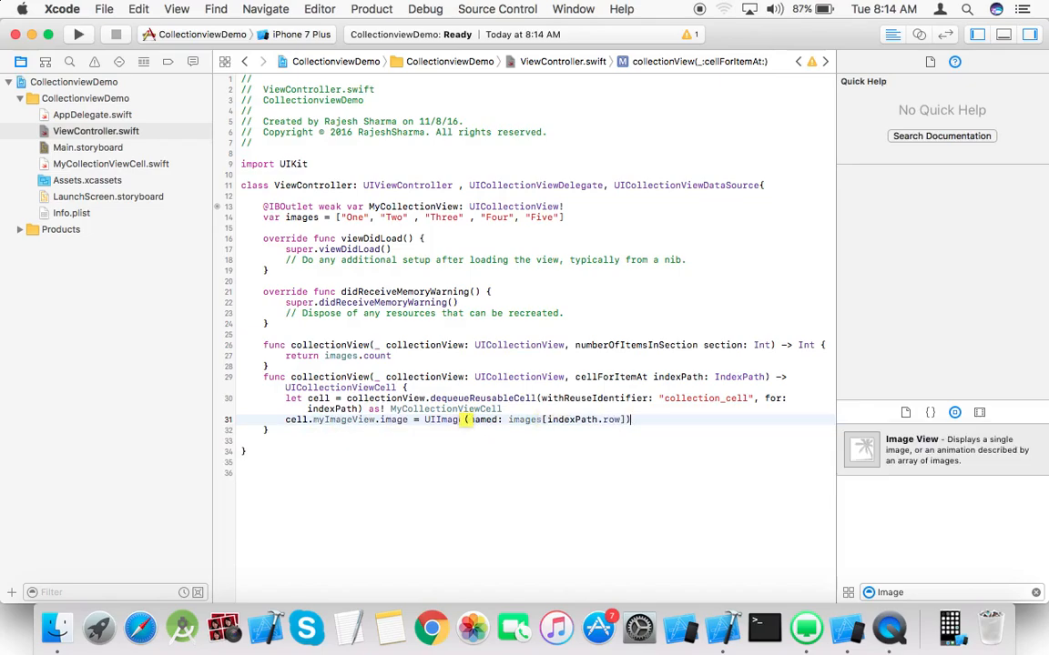
key(return)
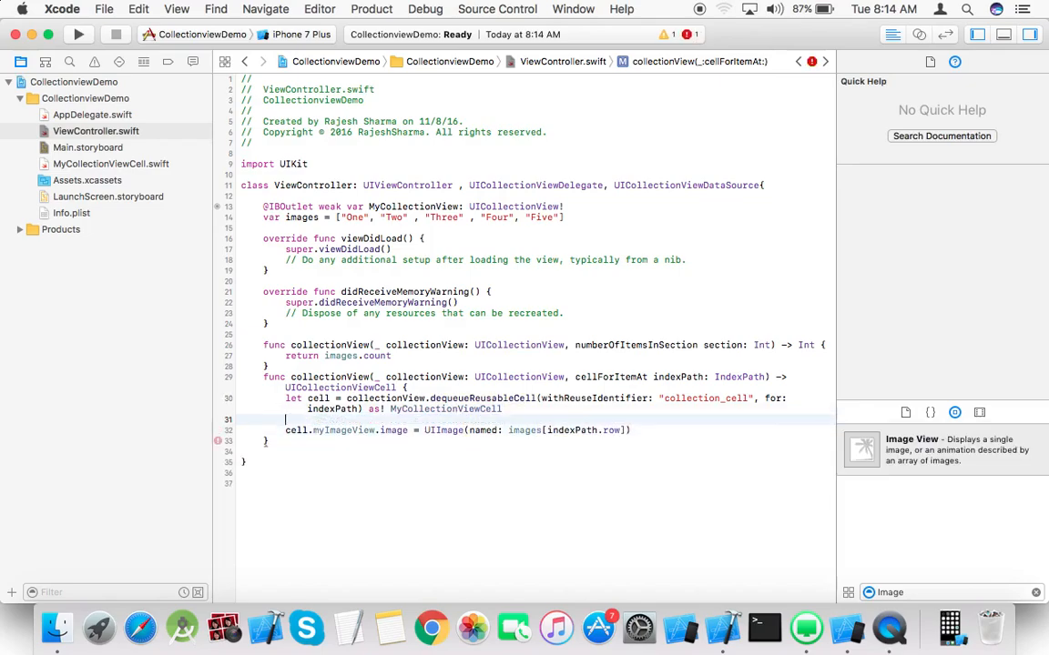
text(// set)
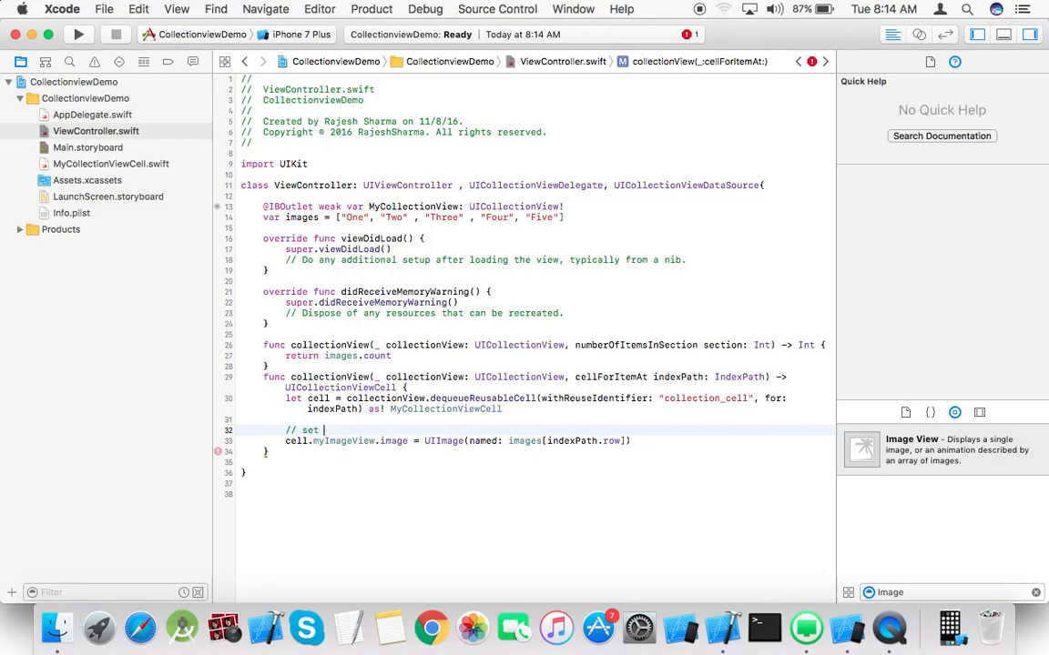
text(images)
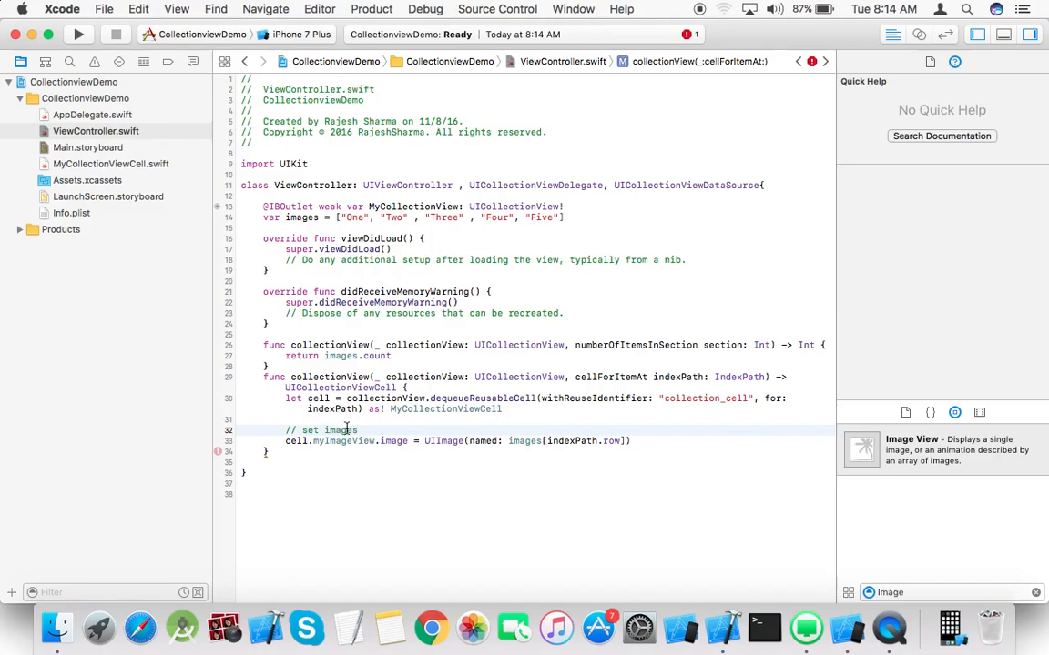
End cellForItemAt with 'return cell'
key(return)
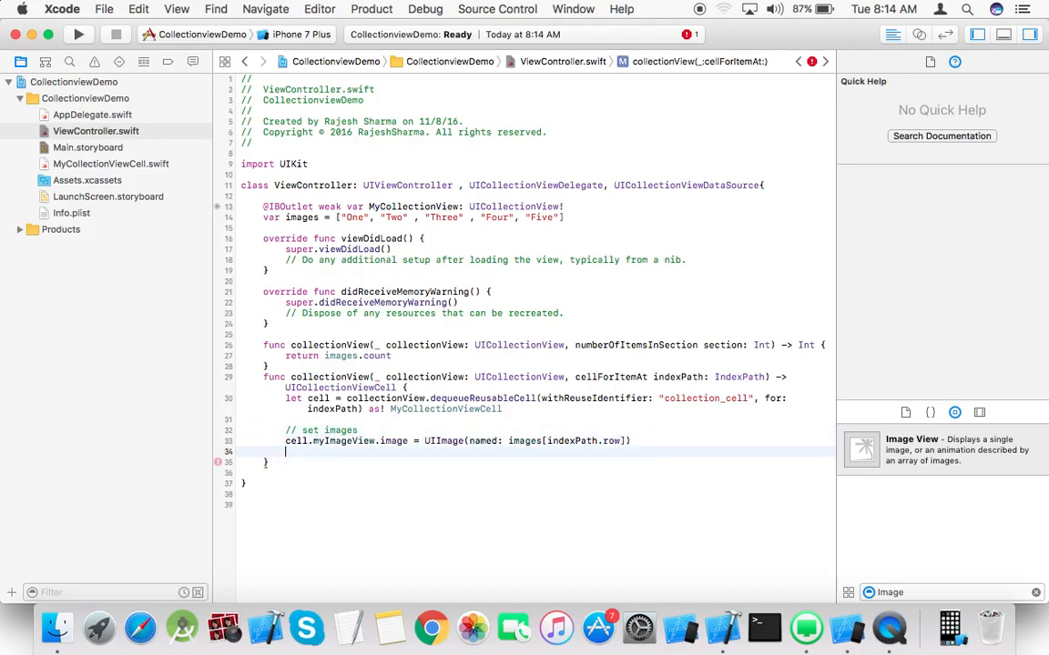
text(return c)
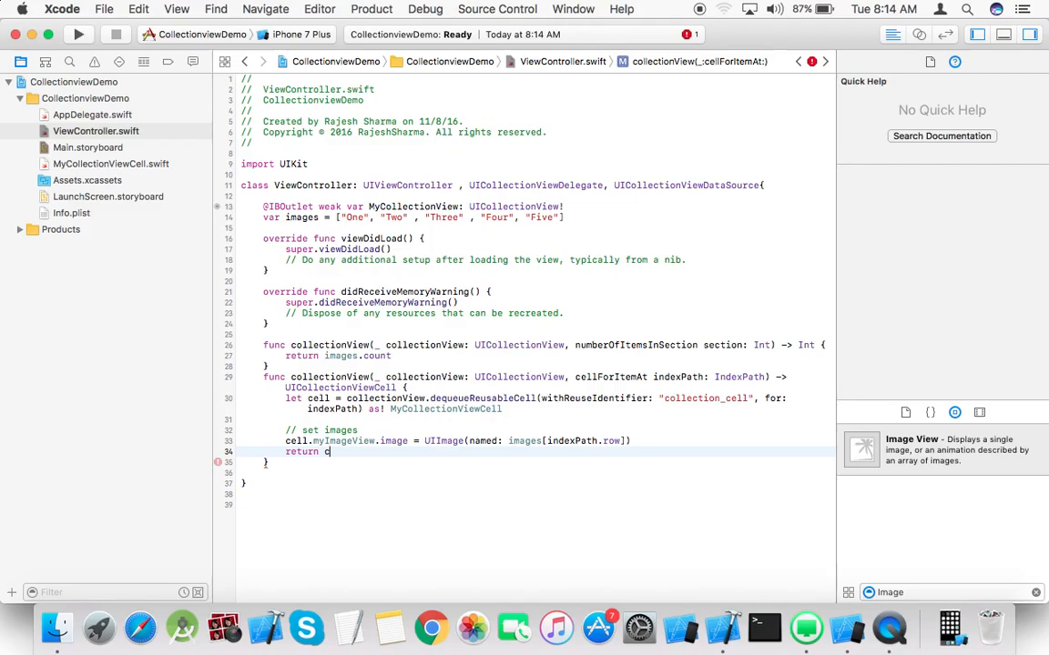
text(ell)
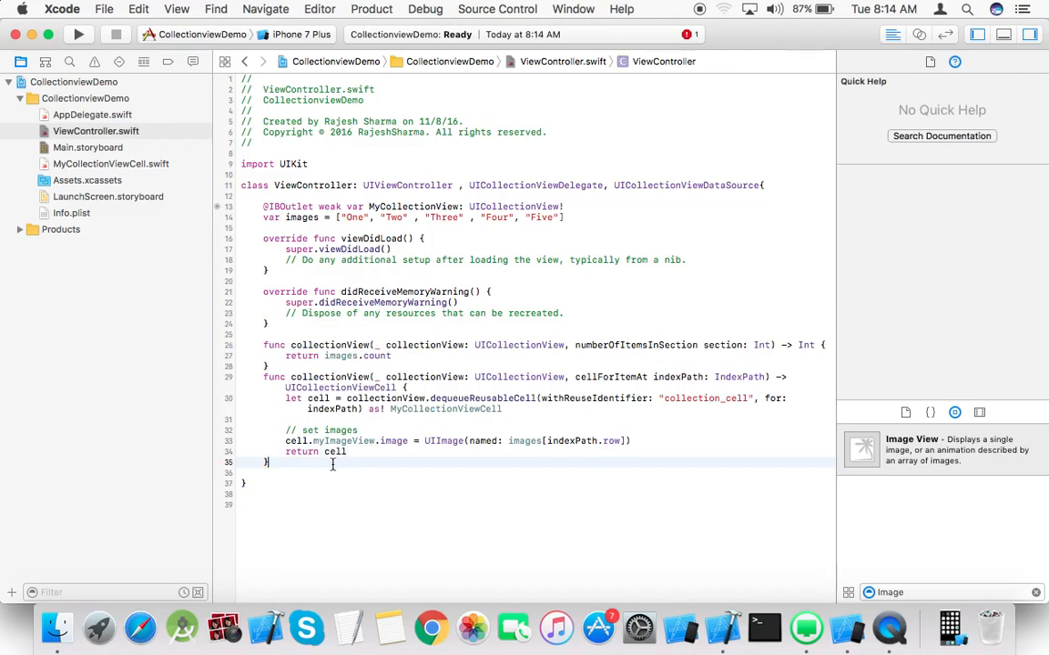
key(Return)
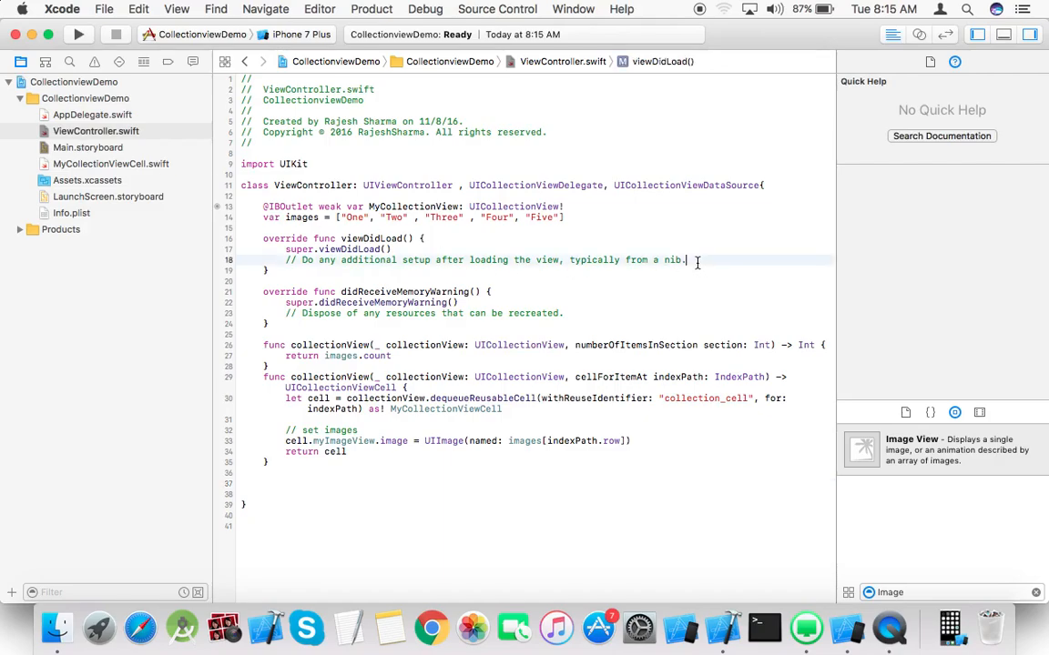
In viewDidLoad set self.MyCollectionView.delegate = self and its dataSource = self
text(s)
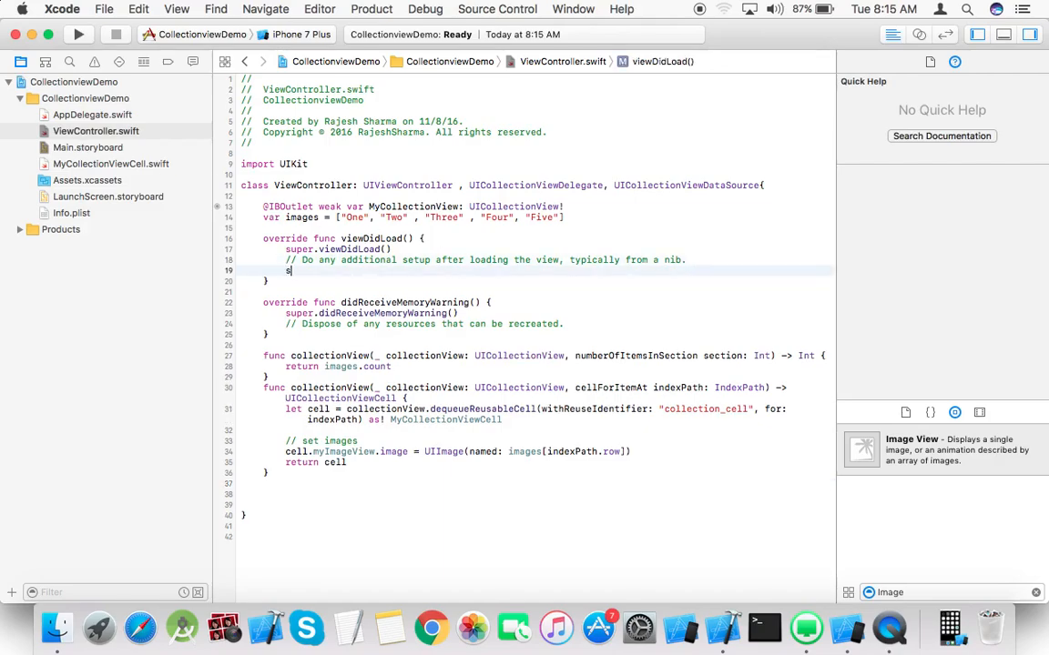
text(elf.)
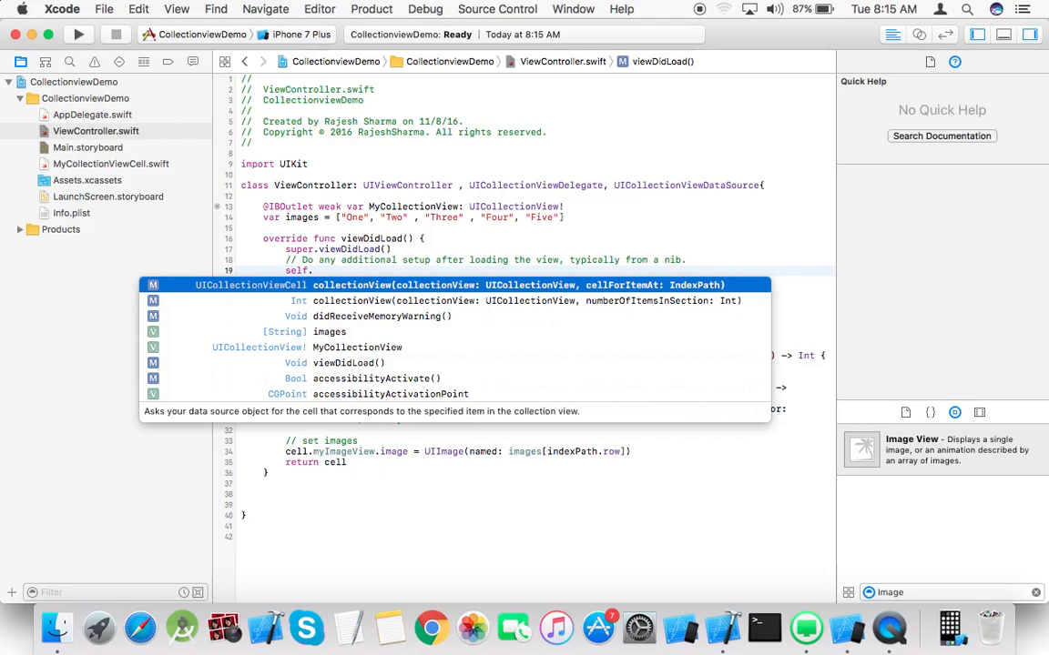
text(mu)
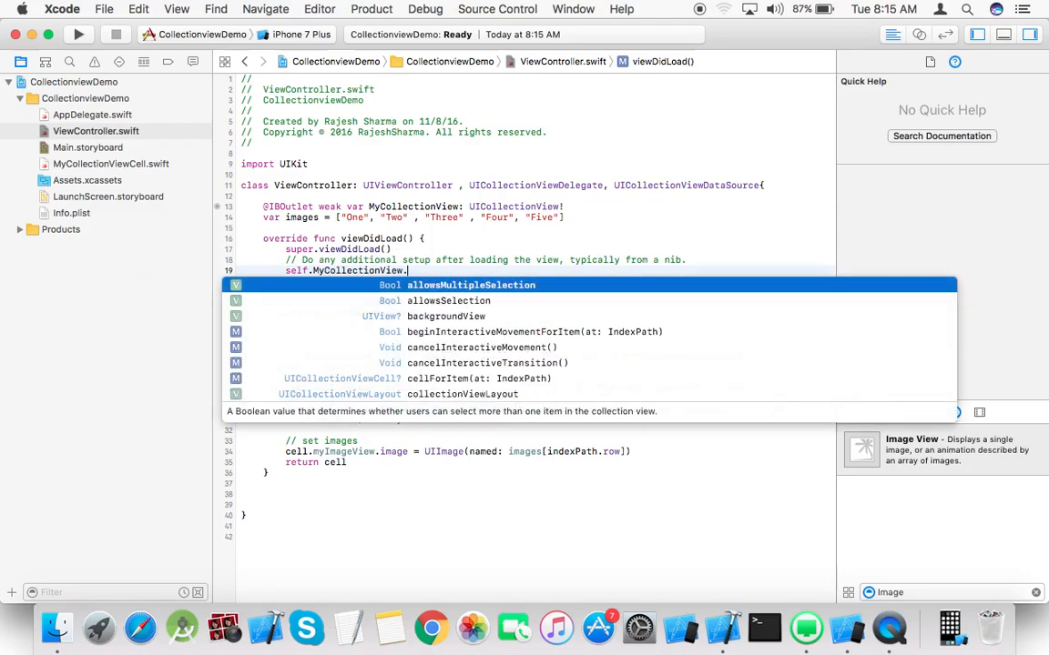
text(delegate)
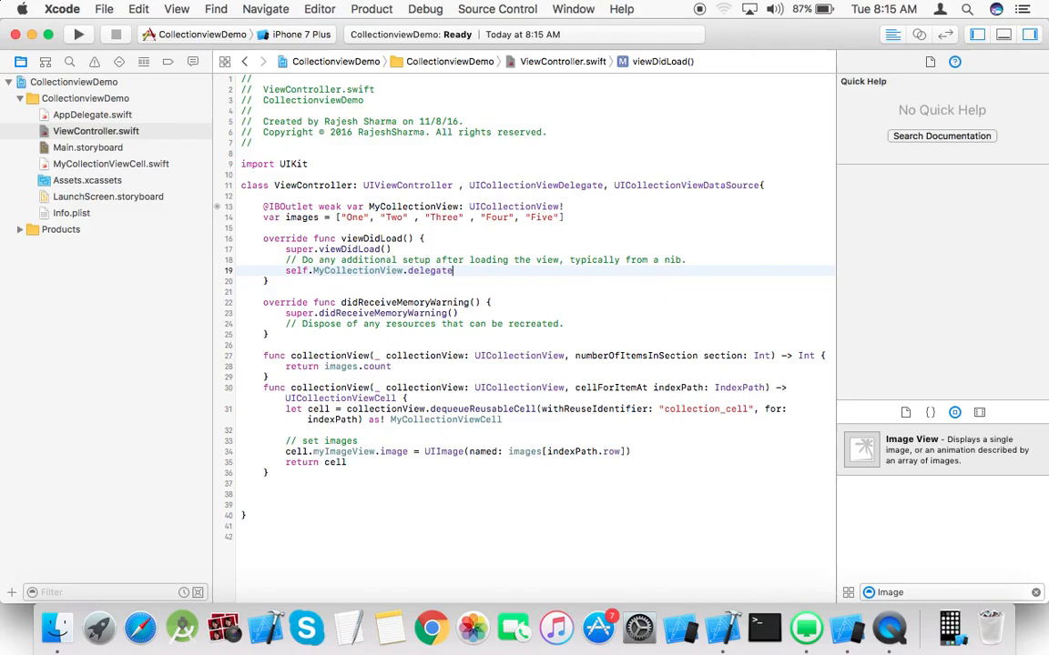
text(= sel)
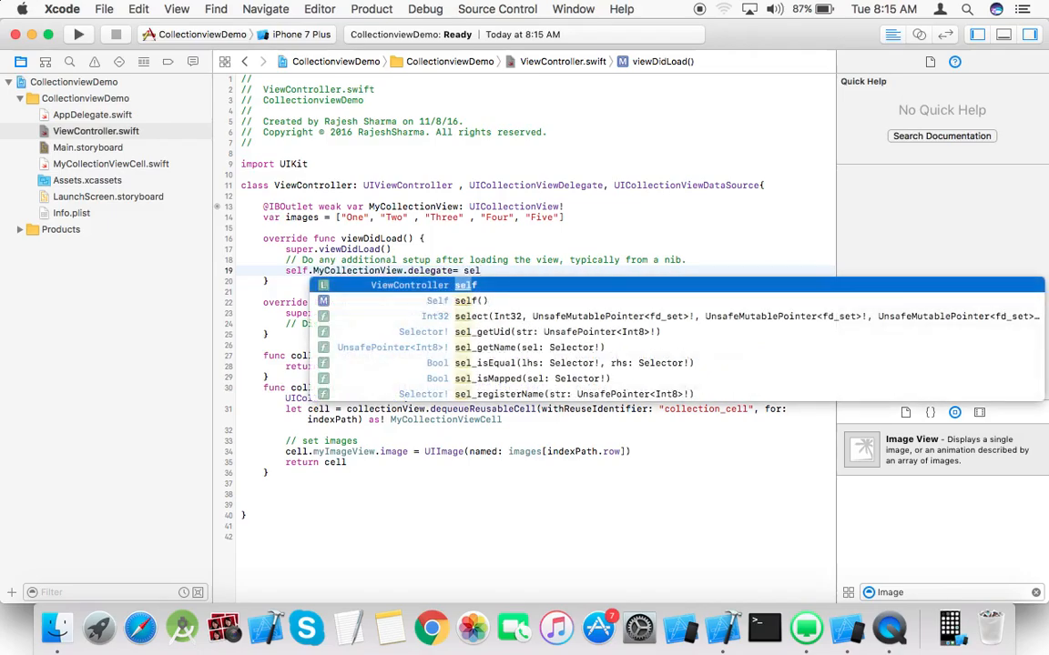
text(sel)
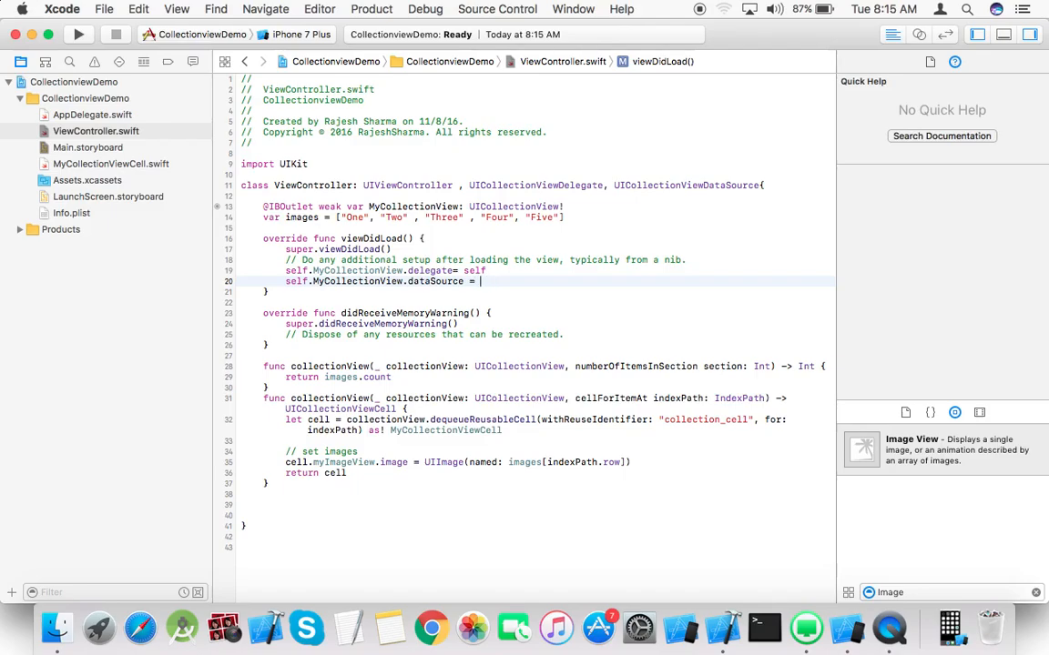
text(self)
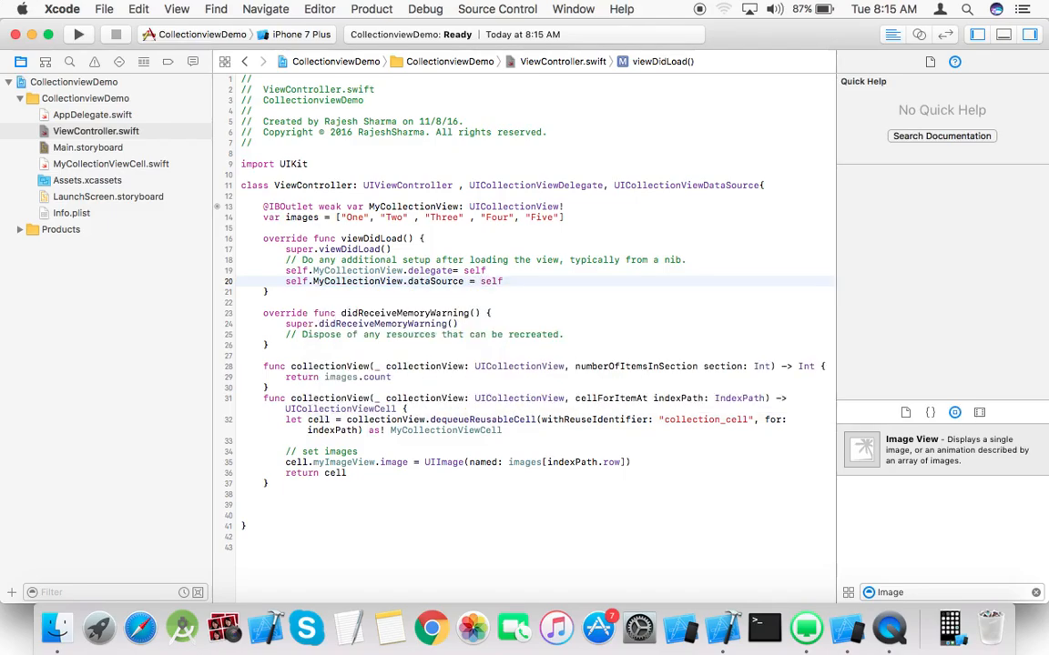
mouse_move(154, 51)
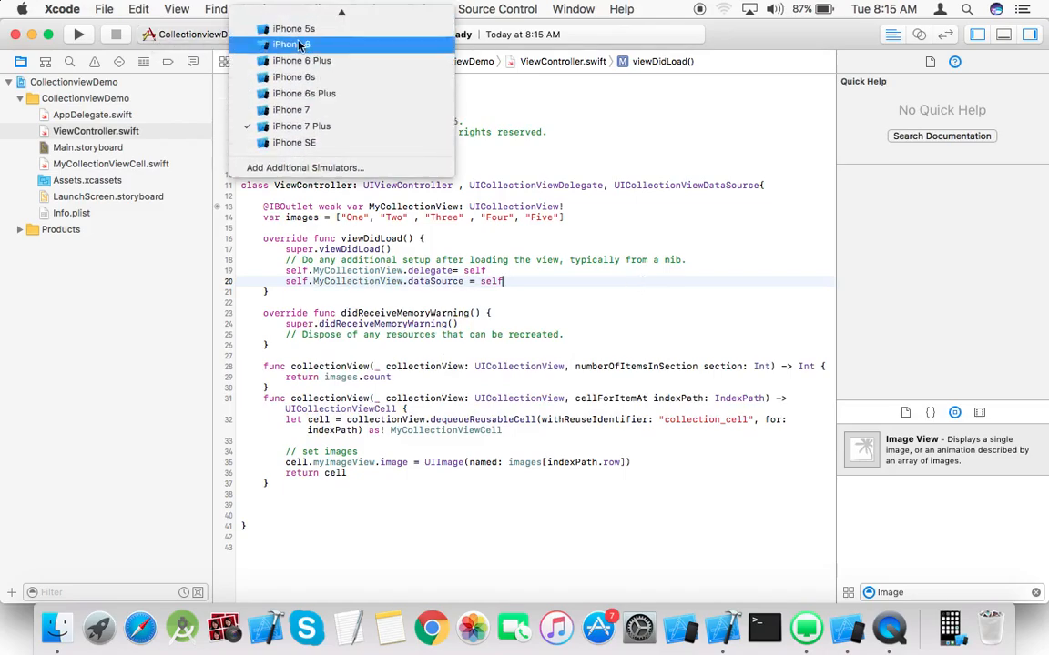
Choose the iPhone 6 simulator, apply the spacing Fix-it, and build and run CollectionviewDemo
click(291, 44)
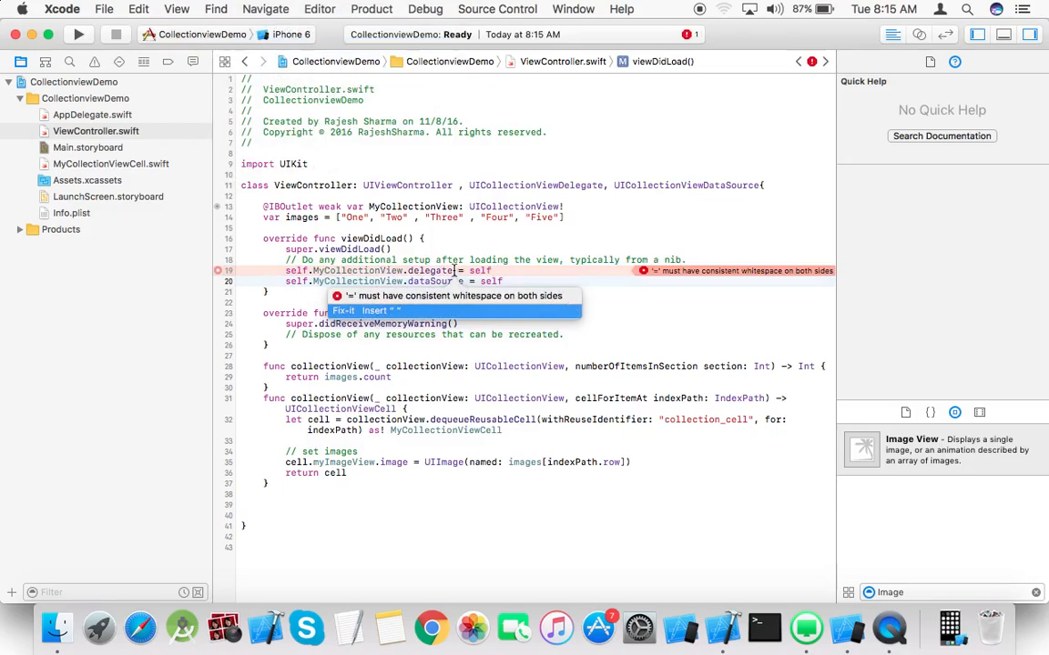
click(457, 269)
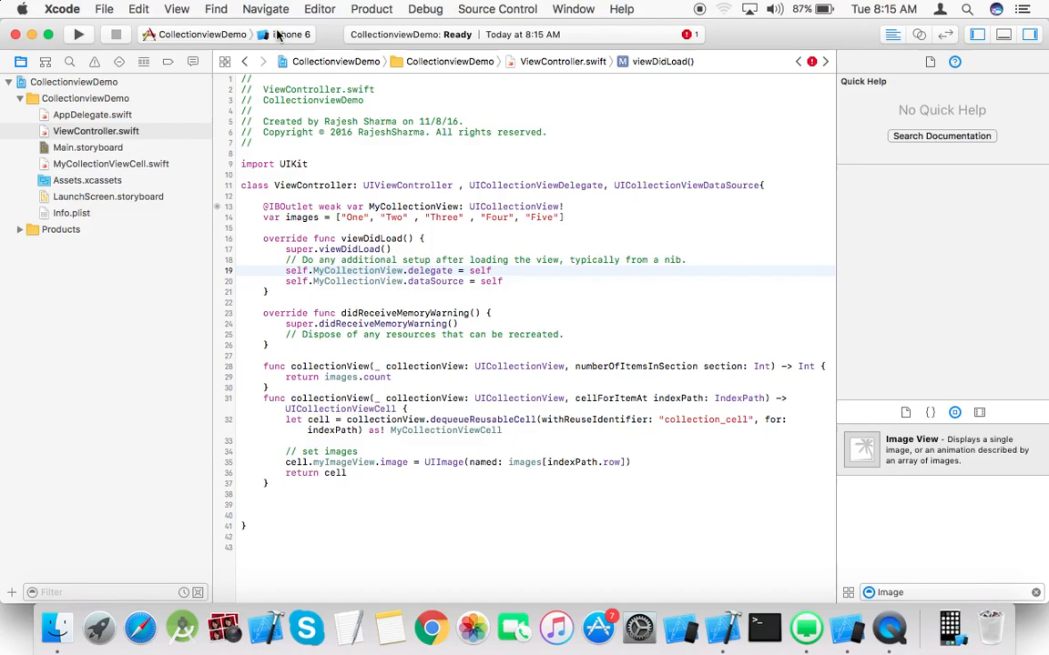
mouse_move(79, 34)
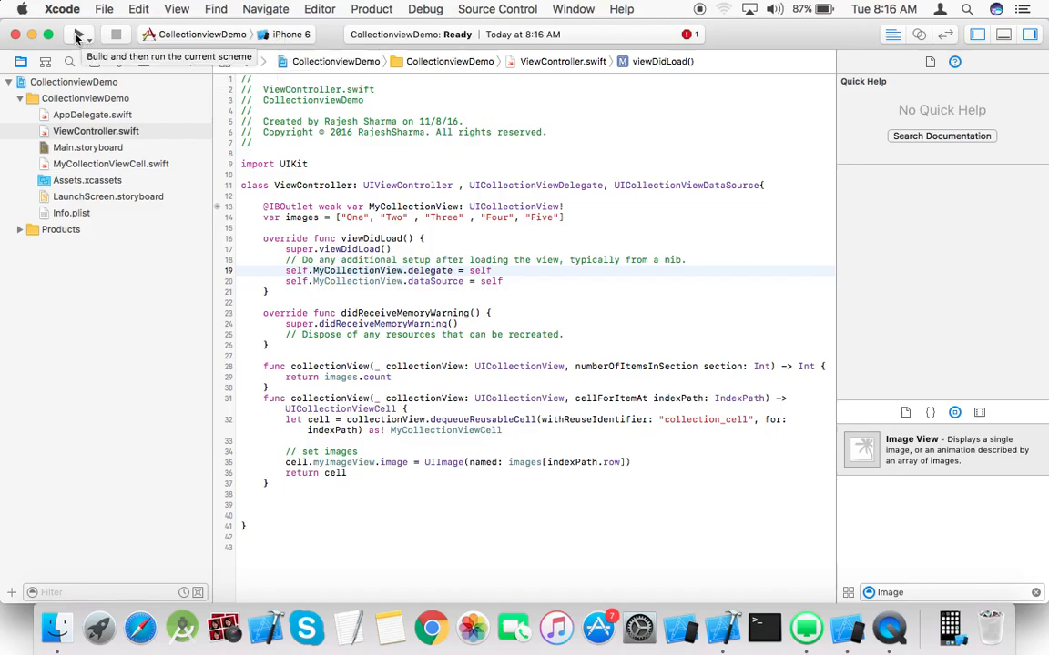
click(78, 33)
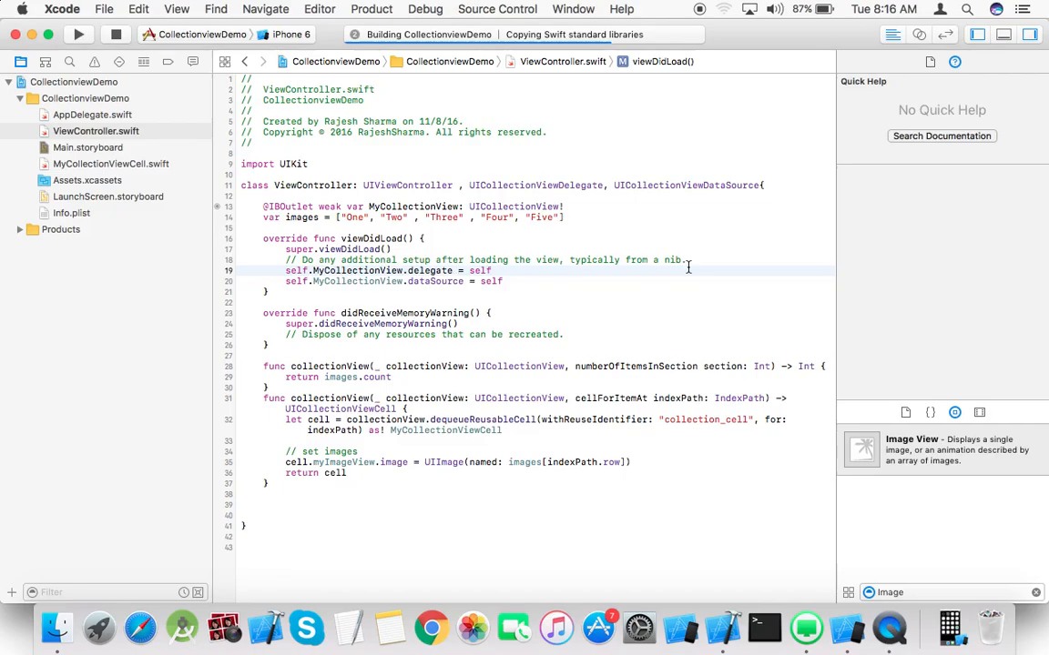
click(78, 32)
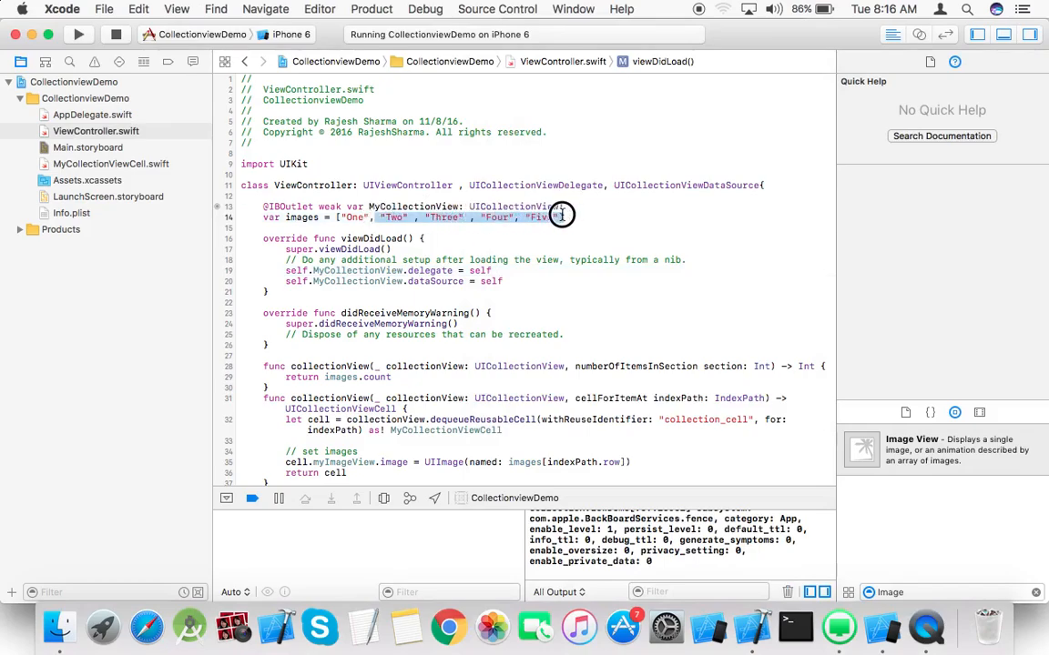
Add "Two", "Three", "Four", "Five" to the images array and rerun for a nine-candy grid
click(561, 217)
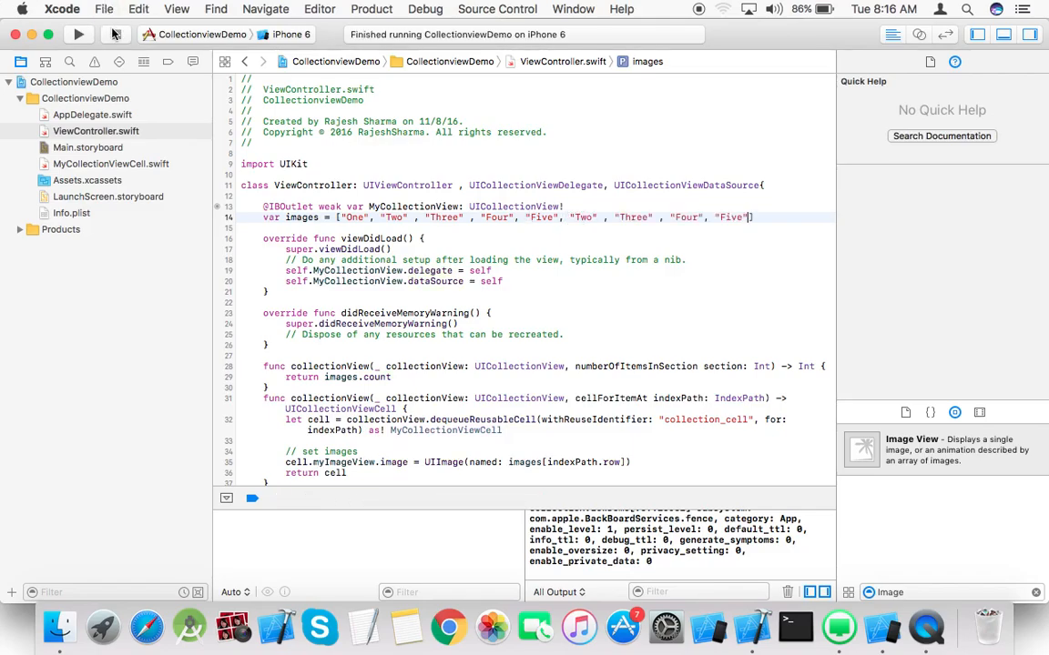
click(78, 32)
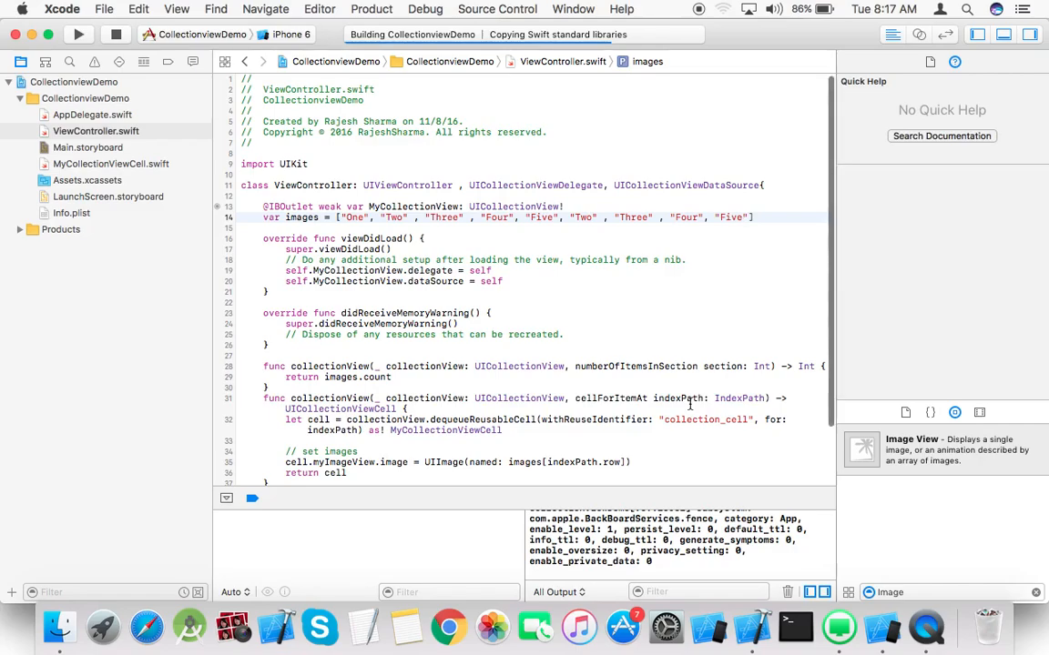
click(78, 33)
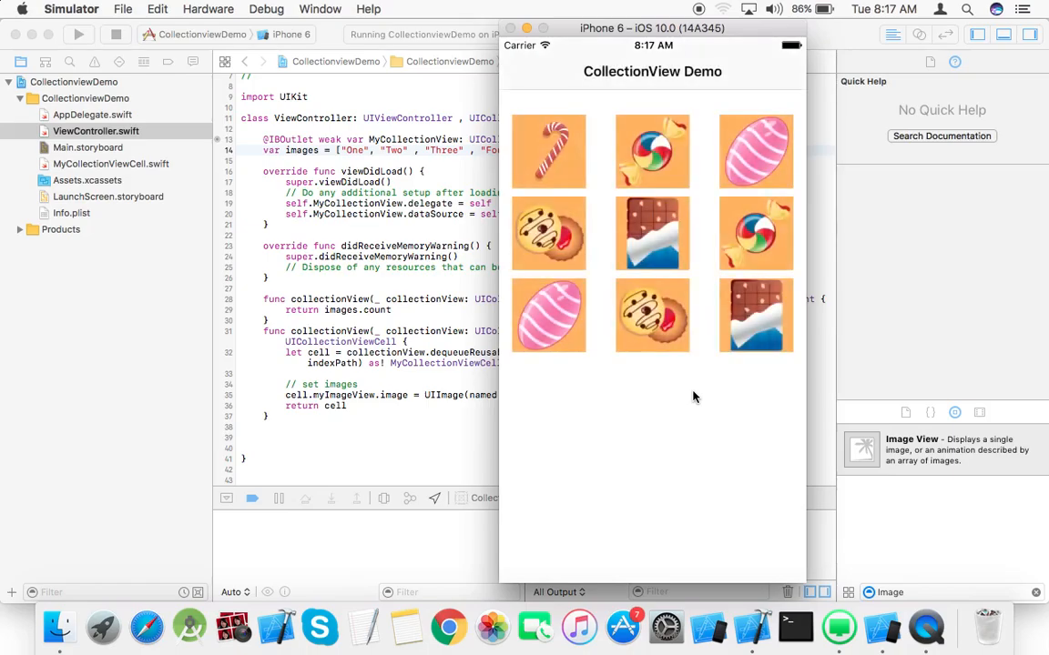
mouse_move(622, 366)
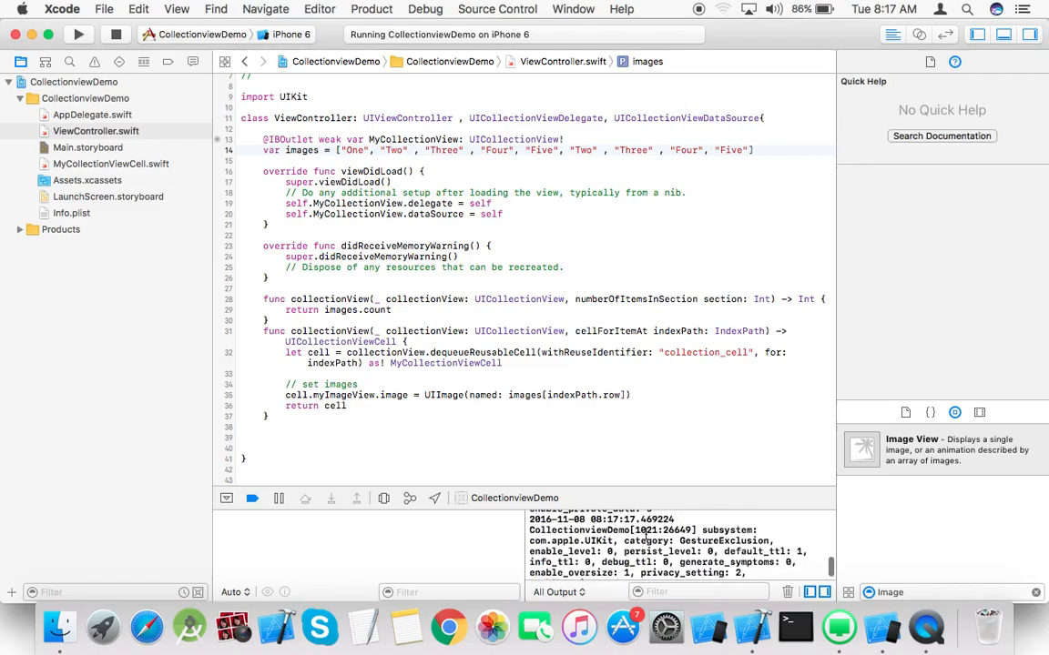
Write collectionView(_:didSelectItemAt:) printing "Selected row is" with indexPath.row
click(787, 592)
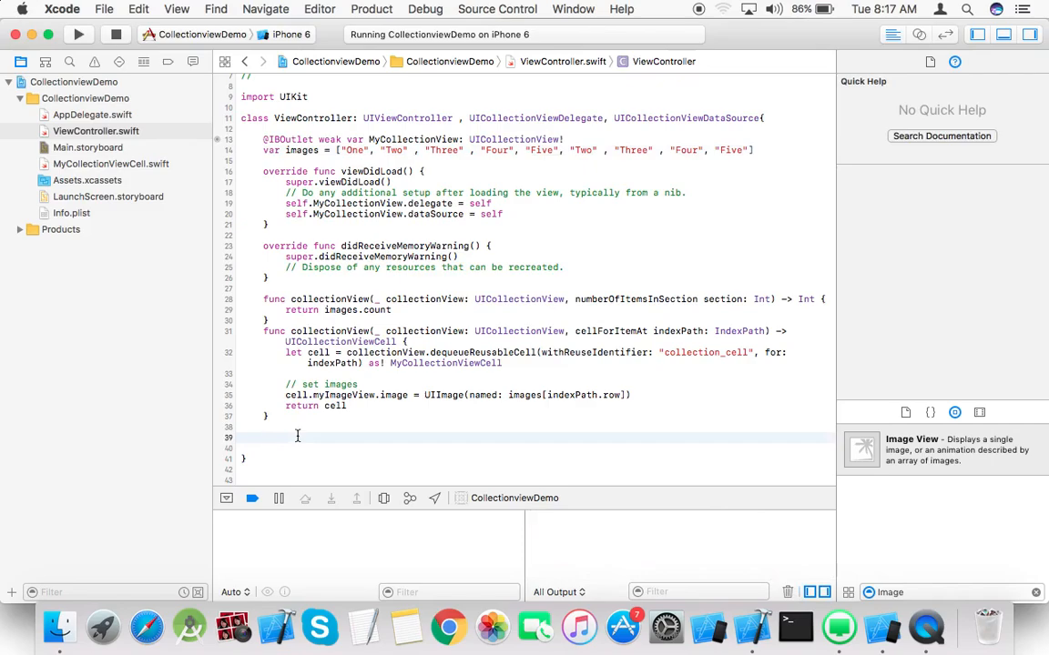
text(co)
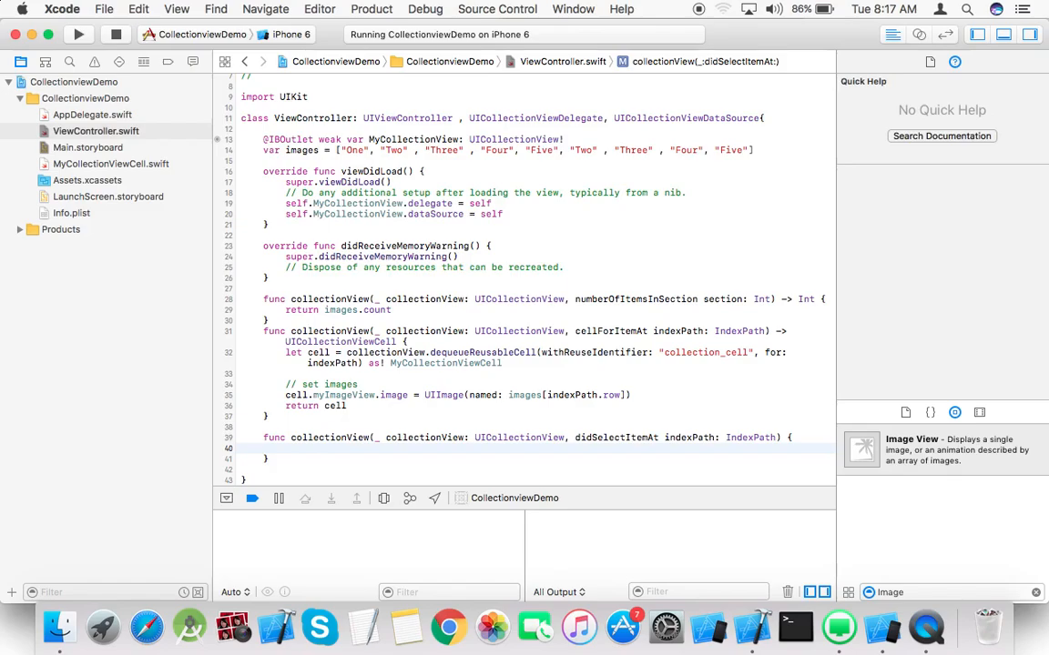
text(print(")
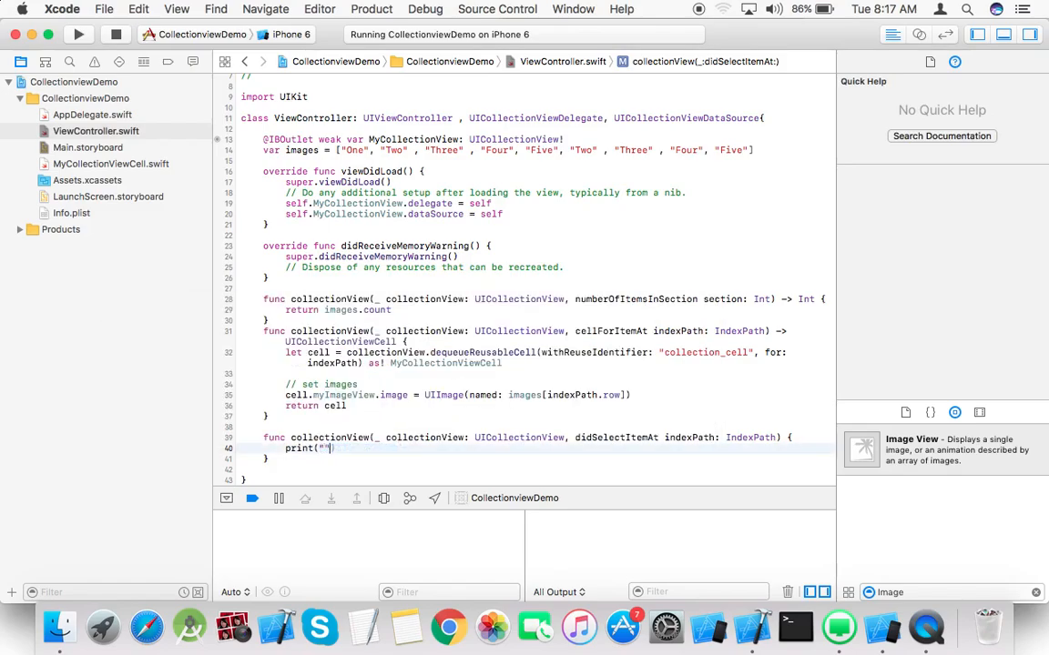
text(Selected r)
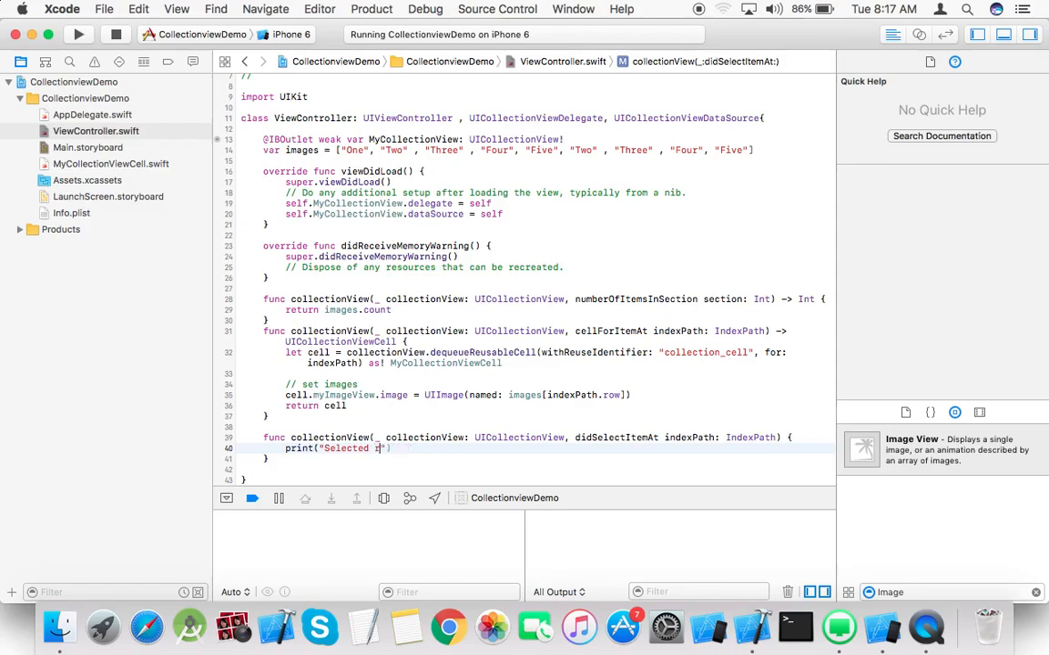
text(ow is)
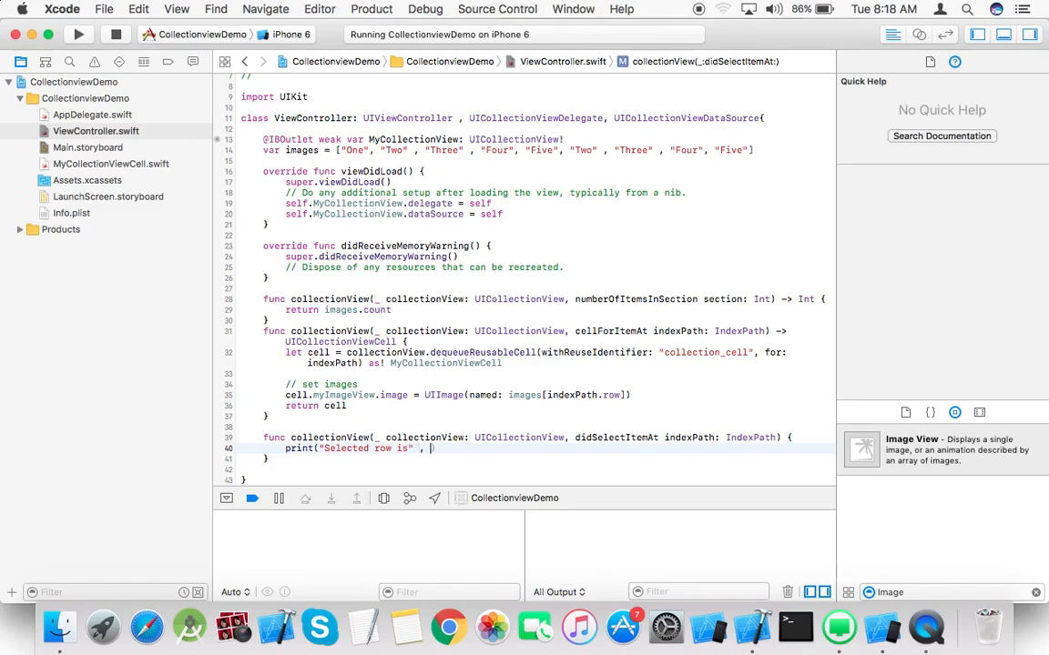
text(inde)
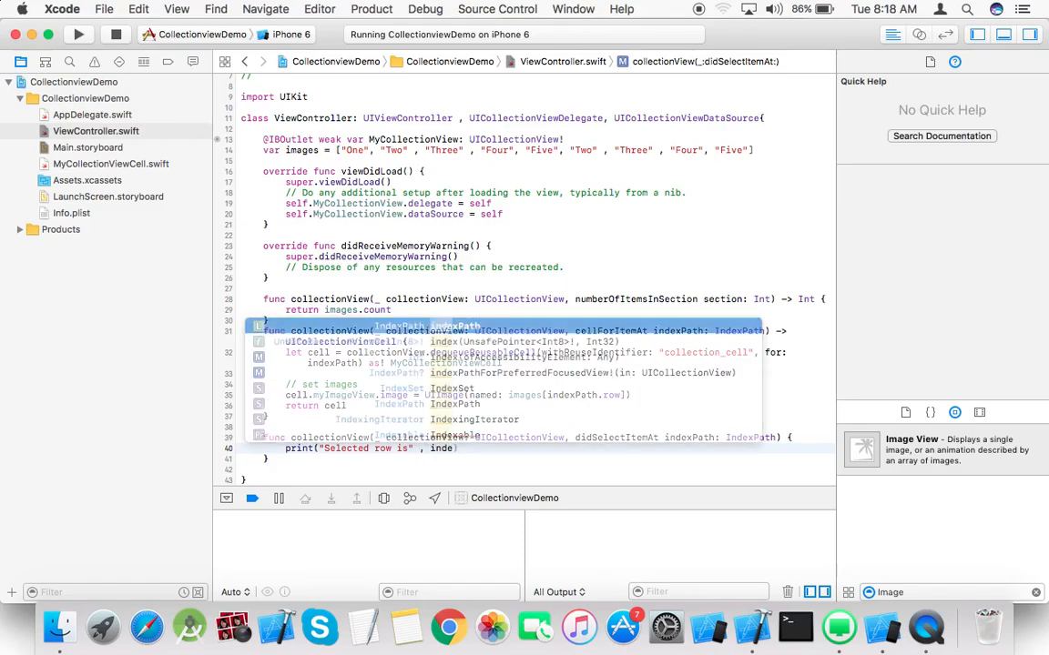
text(row)
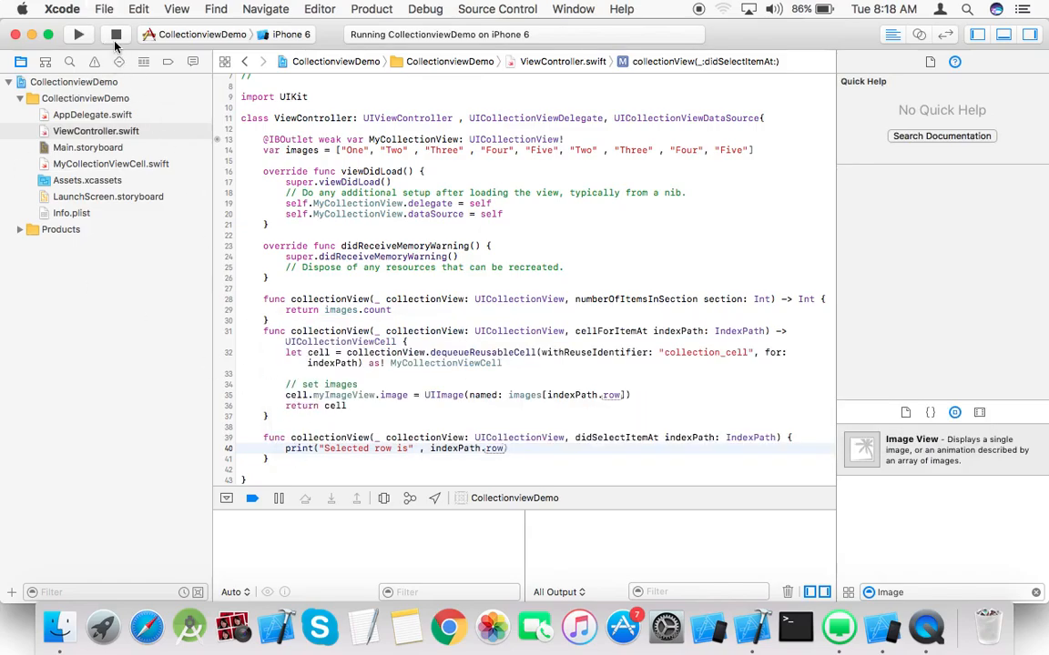
Rerun the app and tap the top-left and centre candies, logging rows 0 and 4
click(78, 33)
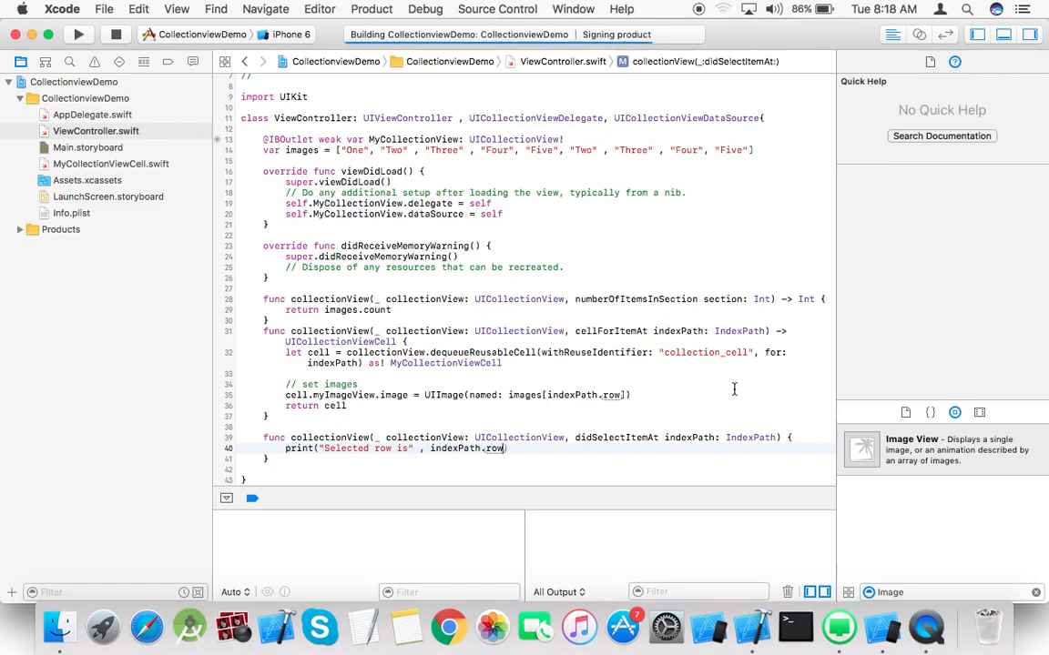
click(78, 34)
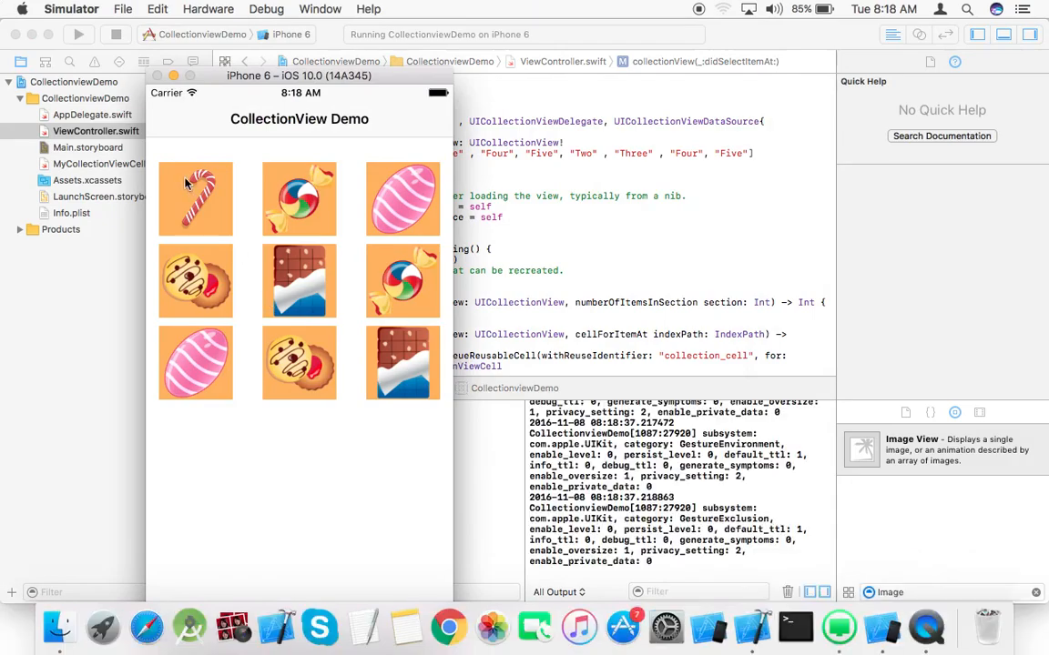
click(195, 198)
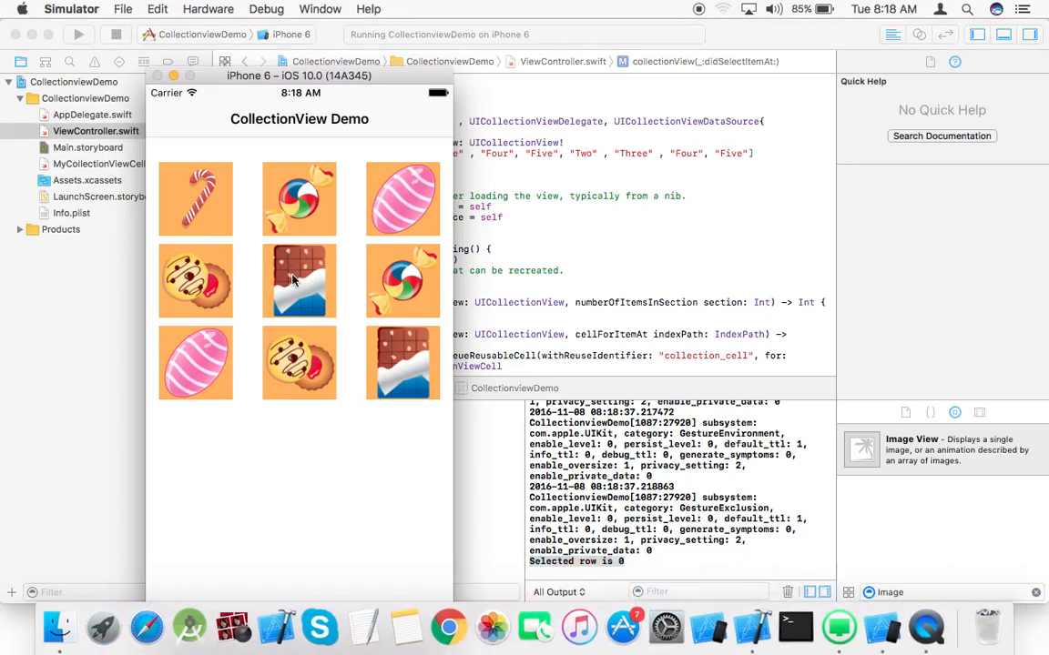
click(299, 280)
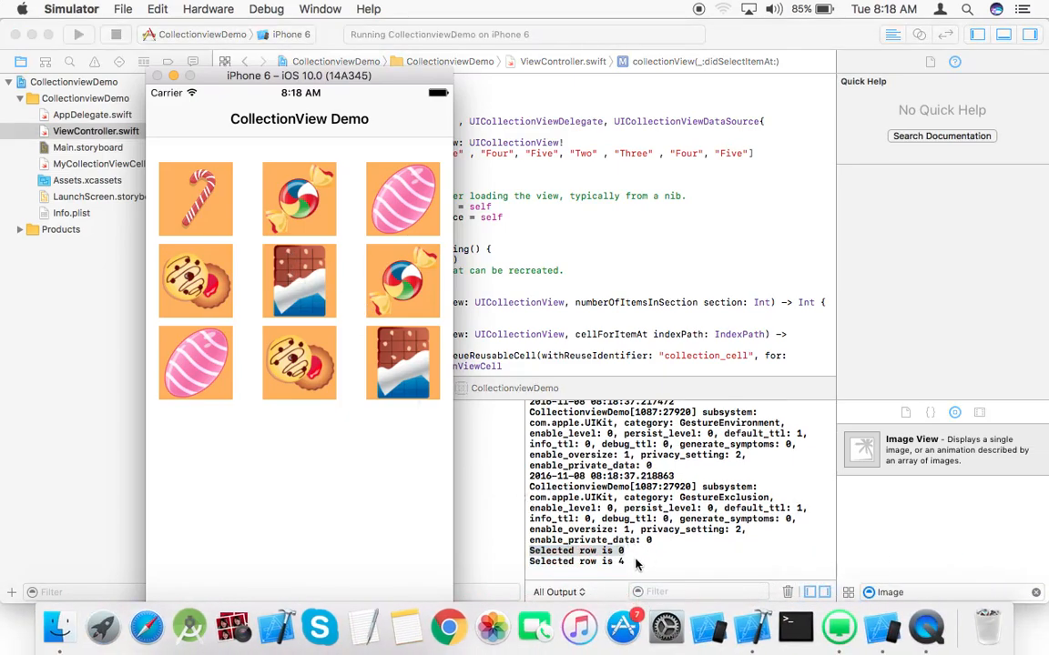